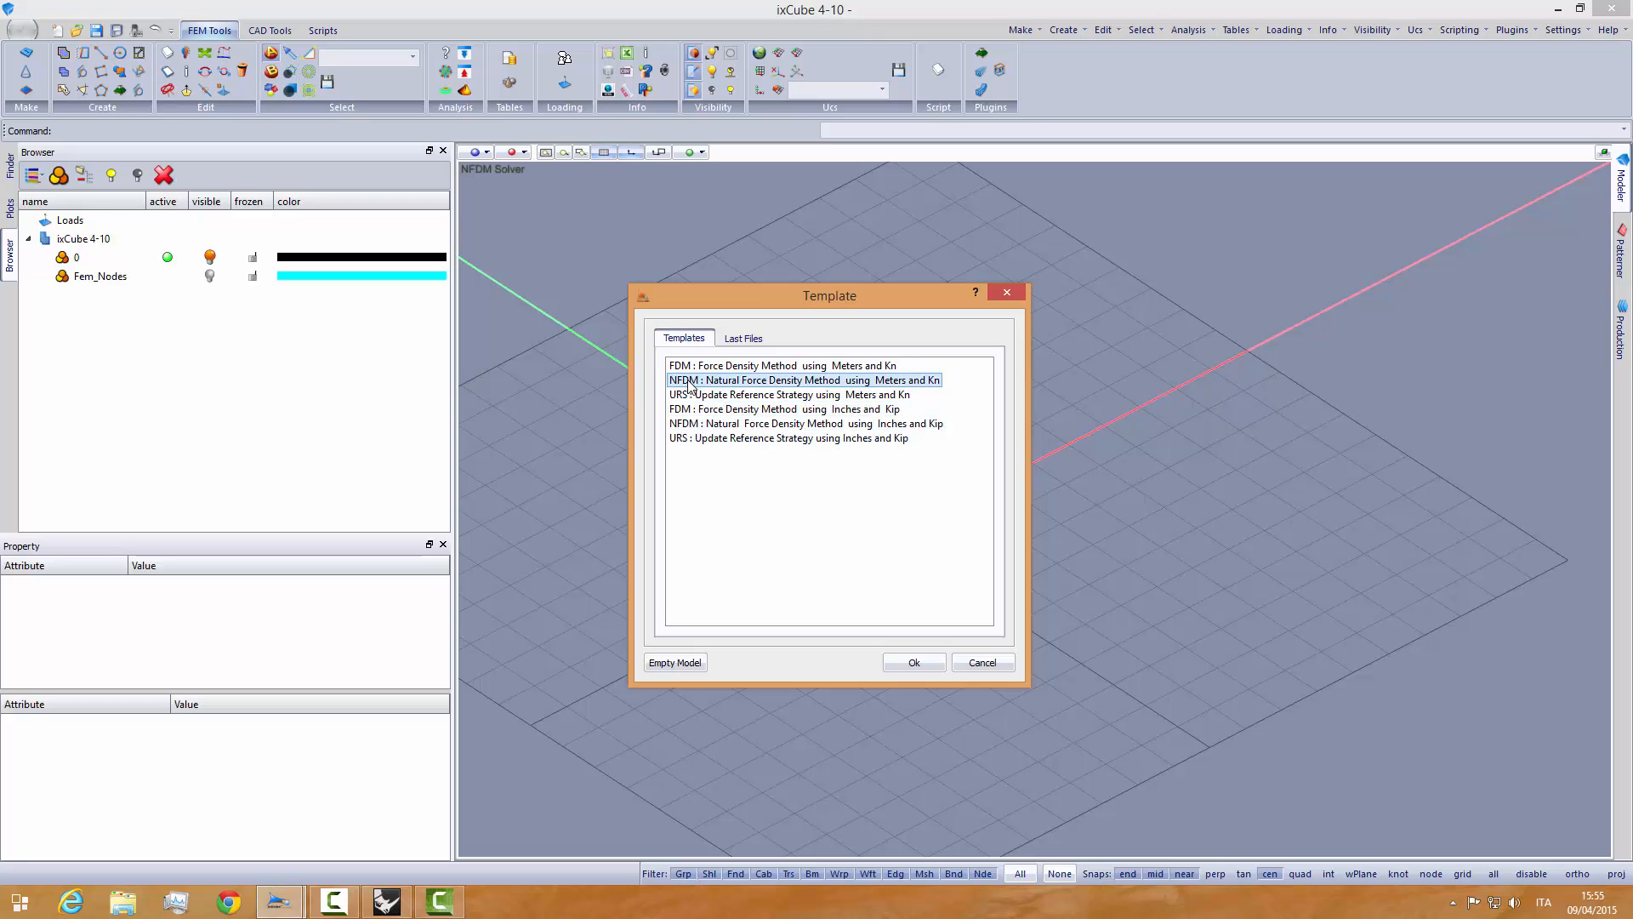
- Start a new model from the NFDM meters-and-kN template and bring up the CAD Tools
click(913, 663)
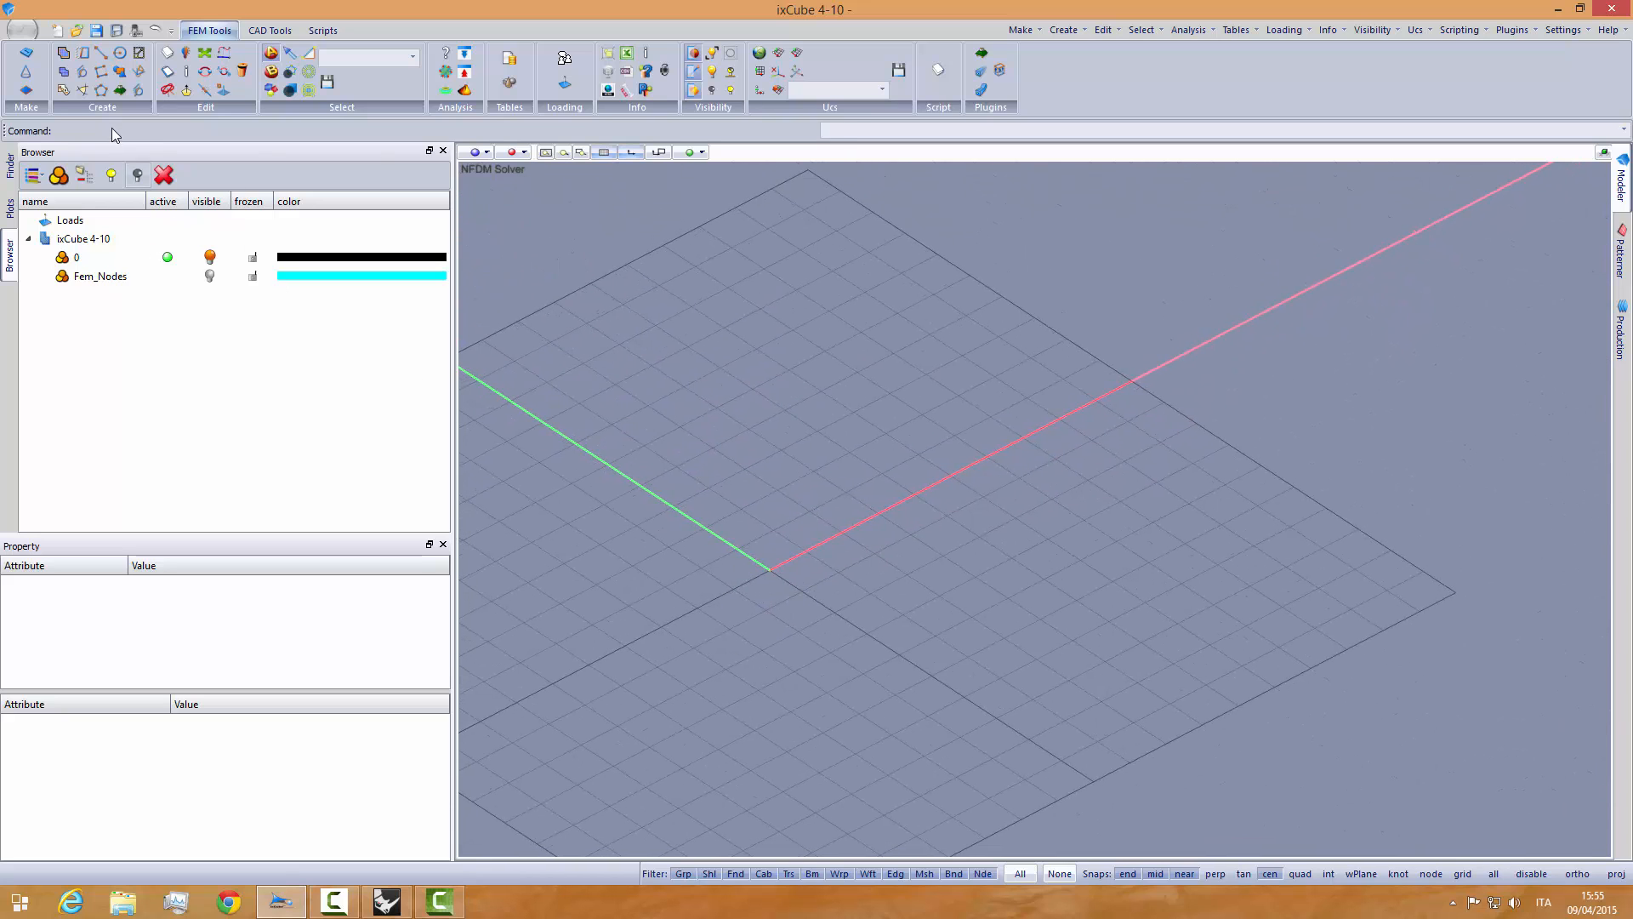
click(270, 29)
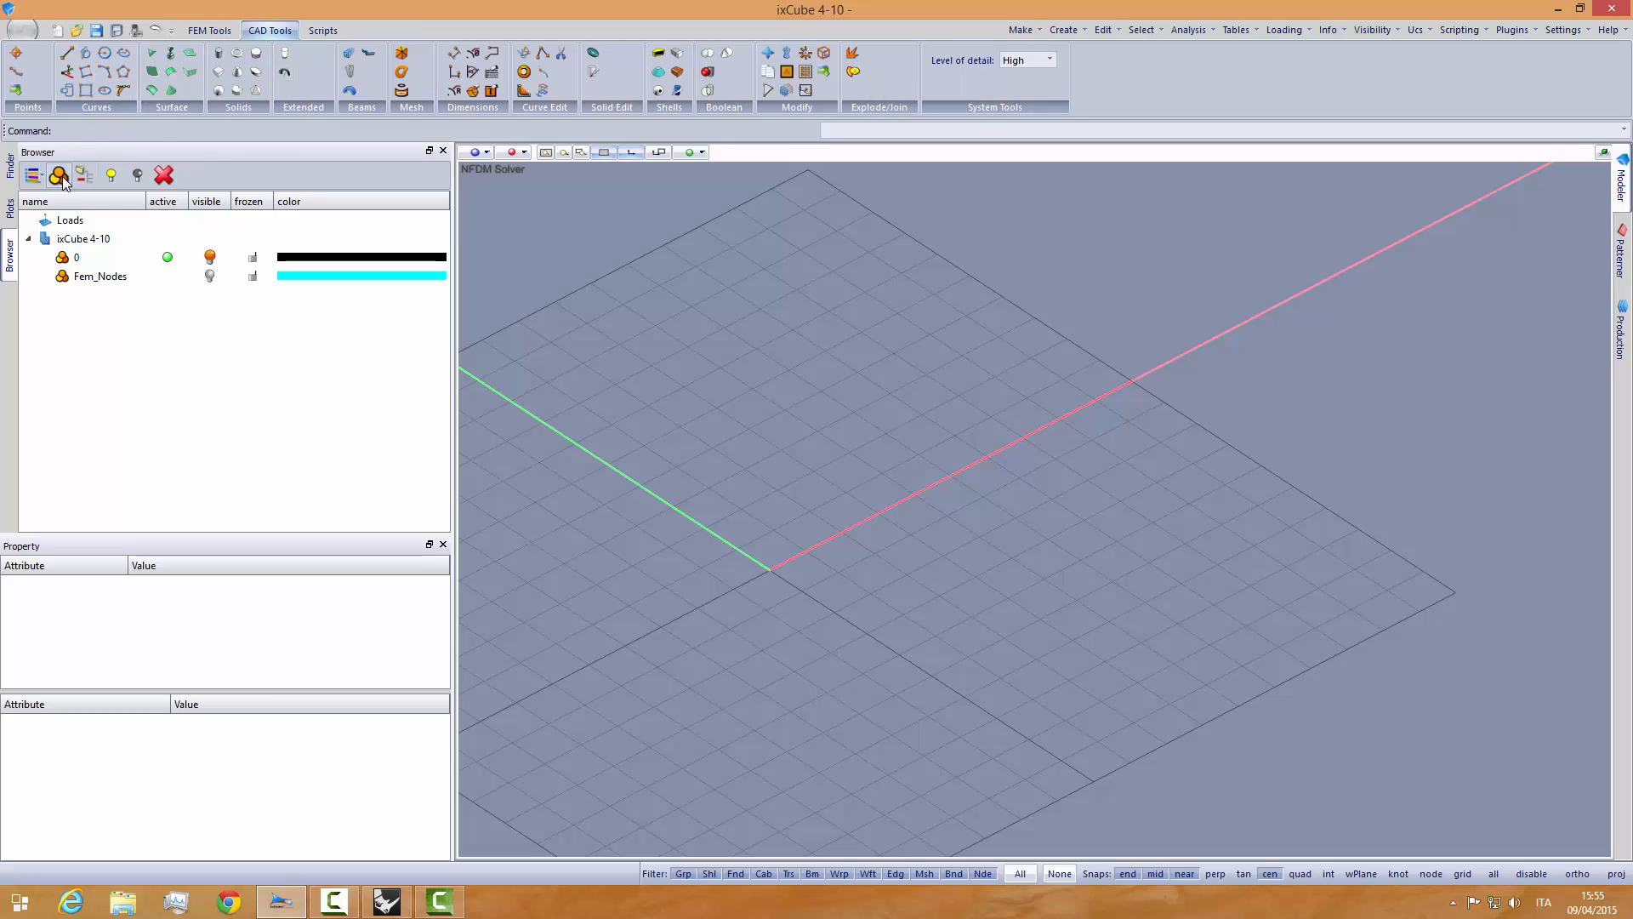
- Add a layer named CAD and draw a rectangle from the origin, entering corner coordinate 20
click(58, 175)
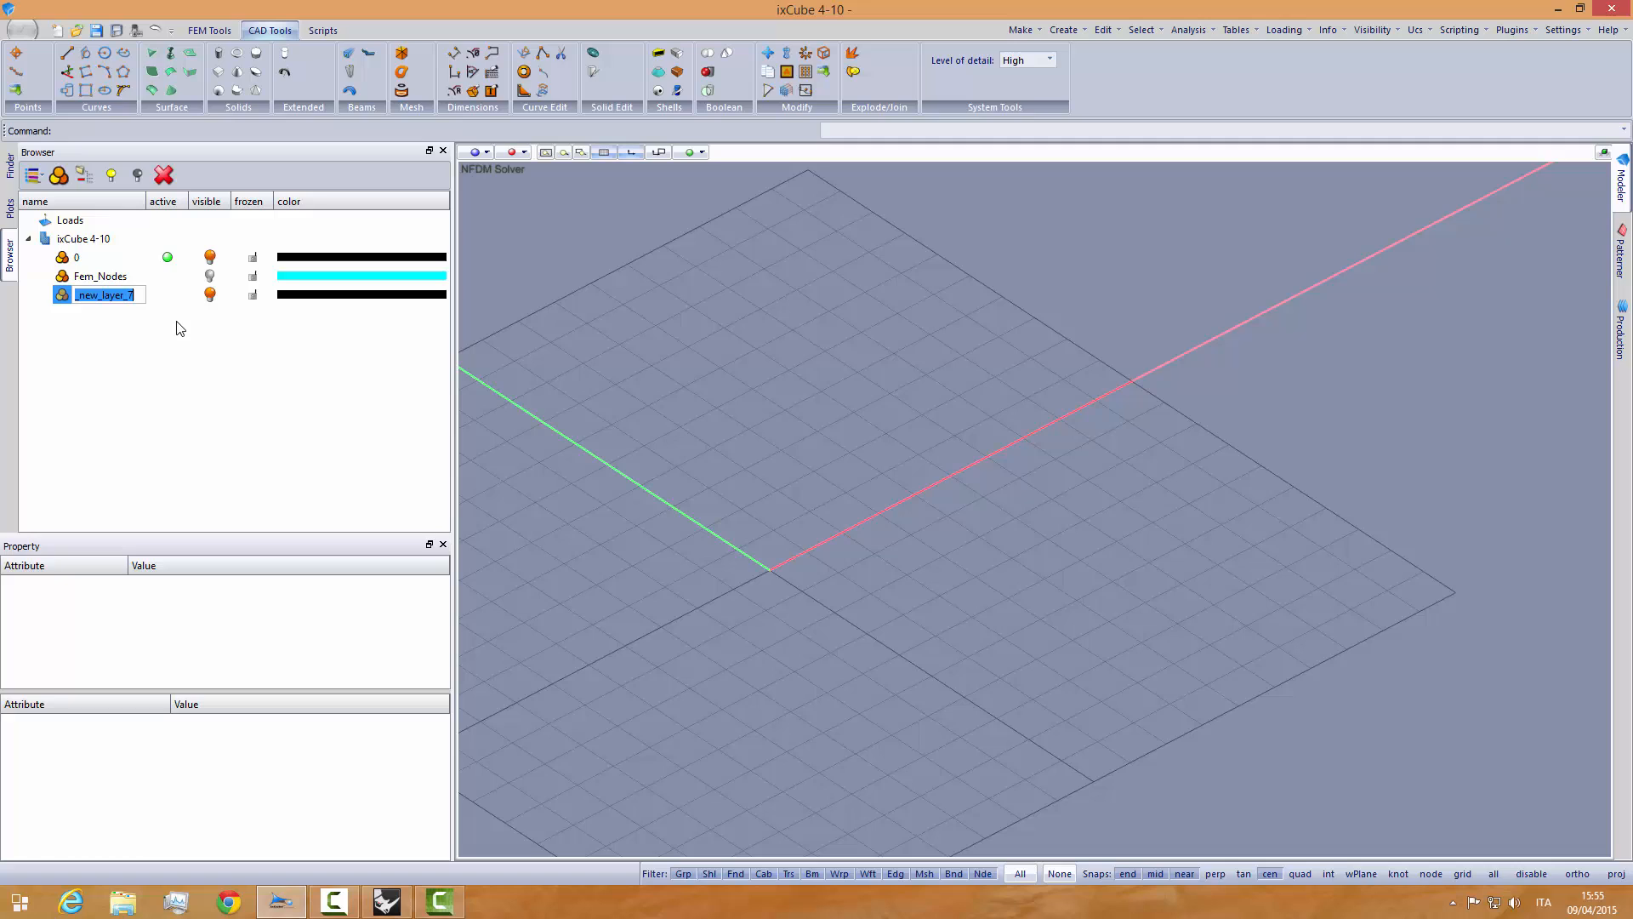
text(CAD)
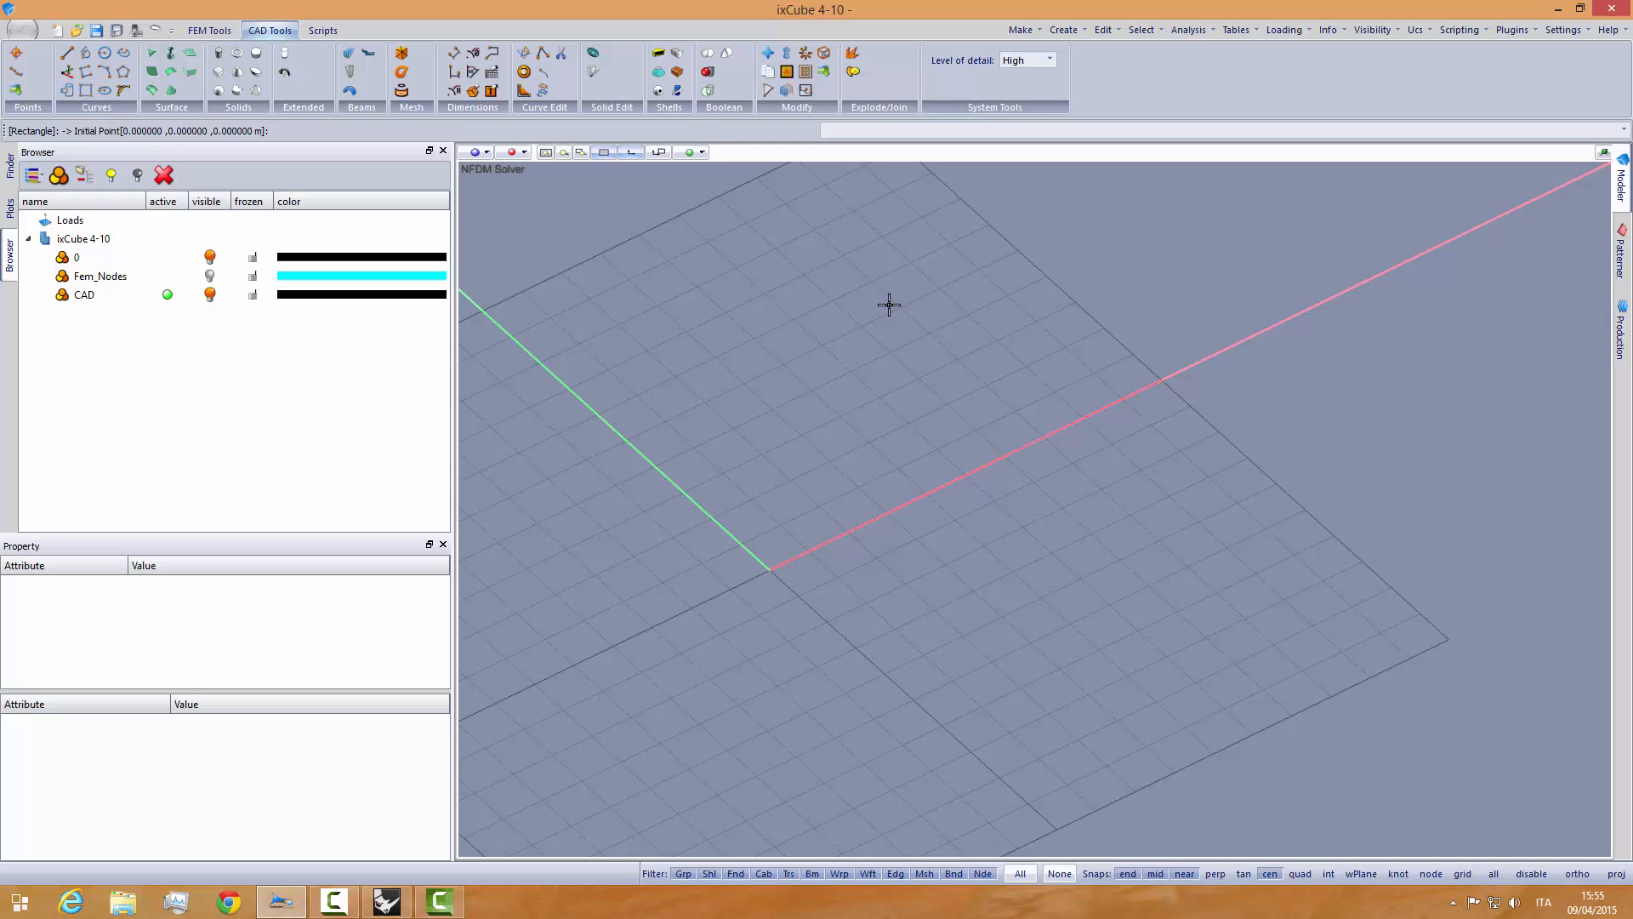
click(935, 312)
text(R)
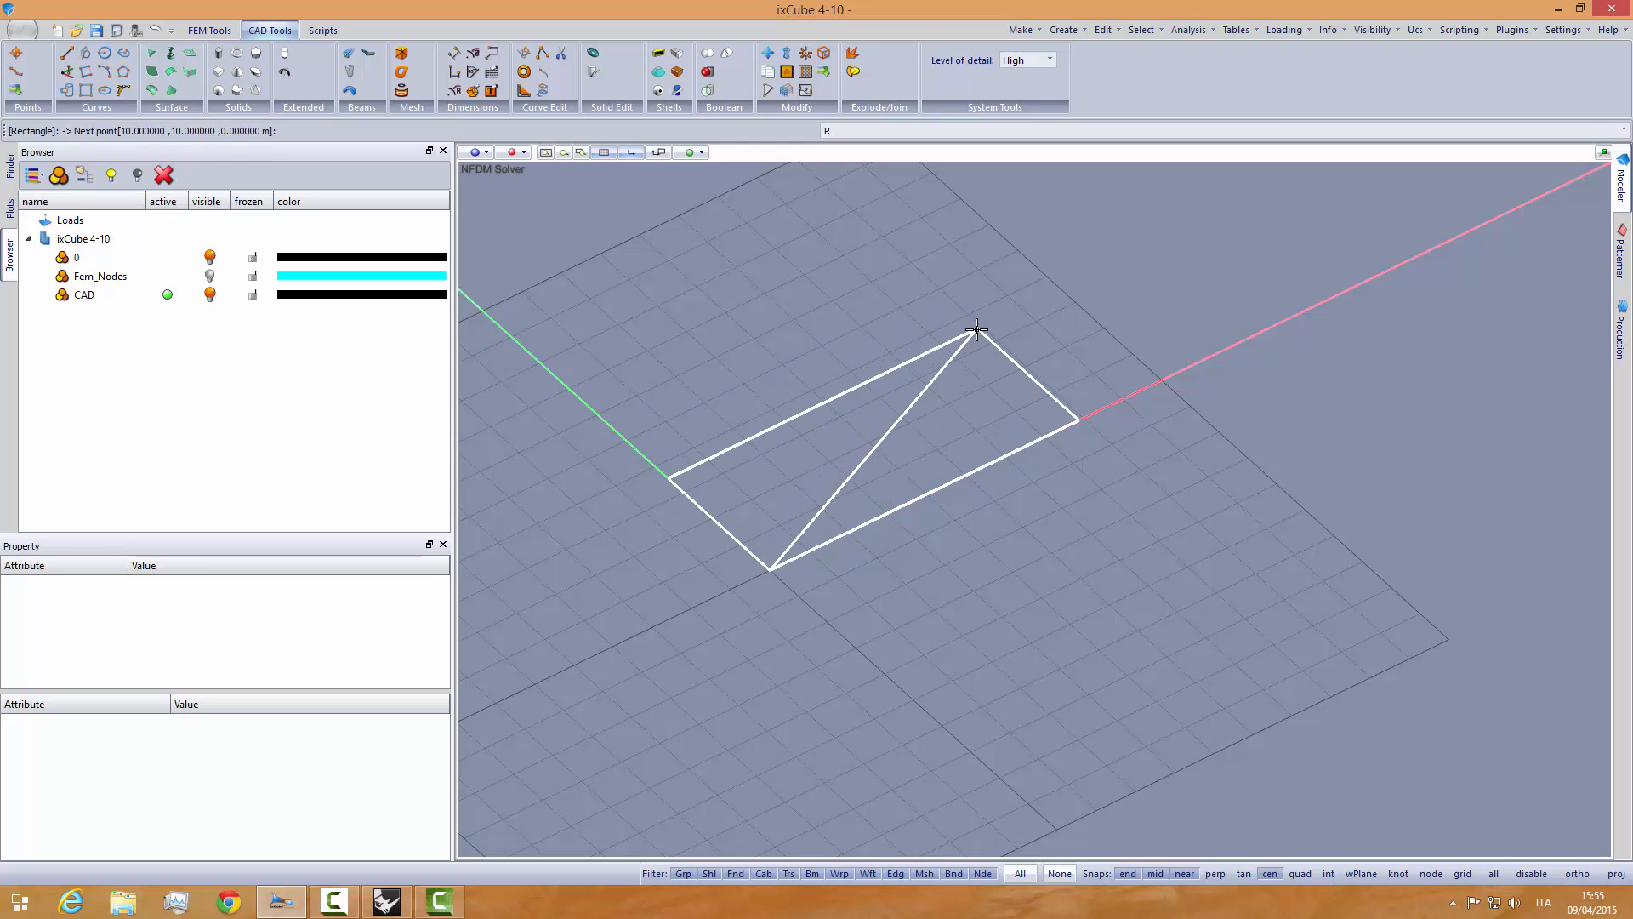
text(20,)
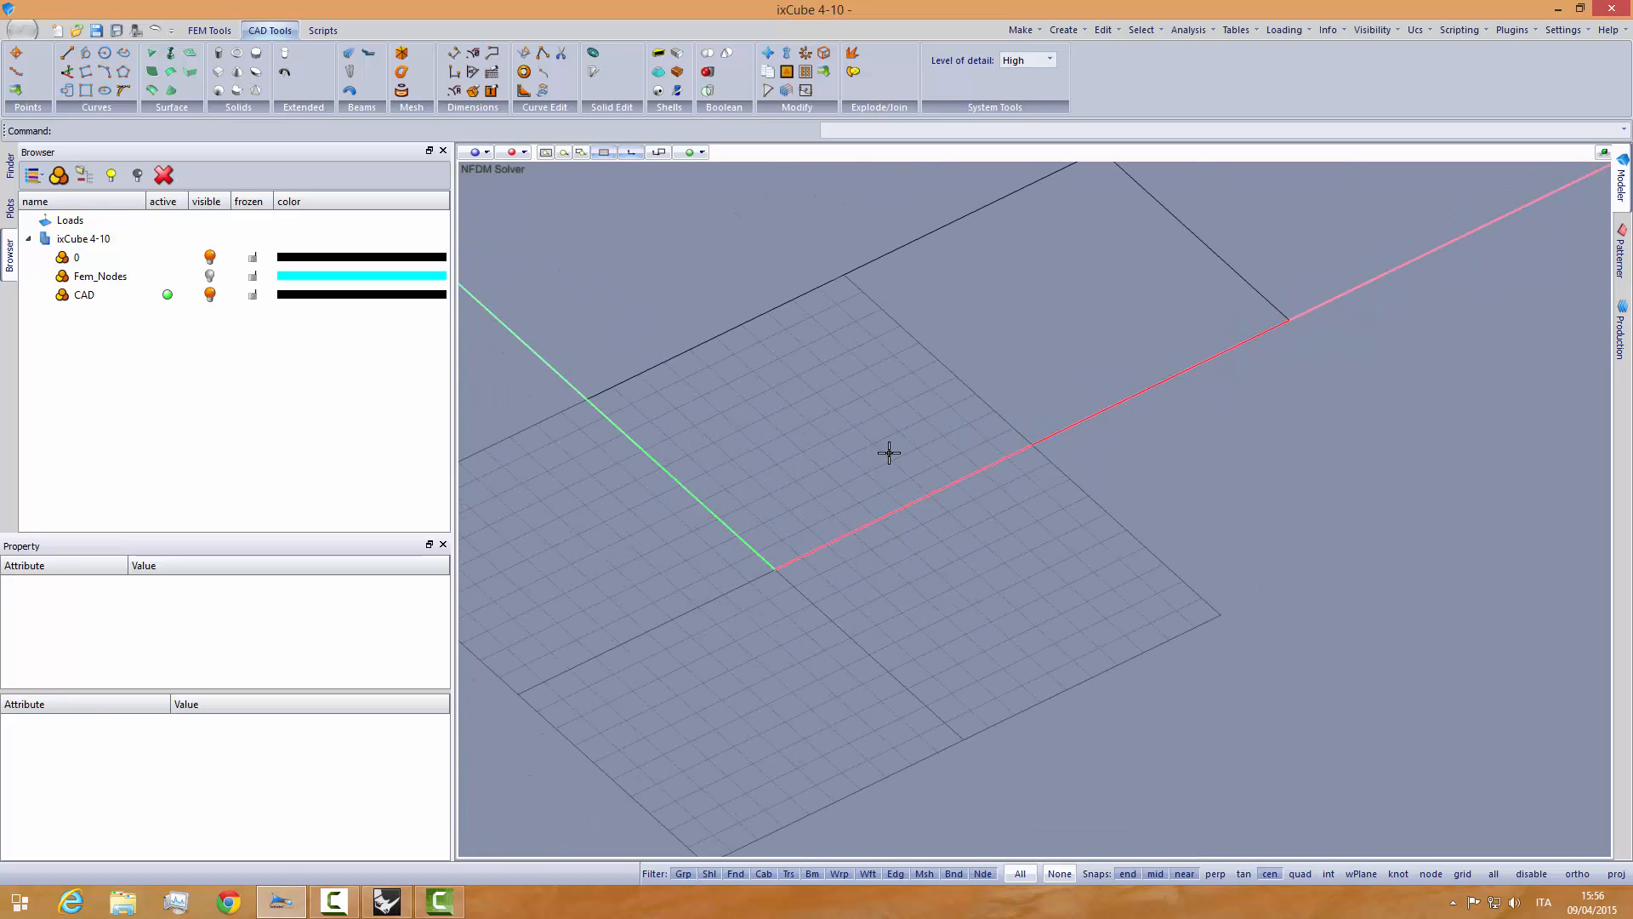
mouse_move(751, 441)
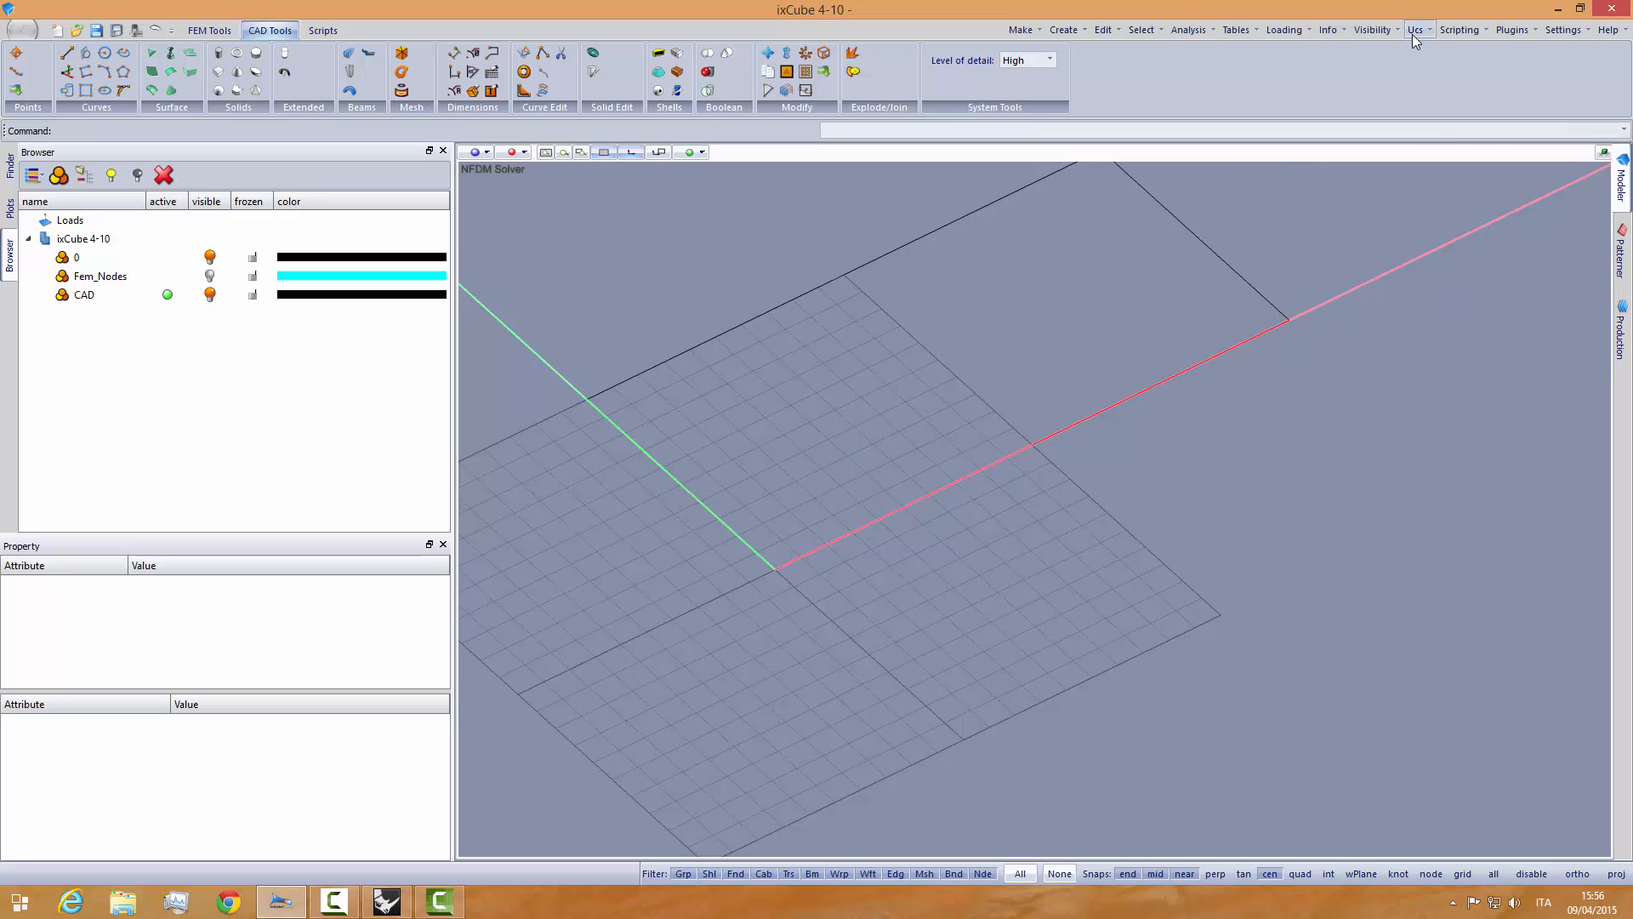
- On a vertical two-point UCS, draw arcs across both short rectangle ends, then restore UCS World
click(1418, 29)
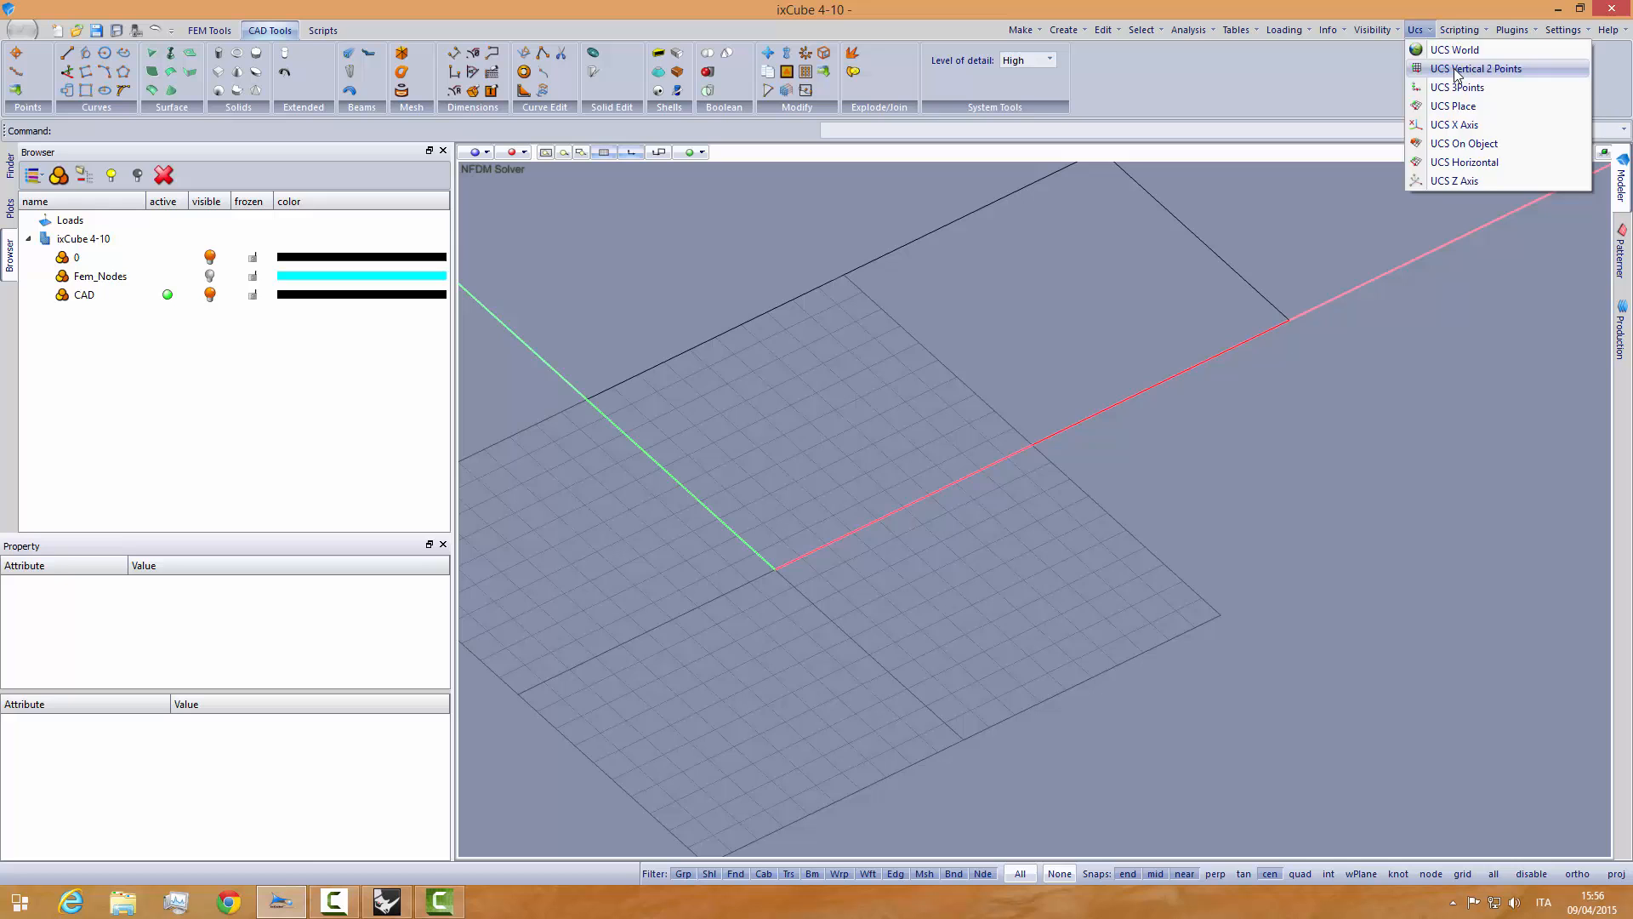
click(1483, 68)
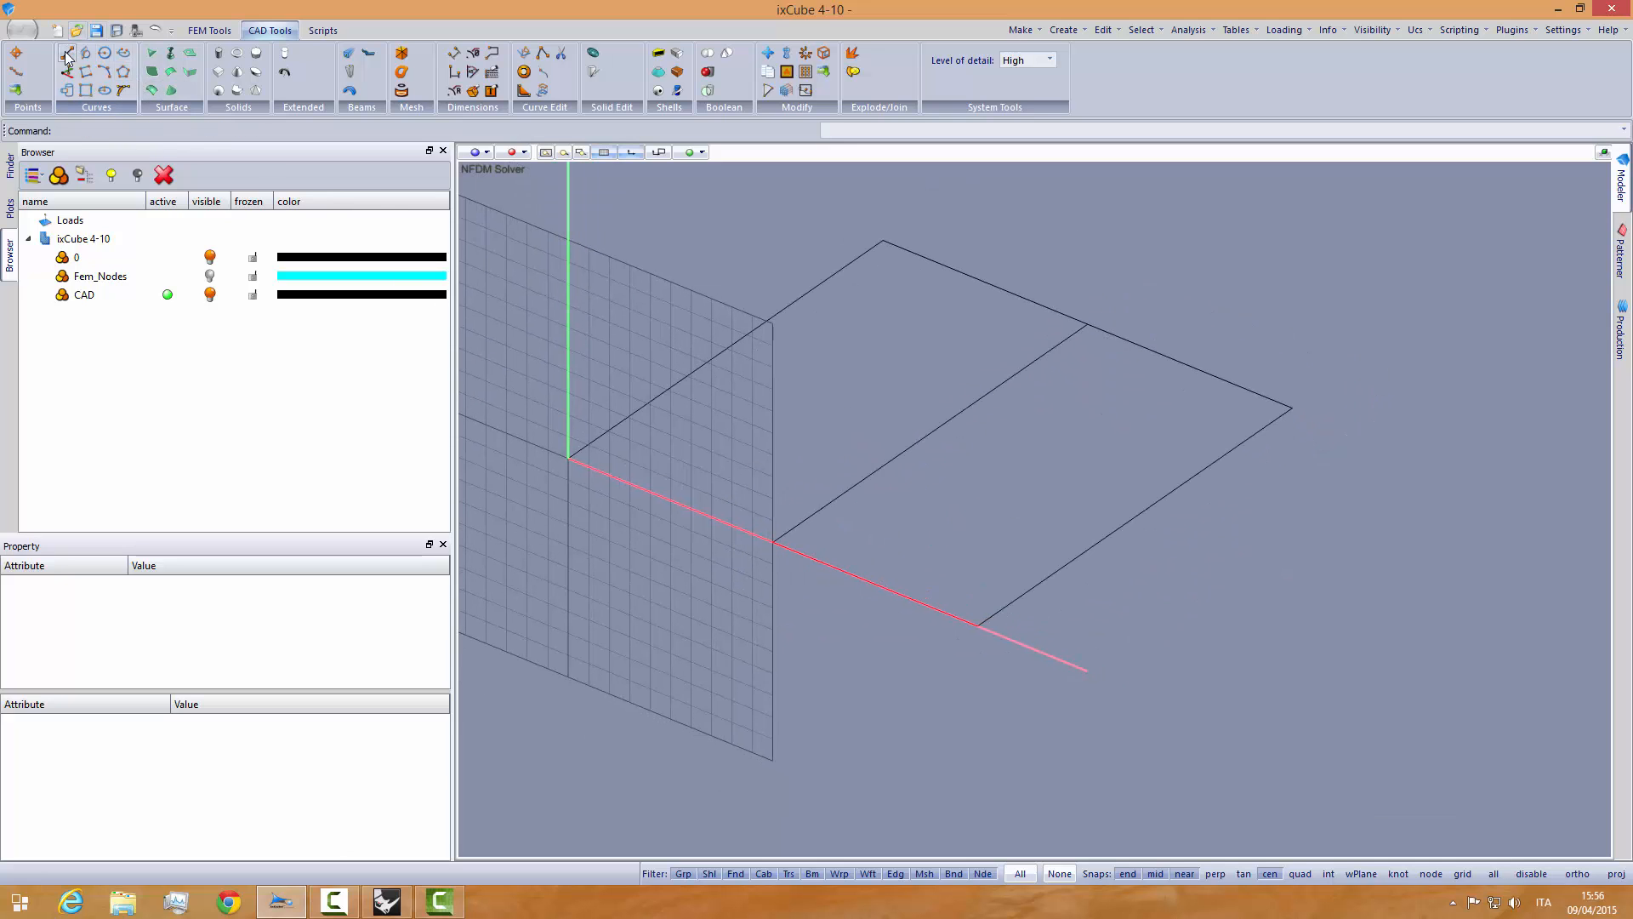
click(66, 55)
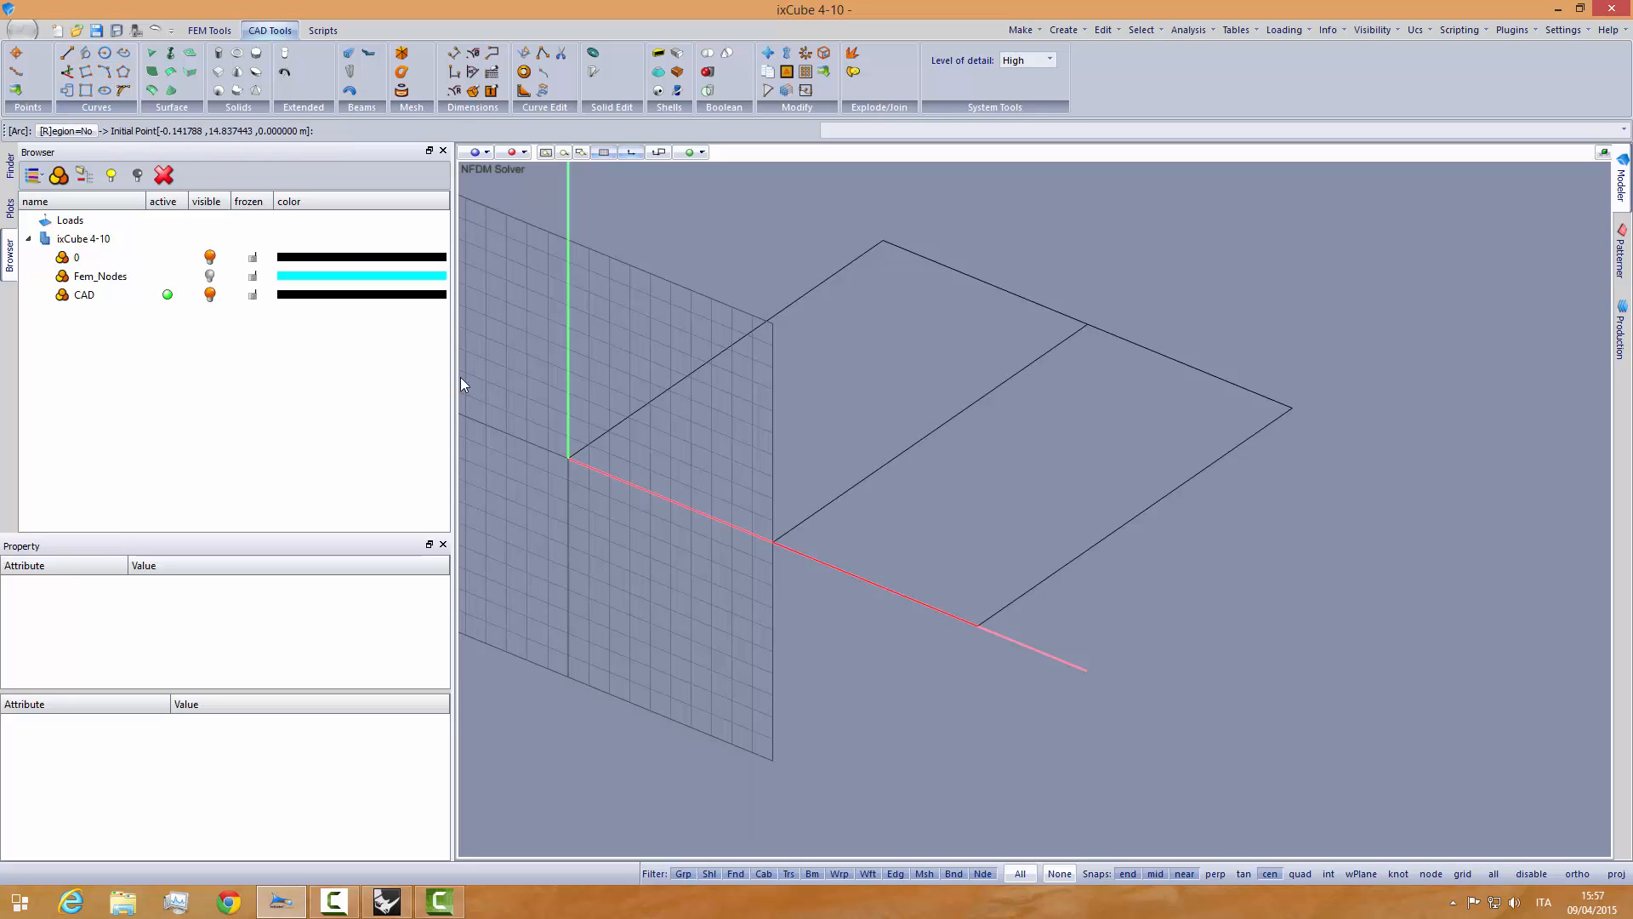
mouse_move(976, 626)
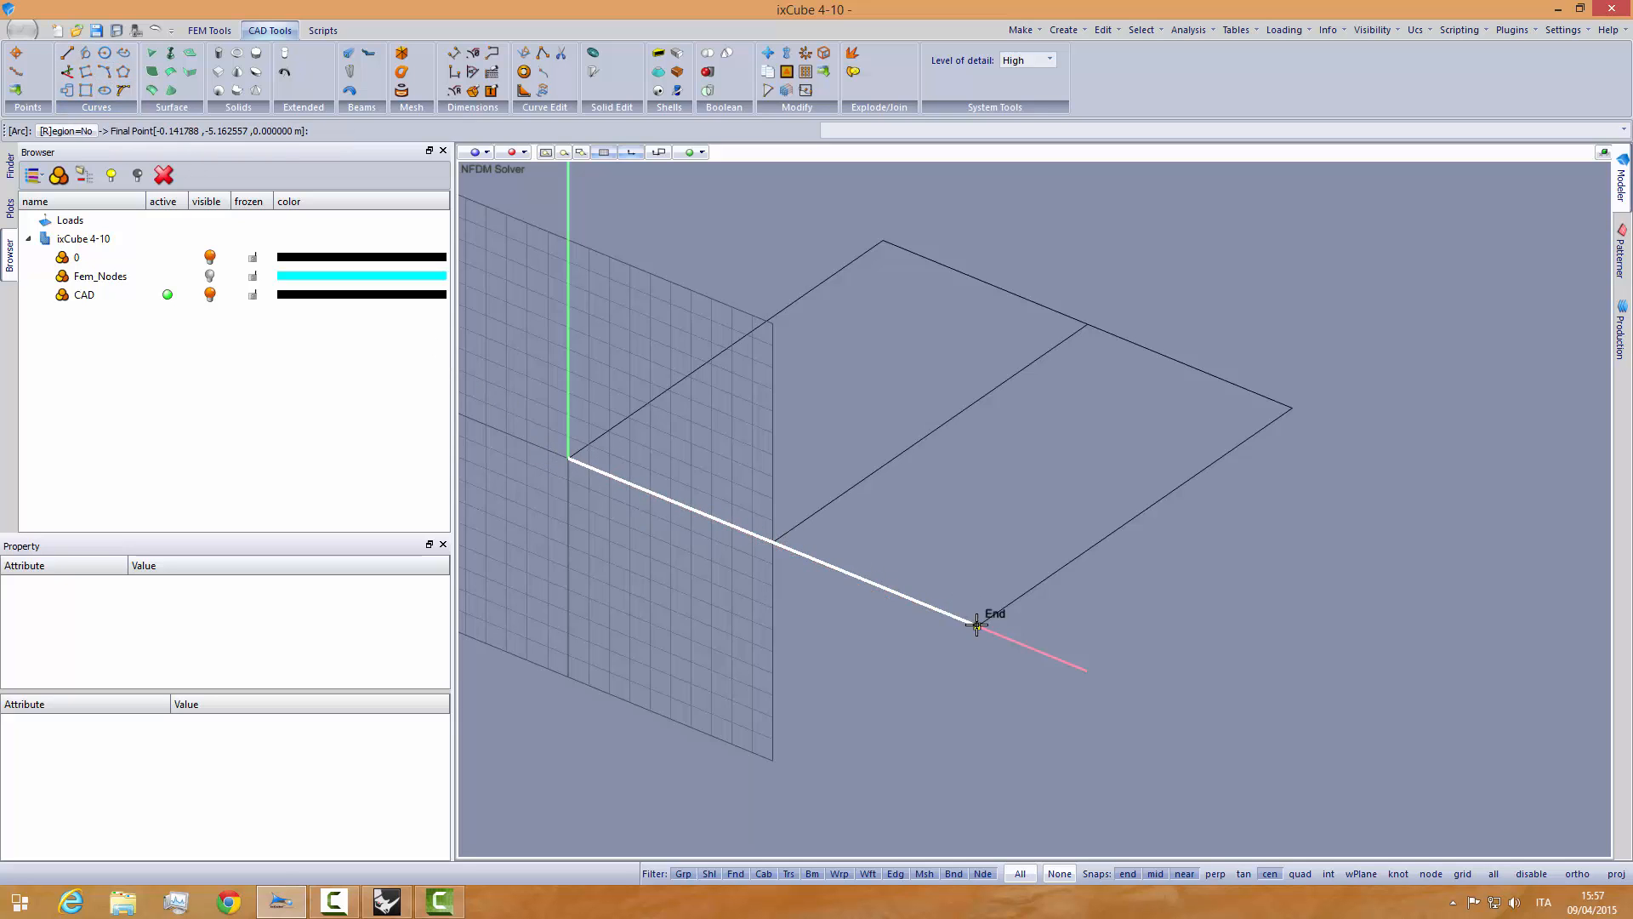
mouse_move(771, 413)
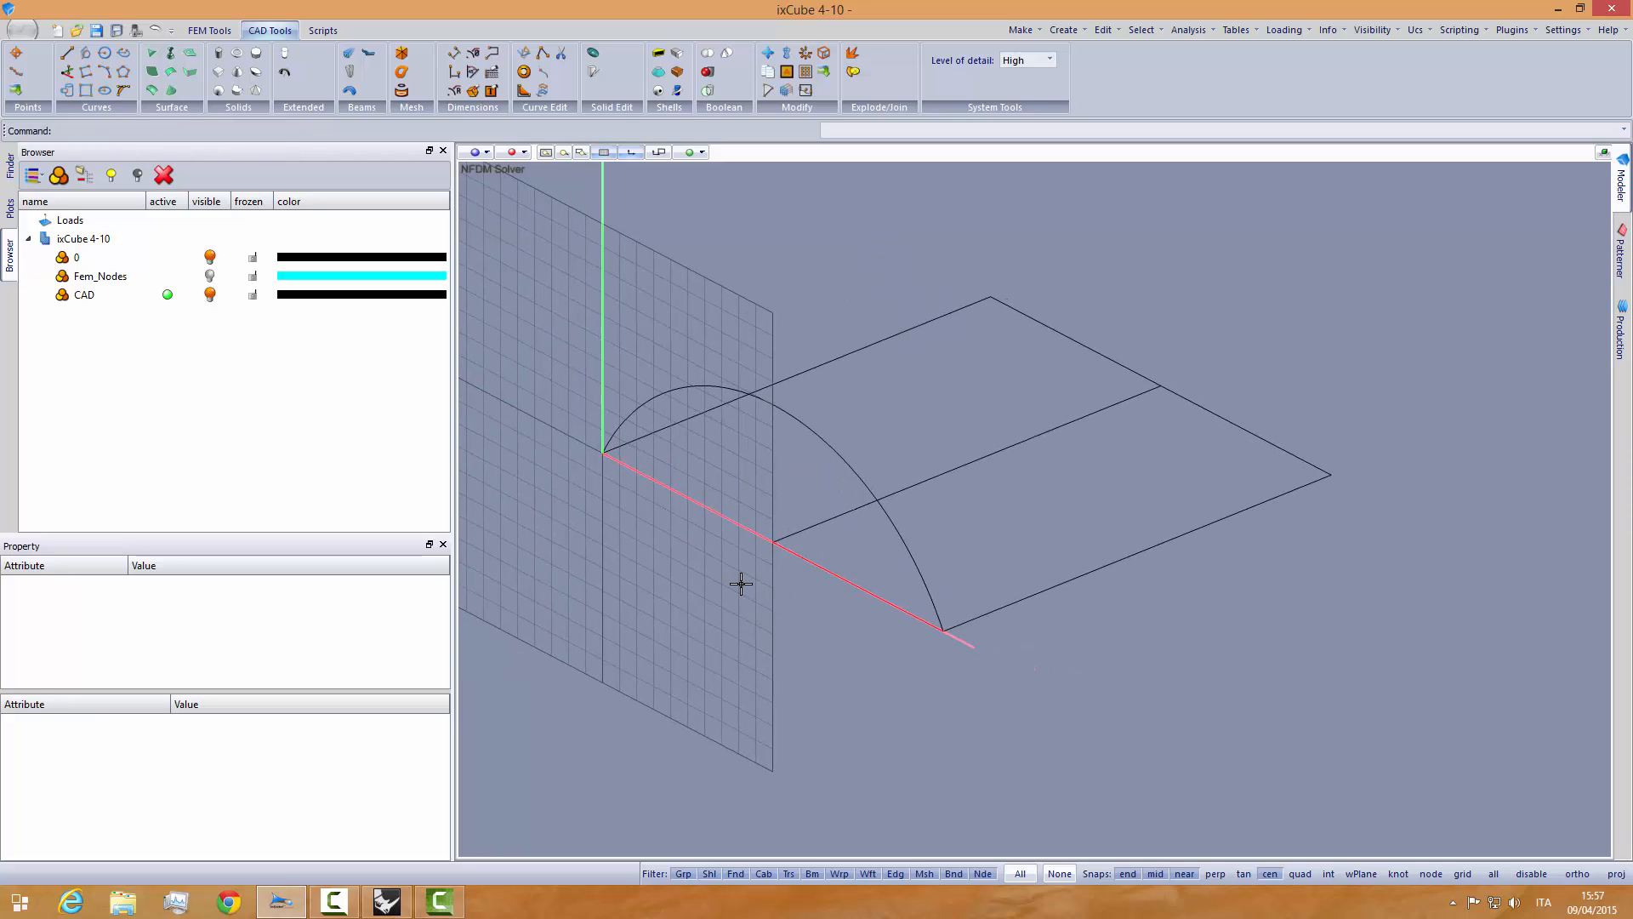
click(739, 392)
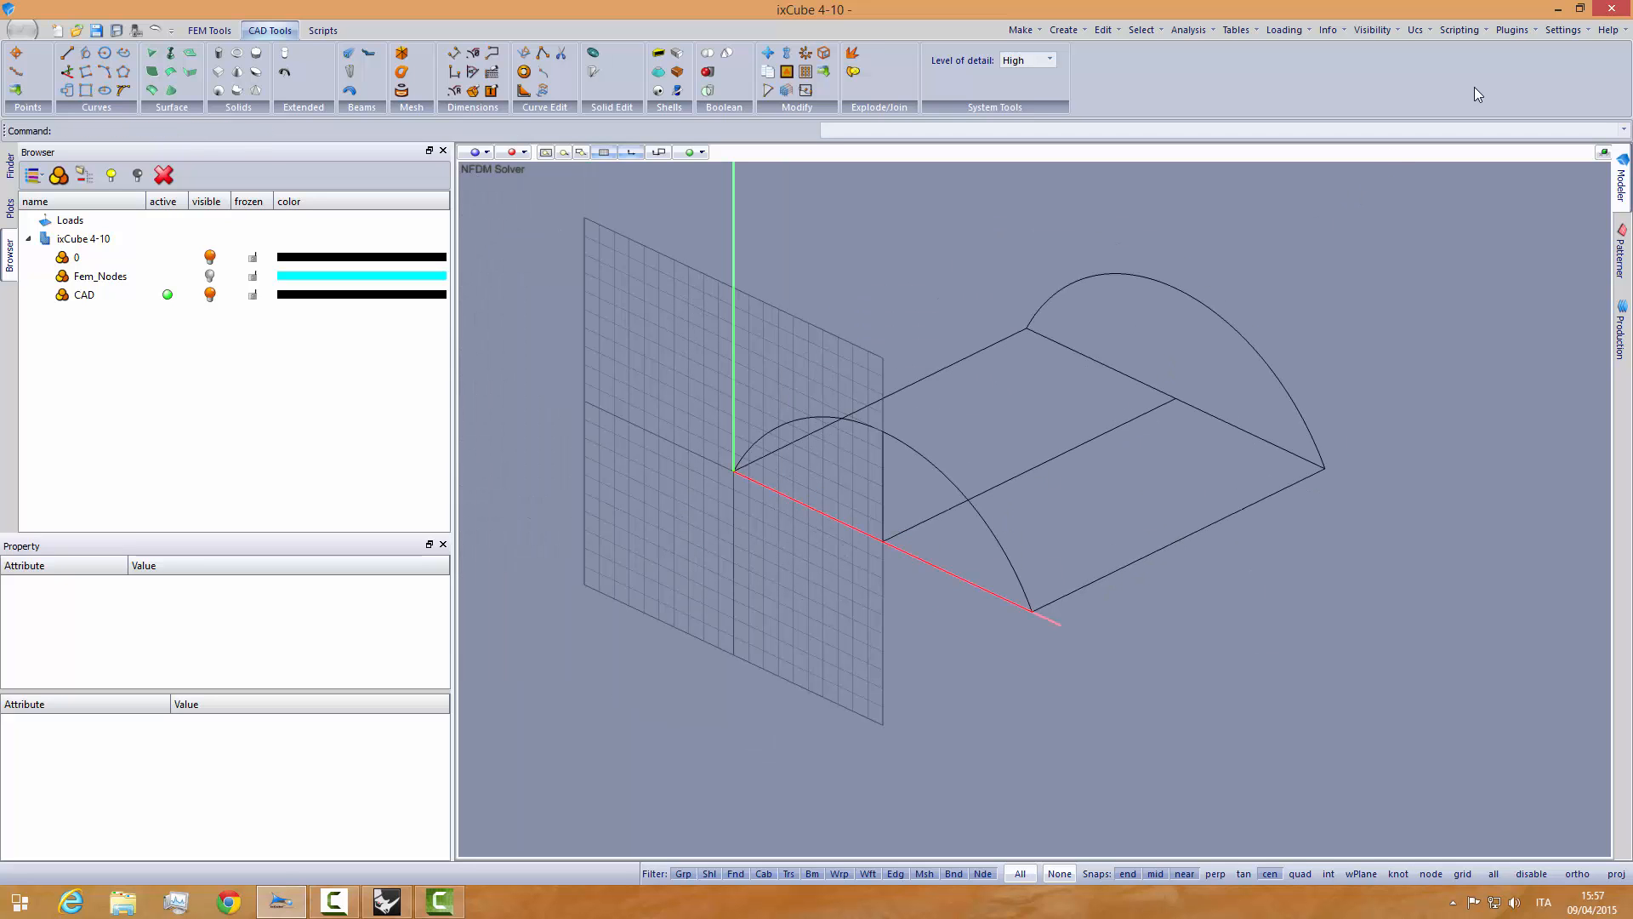
click(1416, 29)
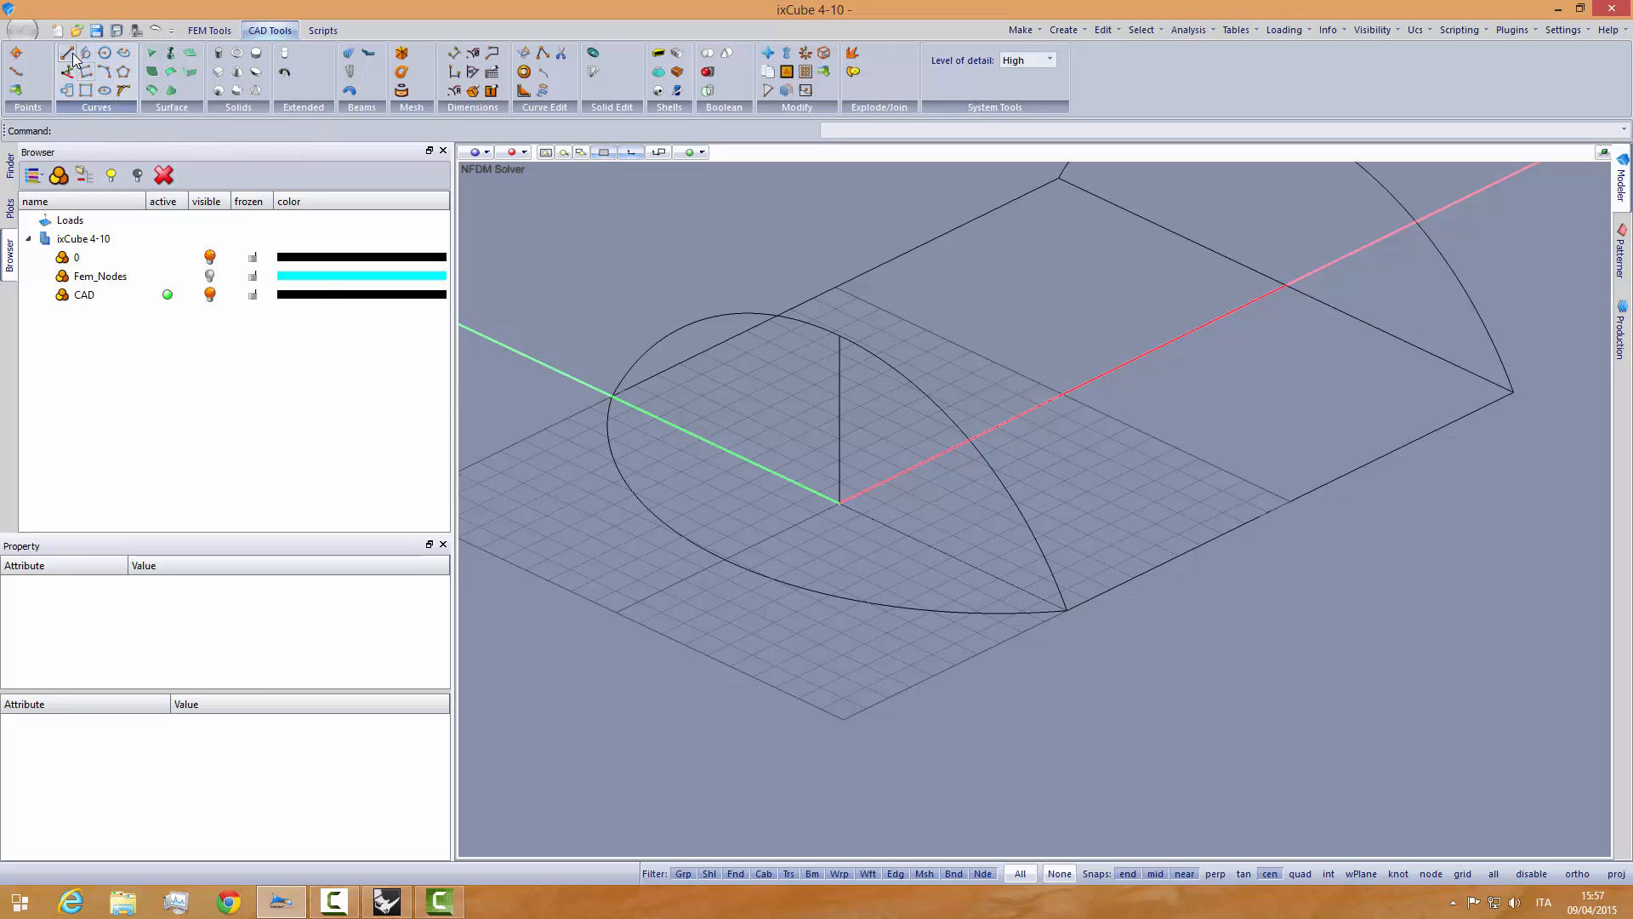
- Draw a vertical line from the origin up to the front arc's top
click(69, 55)
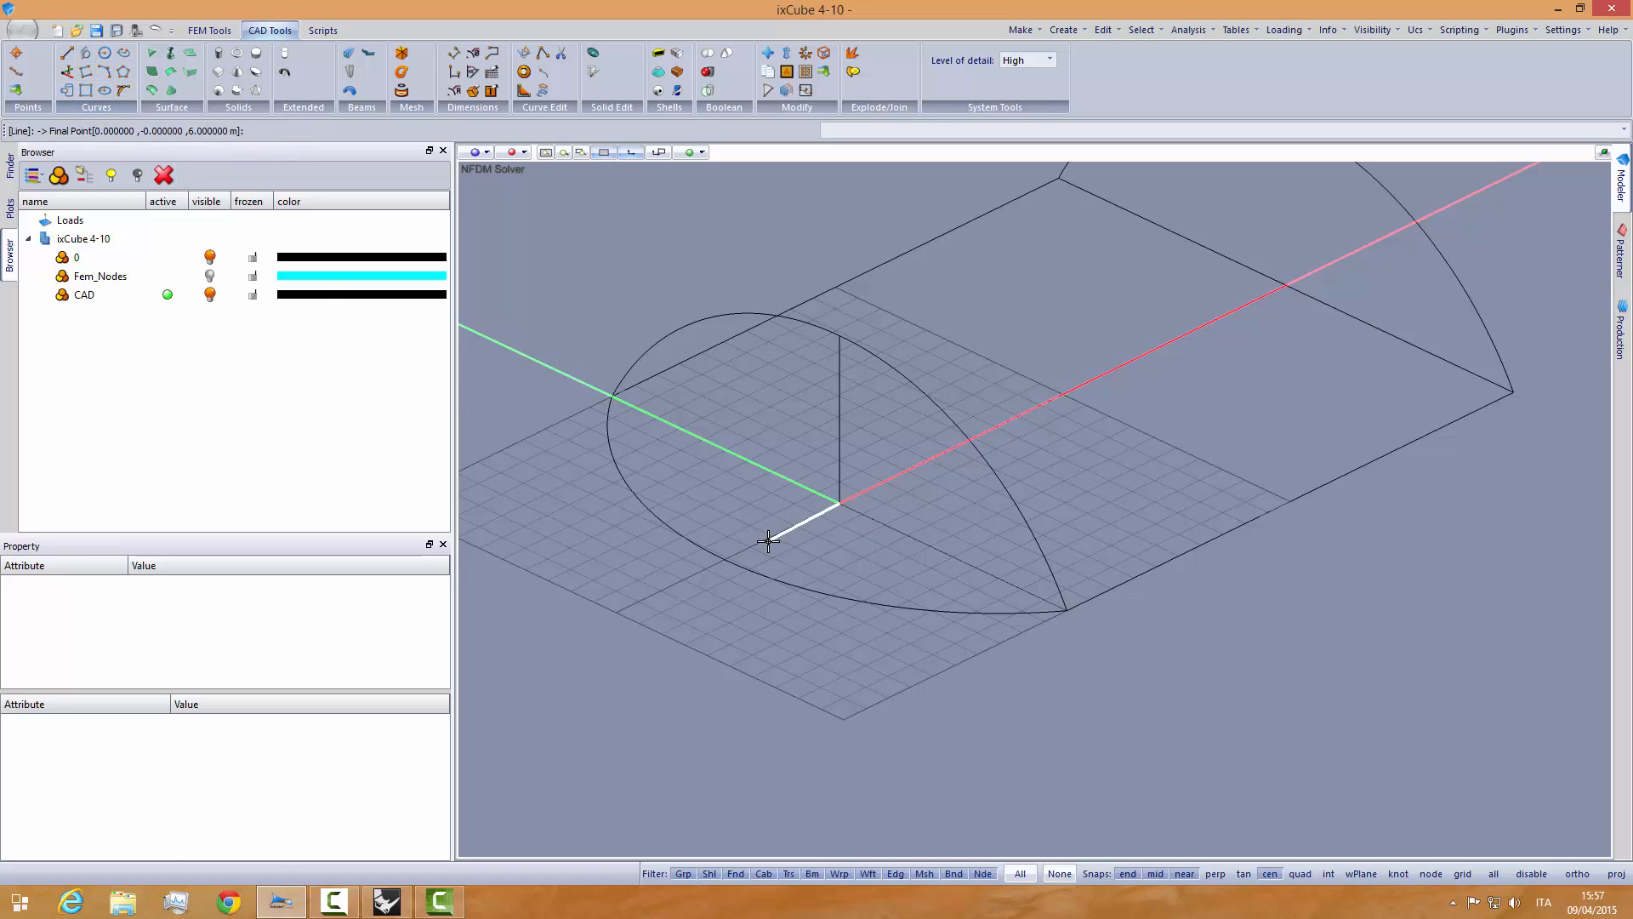
mouse_move(727, 554)
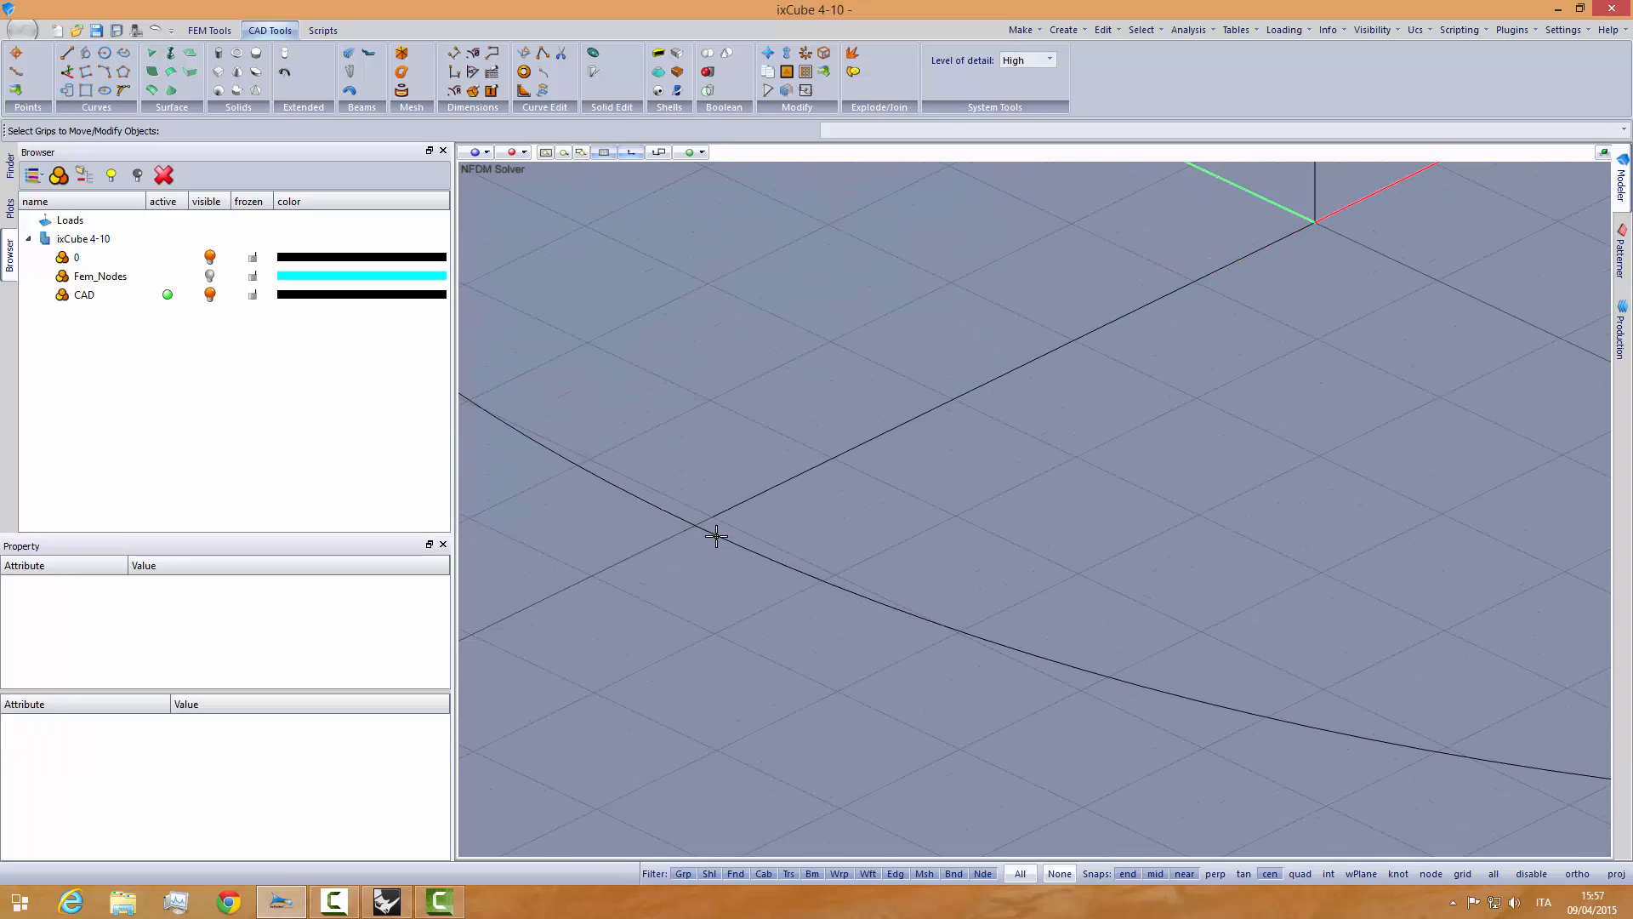
click(716, 537)
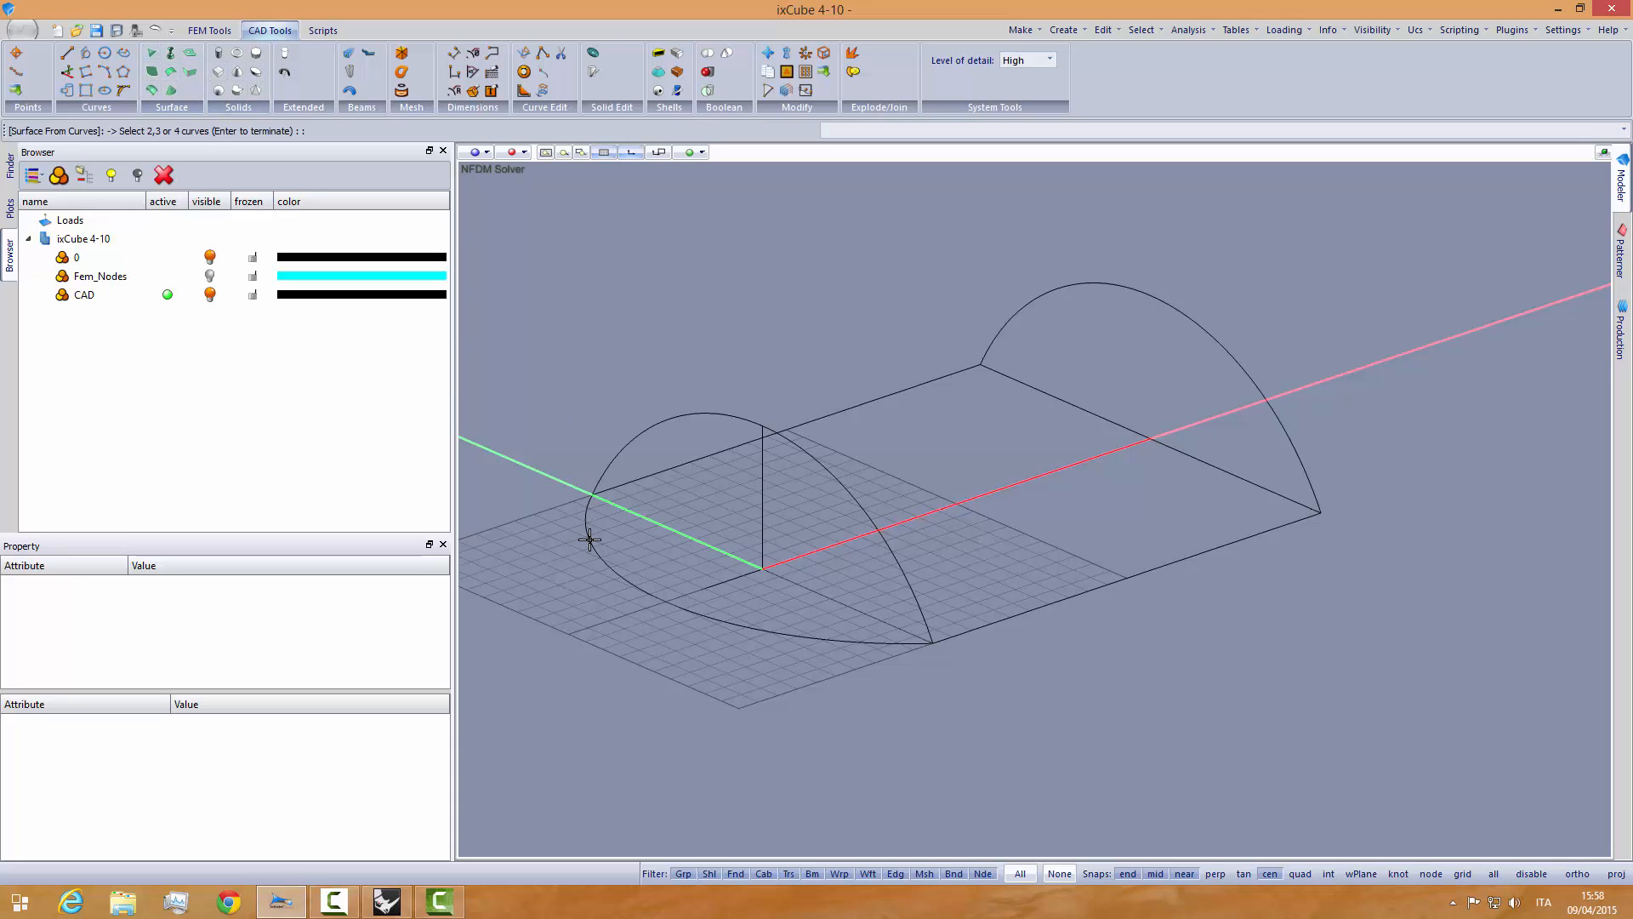
- Build end-cap and roof surfaces from the boundary curves and orbit to view the vault
click(588, 540)
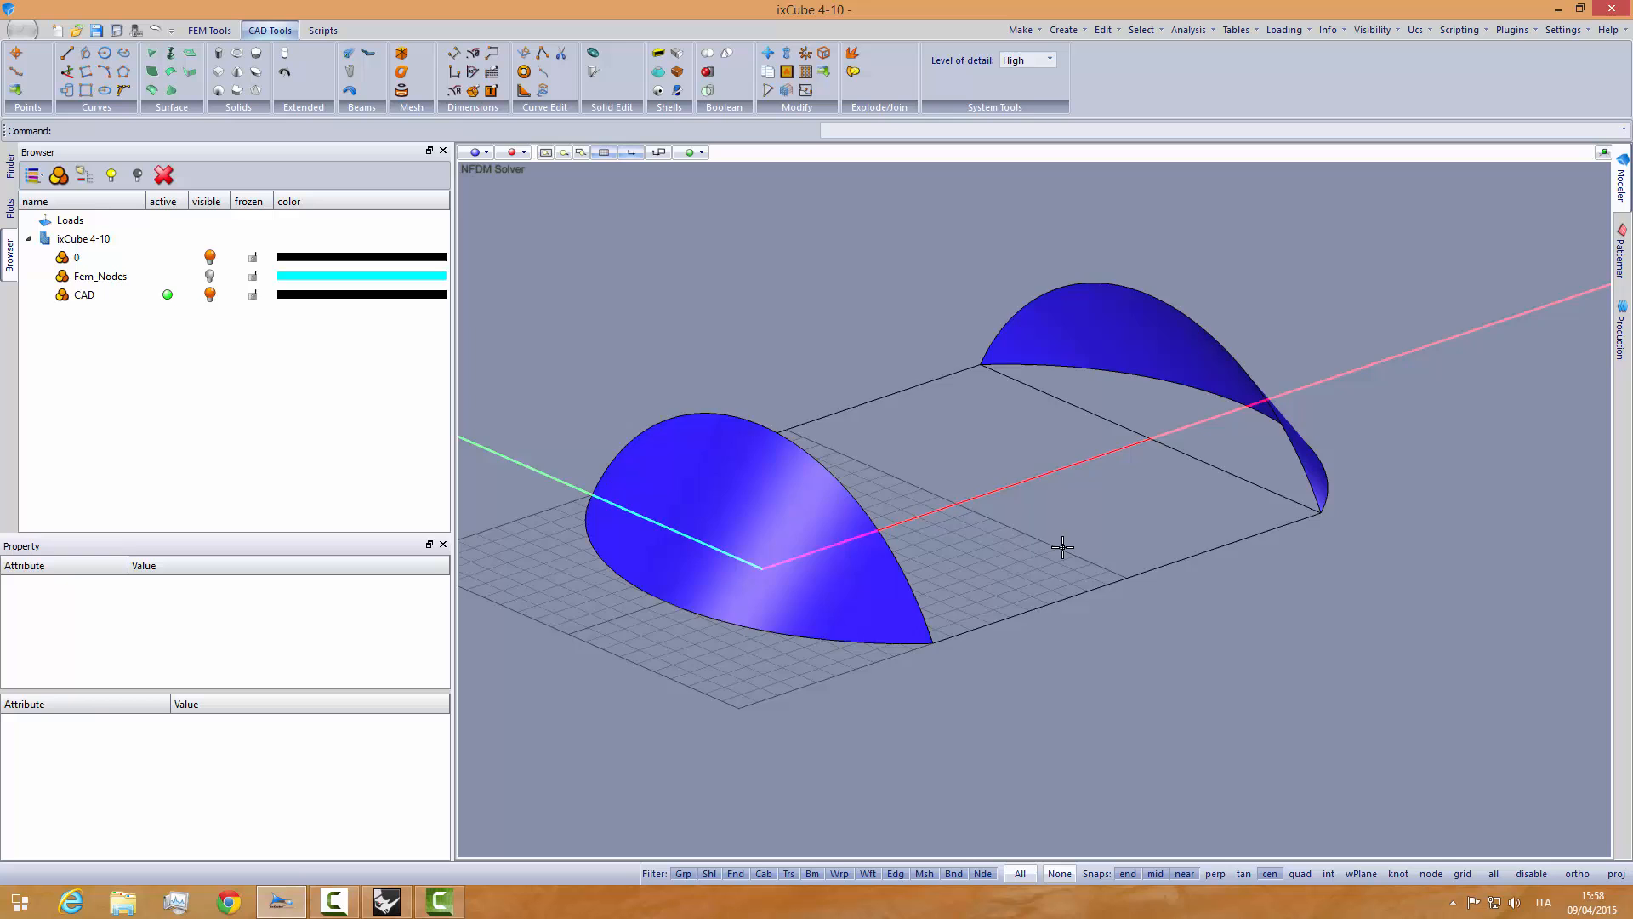
drag(1062, 547, 947, 507)
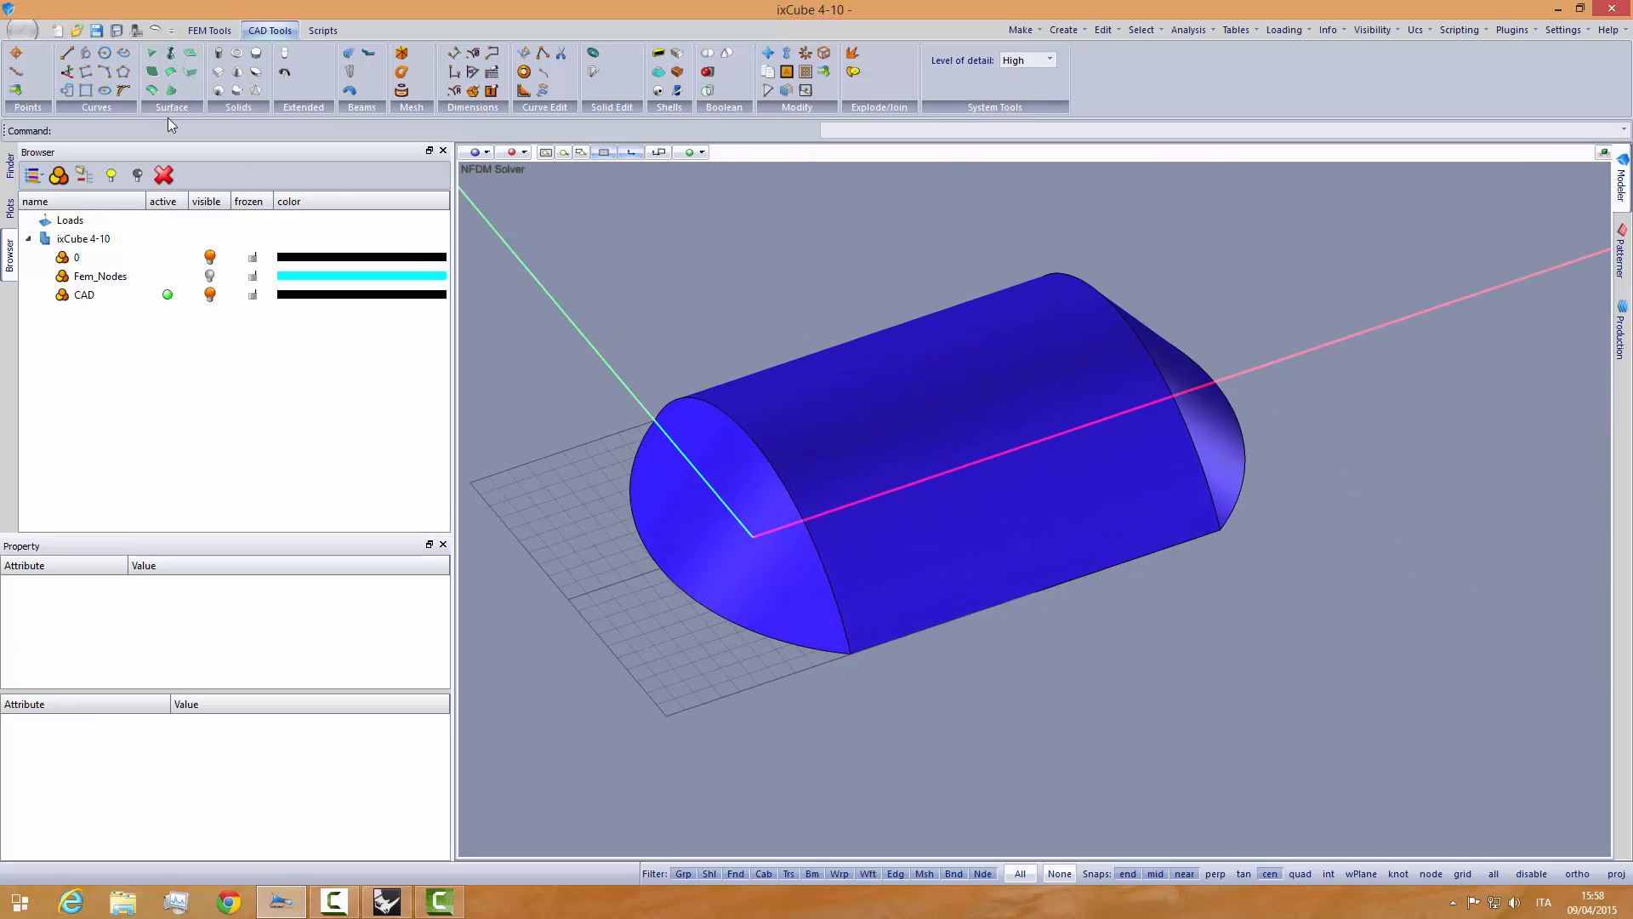
- Save the model as DOME_INFLATED.ixf in C:\models
click(25, 30)
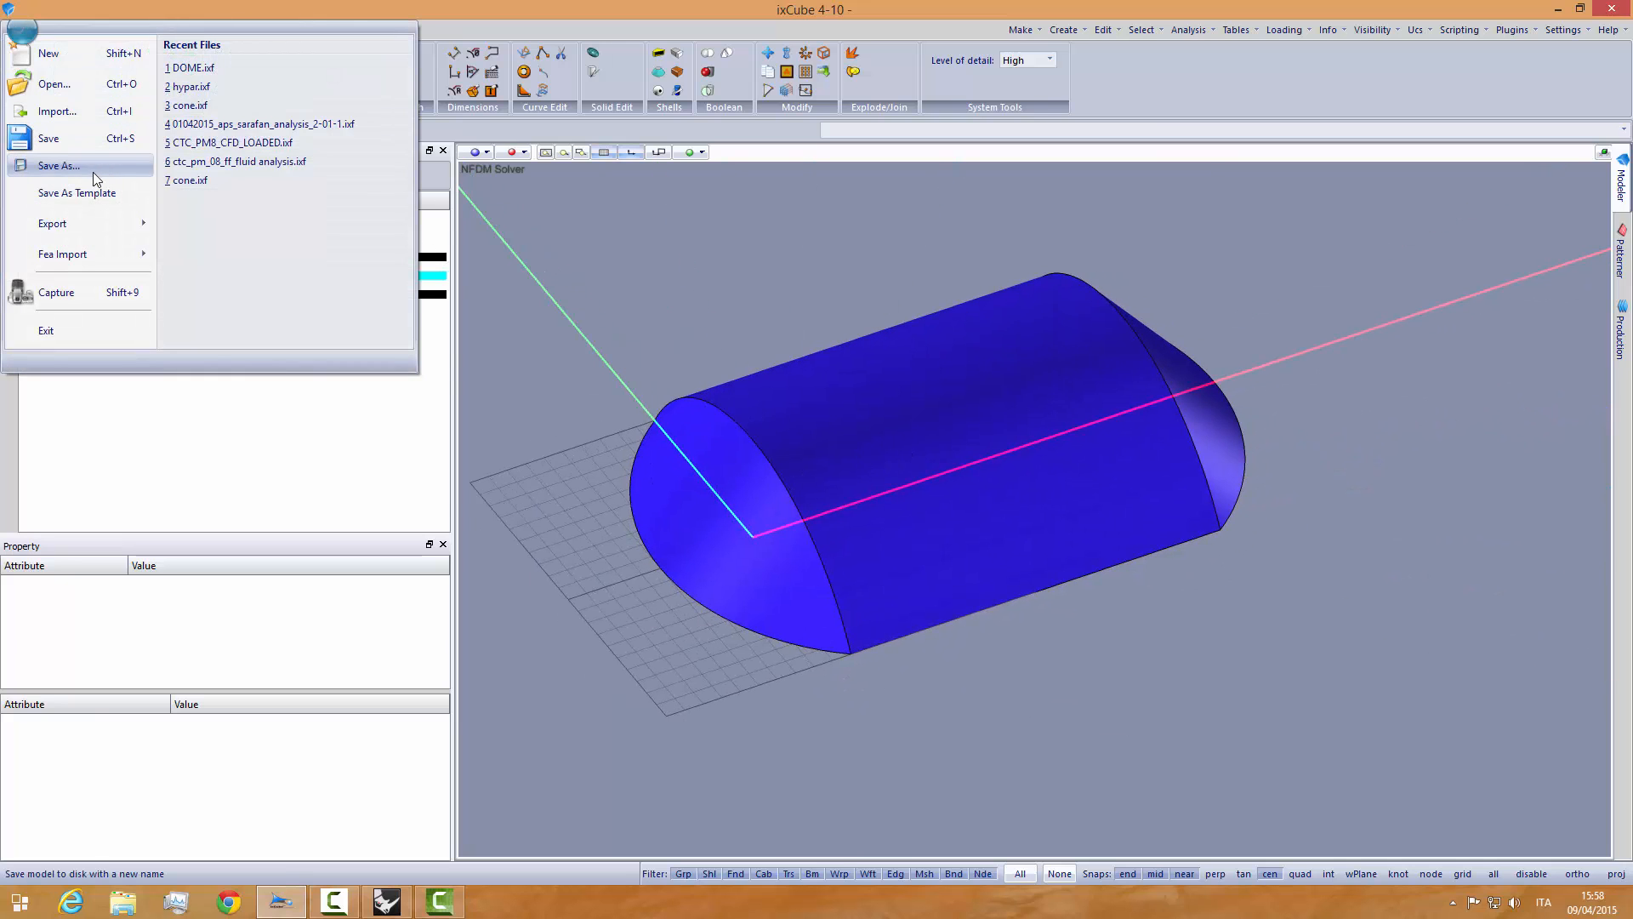
click(67, 165)
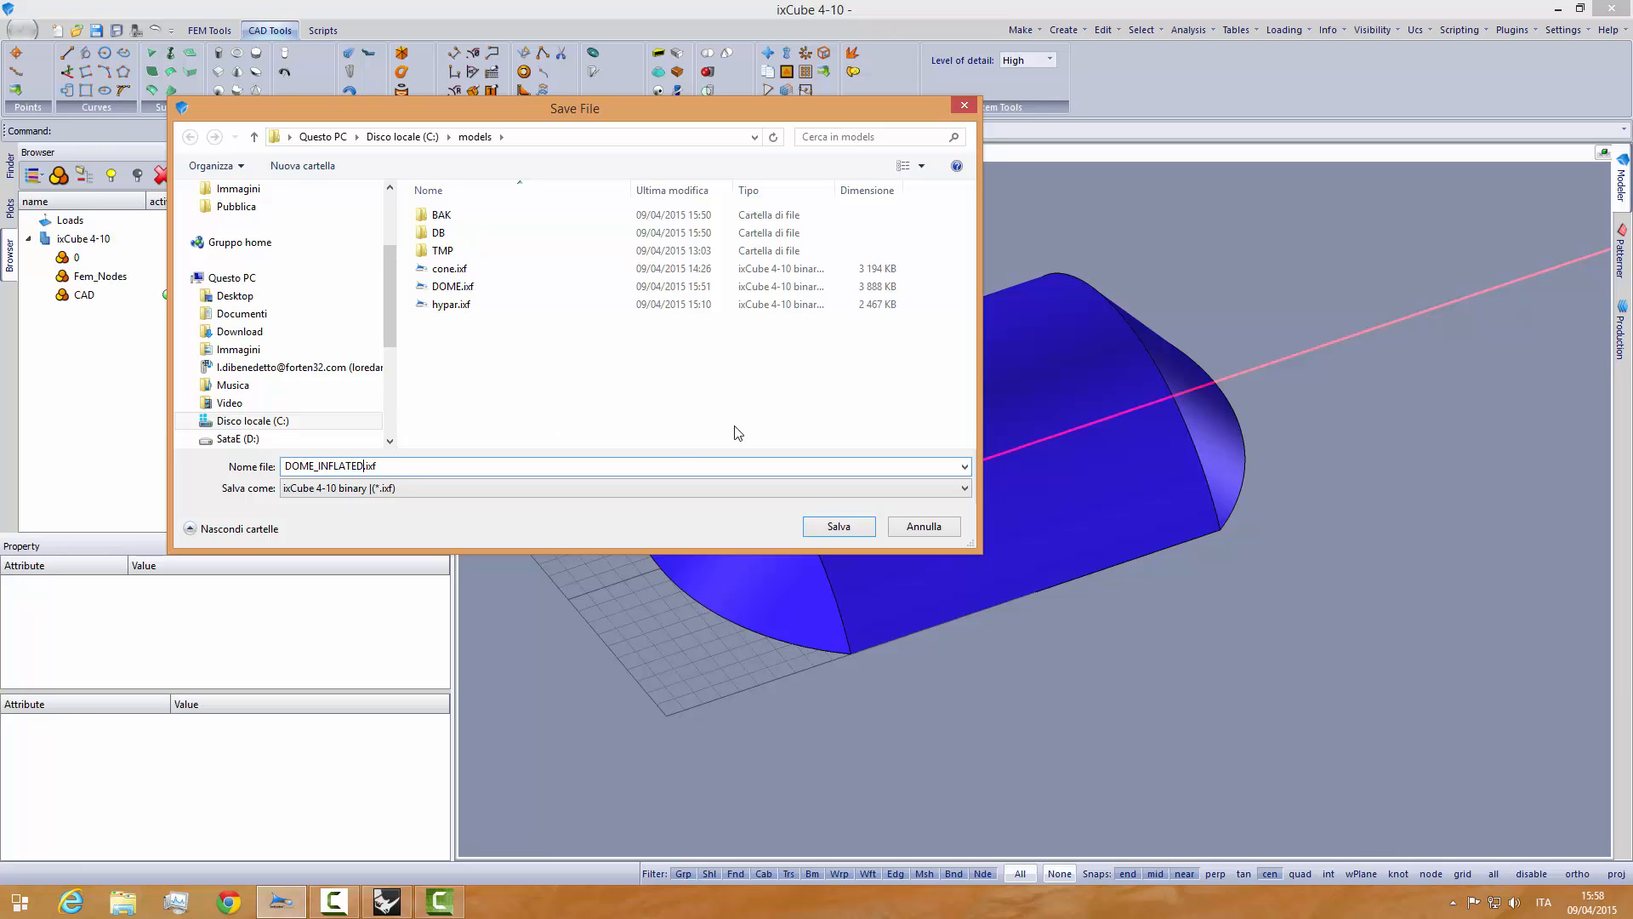
click(839, 526)
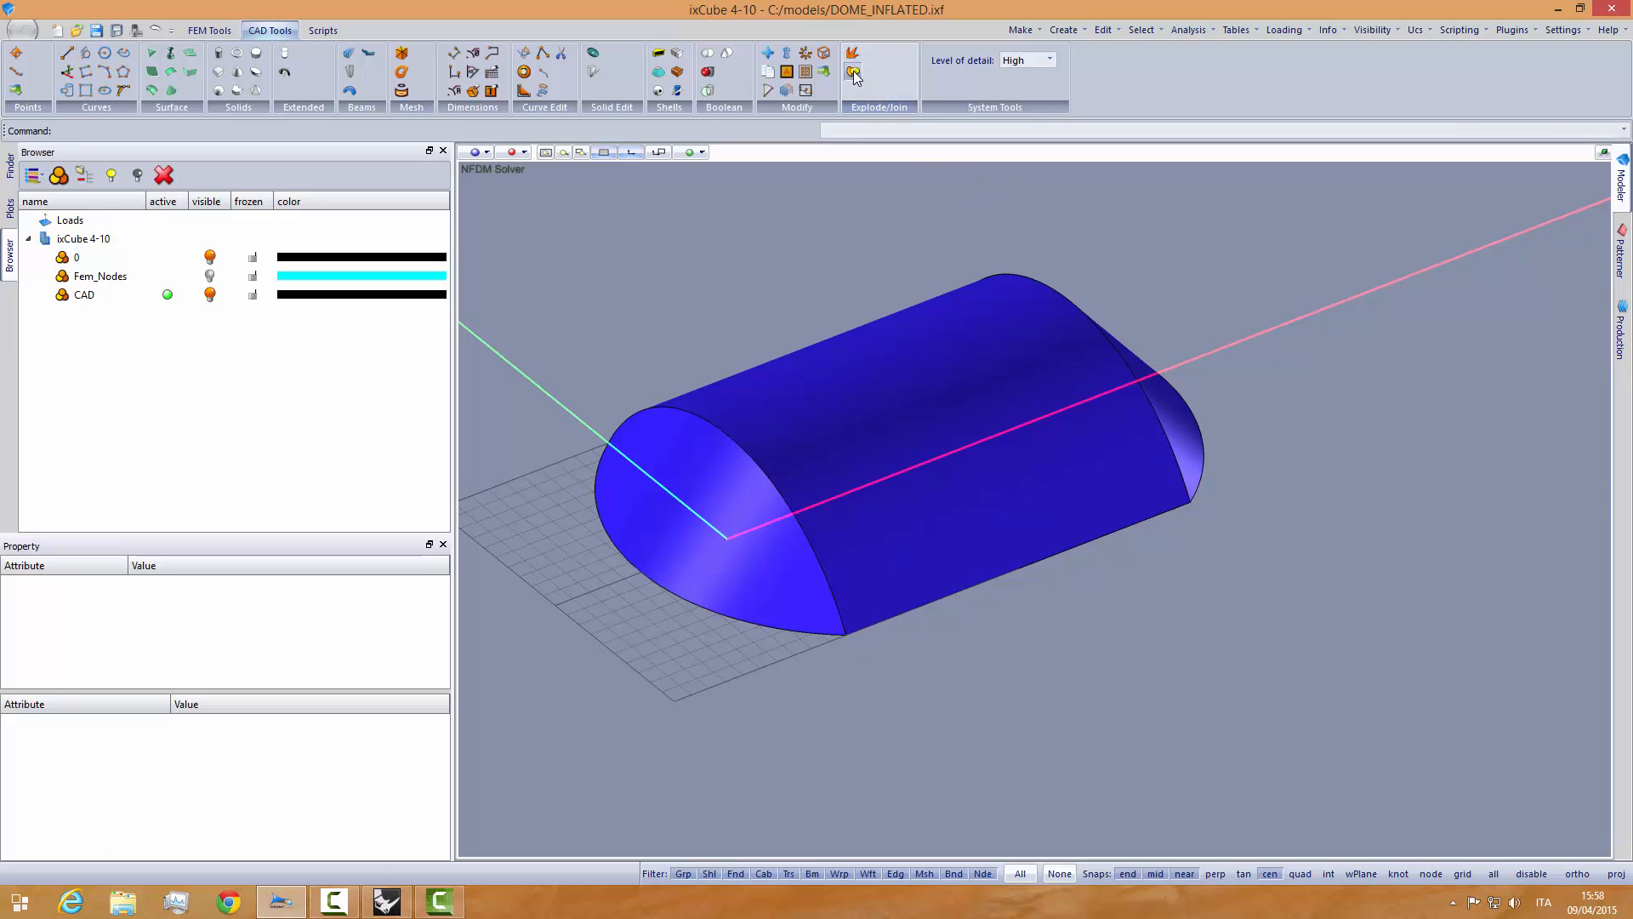
- Join the vault surfaces into one body and add a new layer, _new_layer_8
click(854, 74)
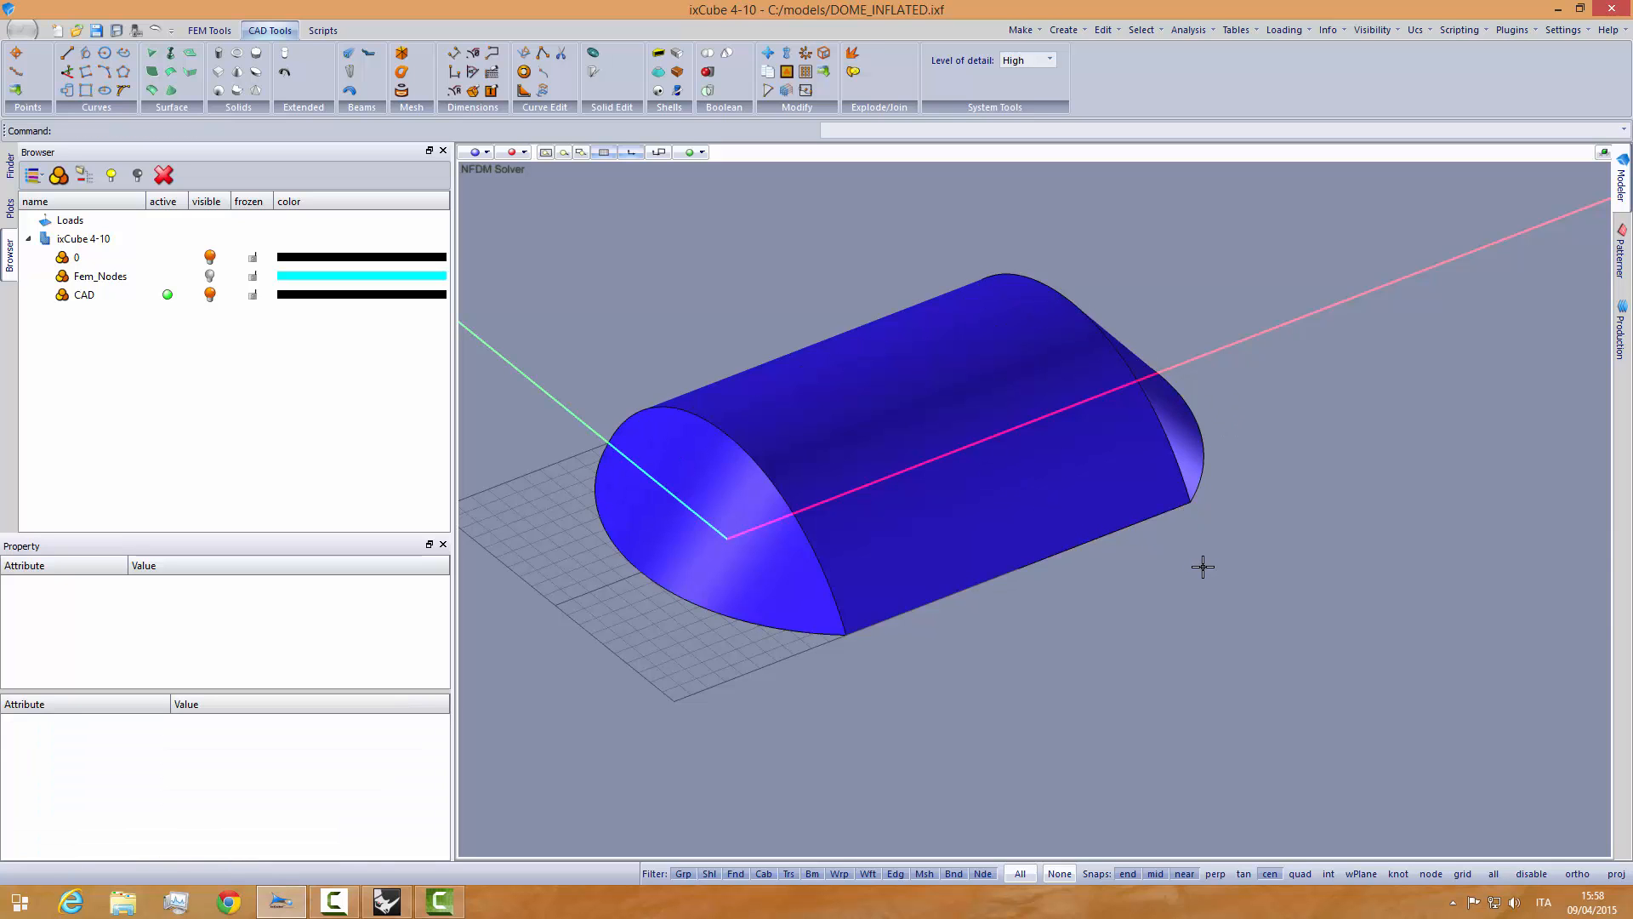
click(919, 439)
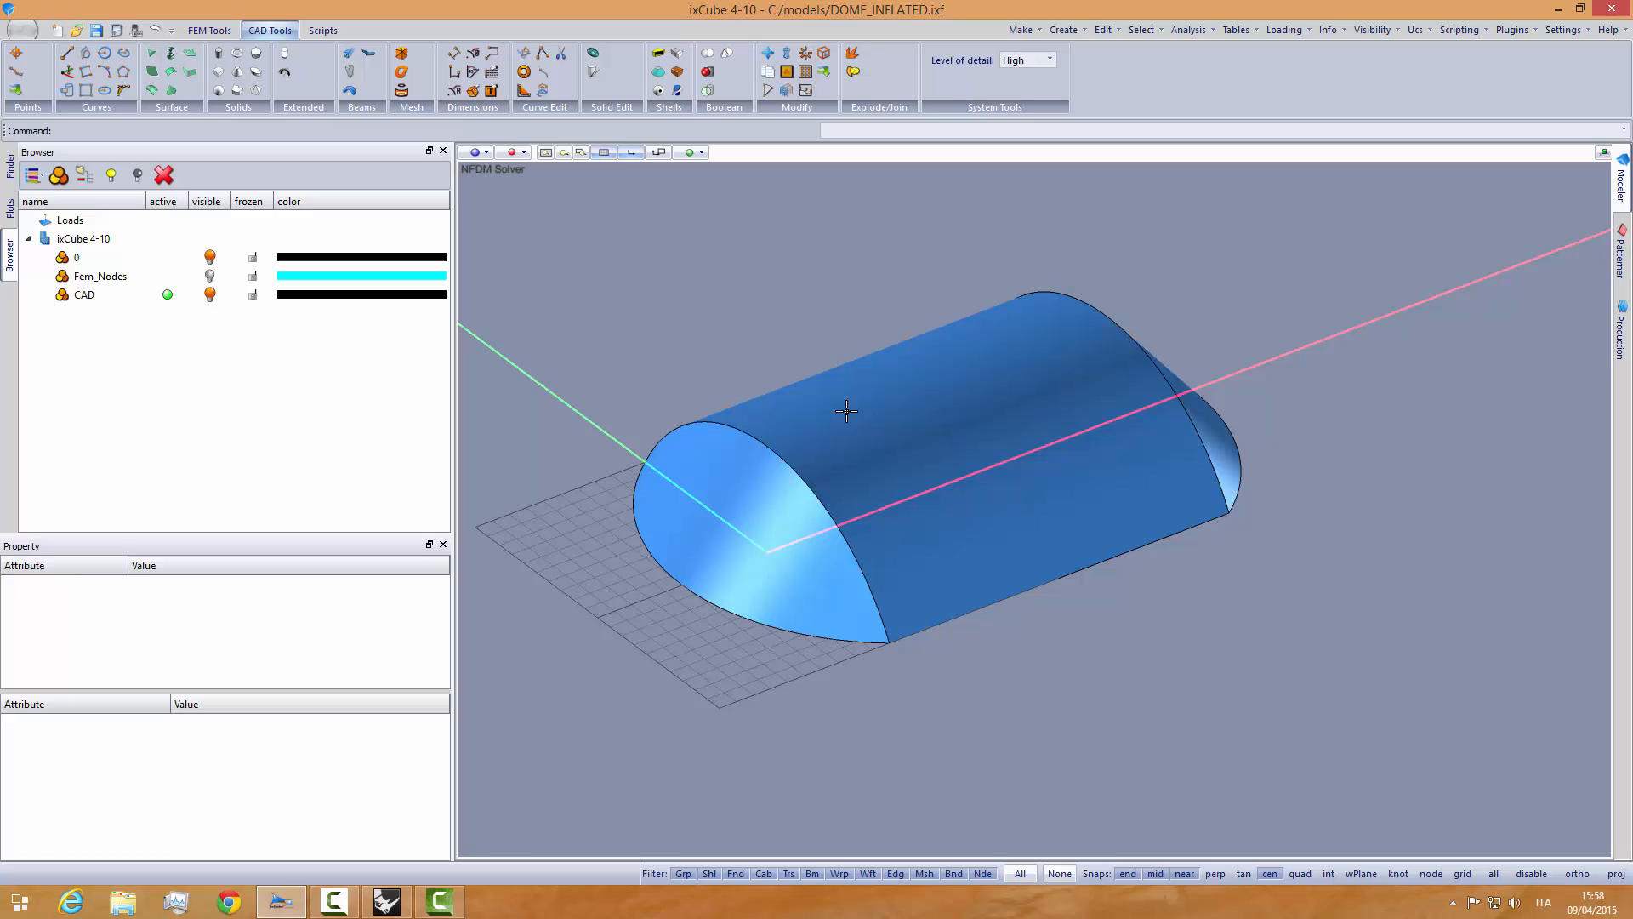
mouse_move(802, 477)
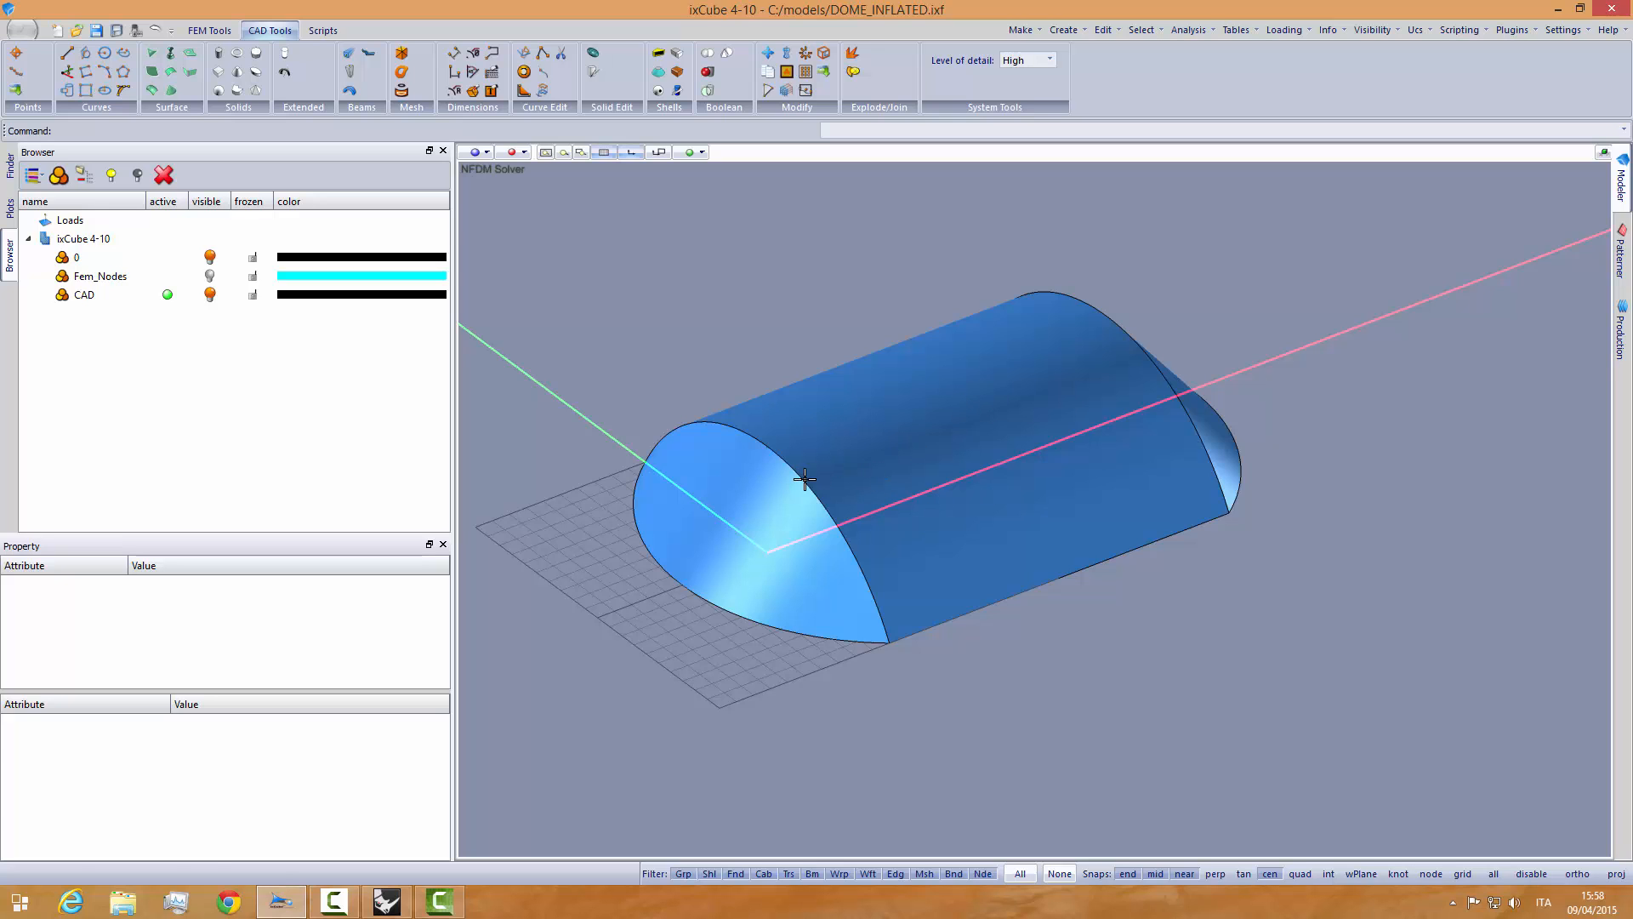
click(802, 477)
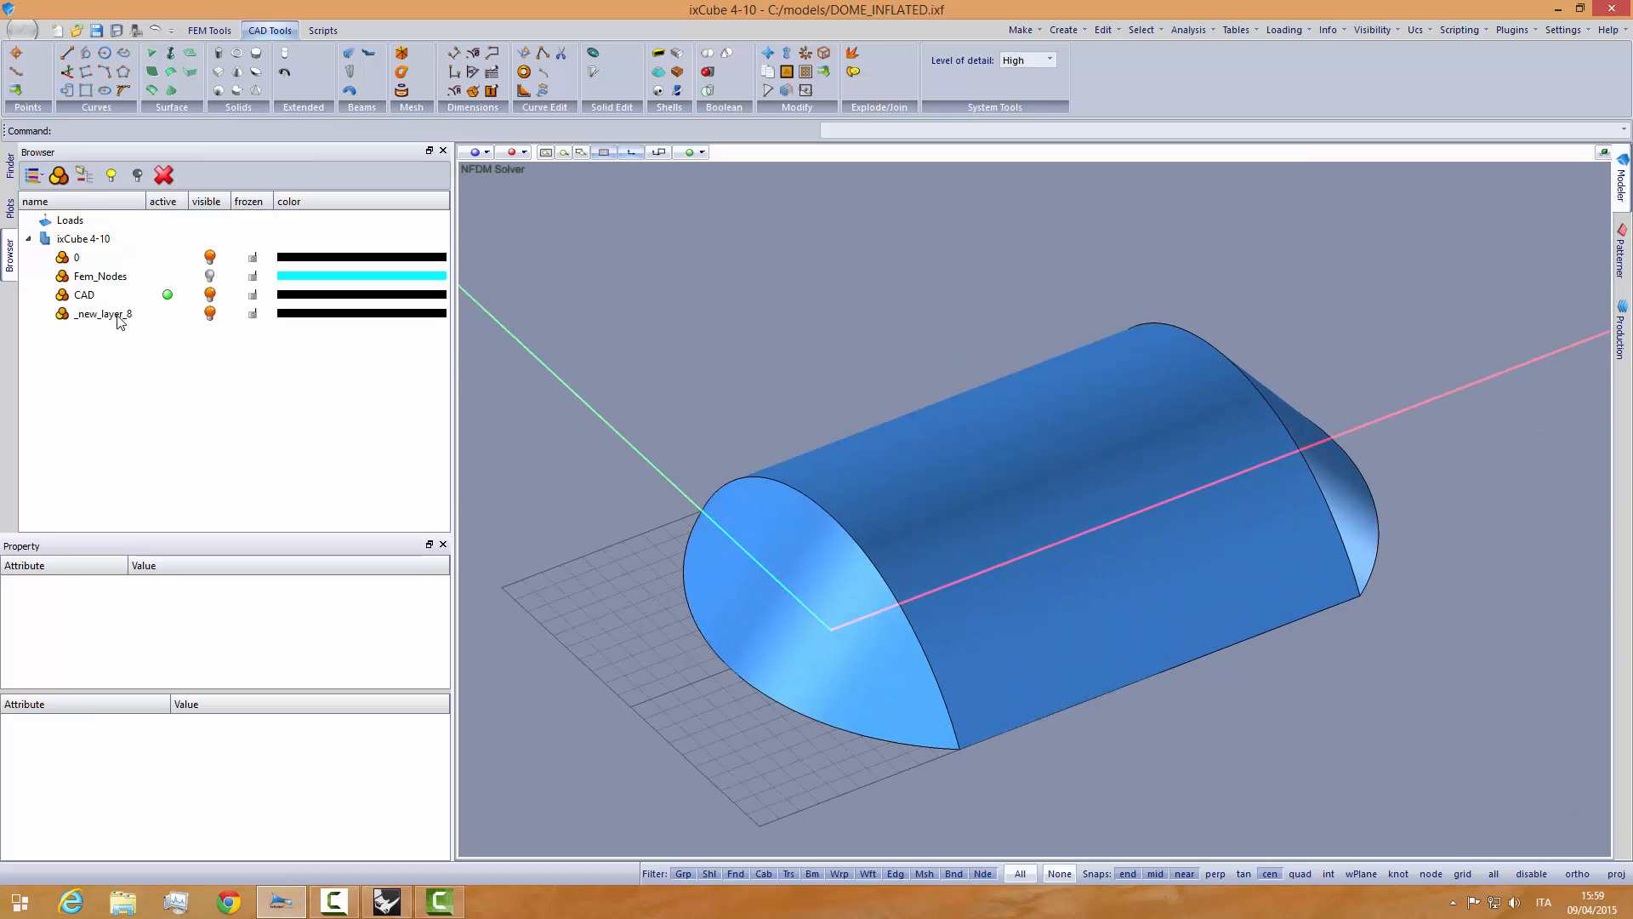
- Rename the new layer MEM, select its Tenso-Gr group, and pick the barrel-vault surface
double_click(98, 314)
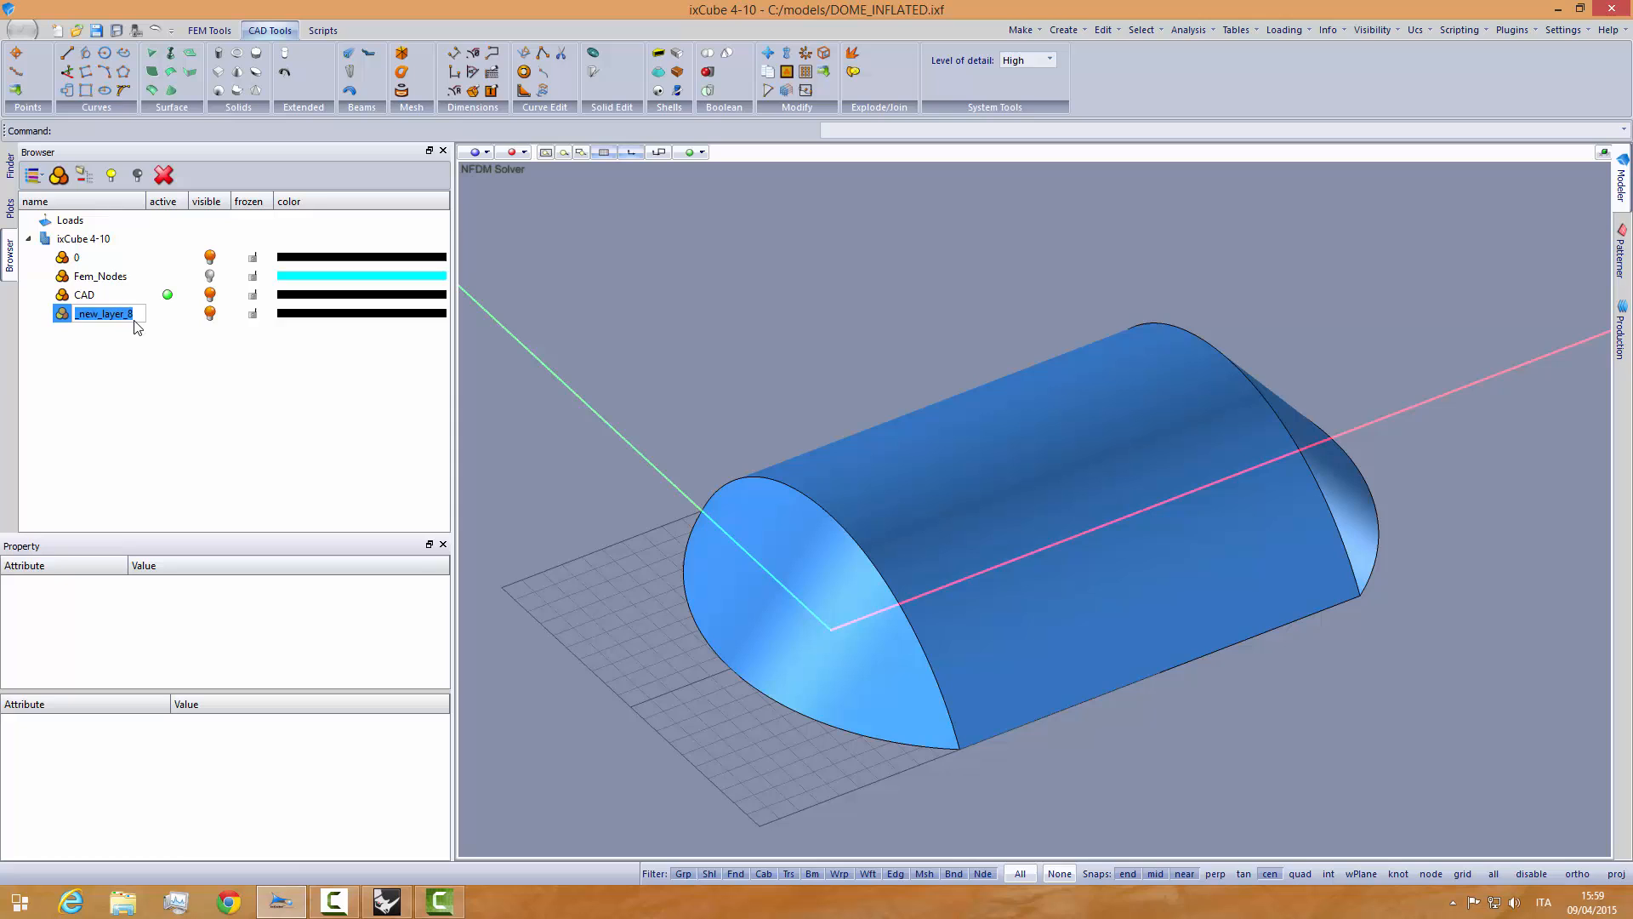
text(MEM)
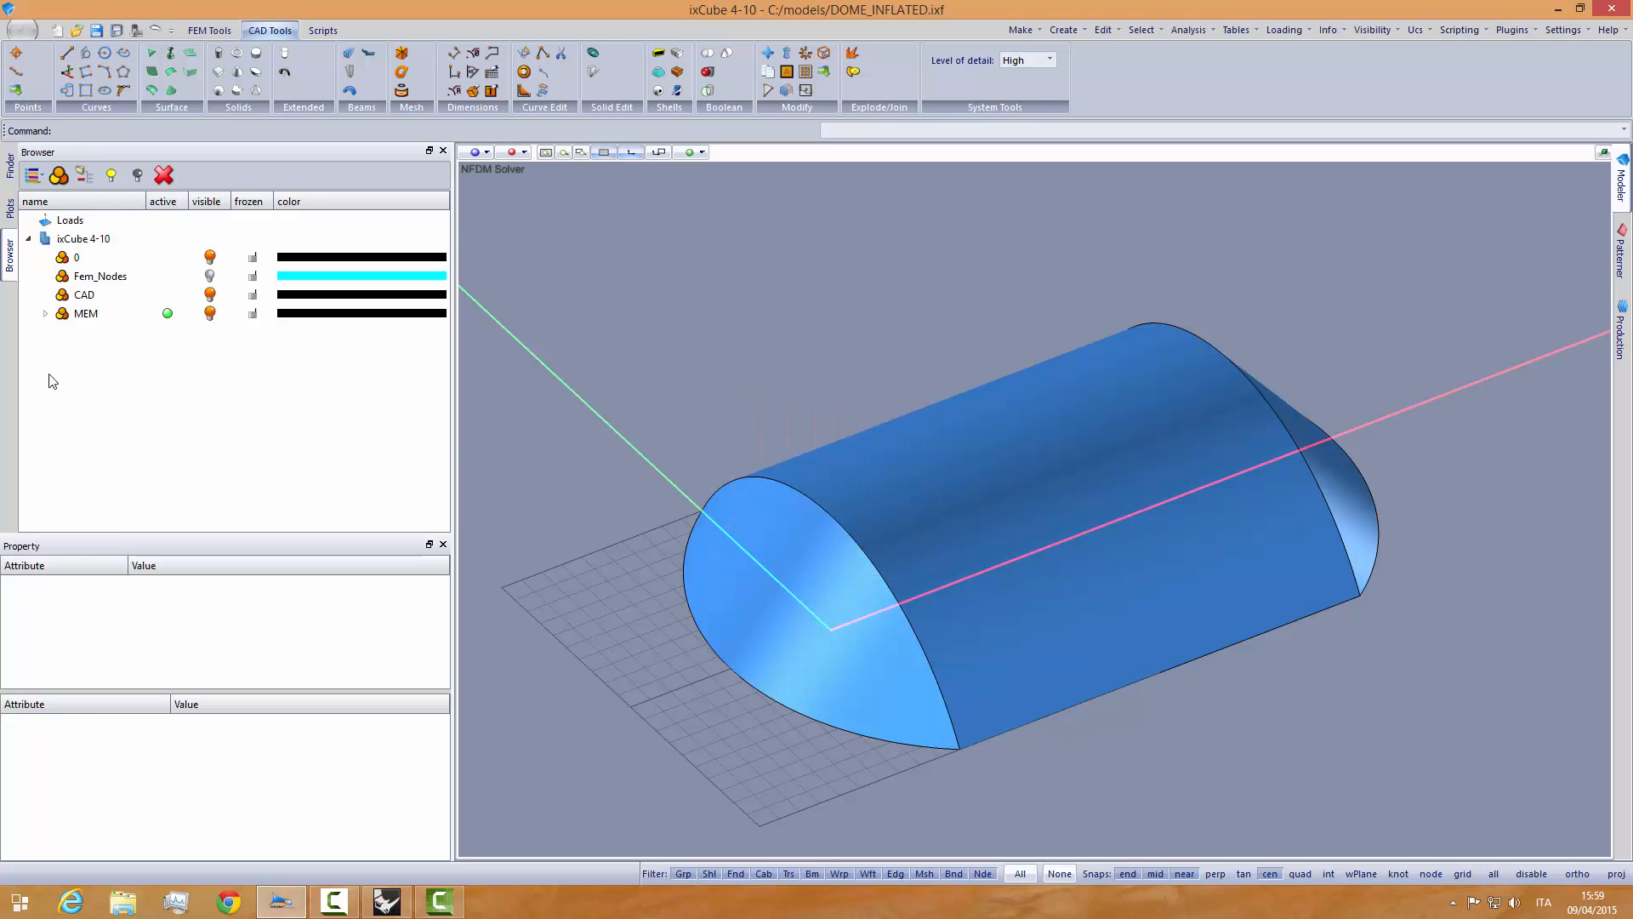
click(45, 313)
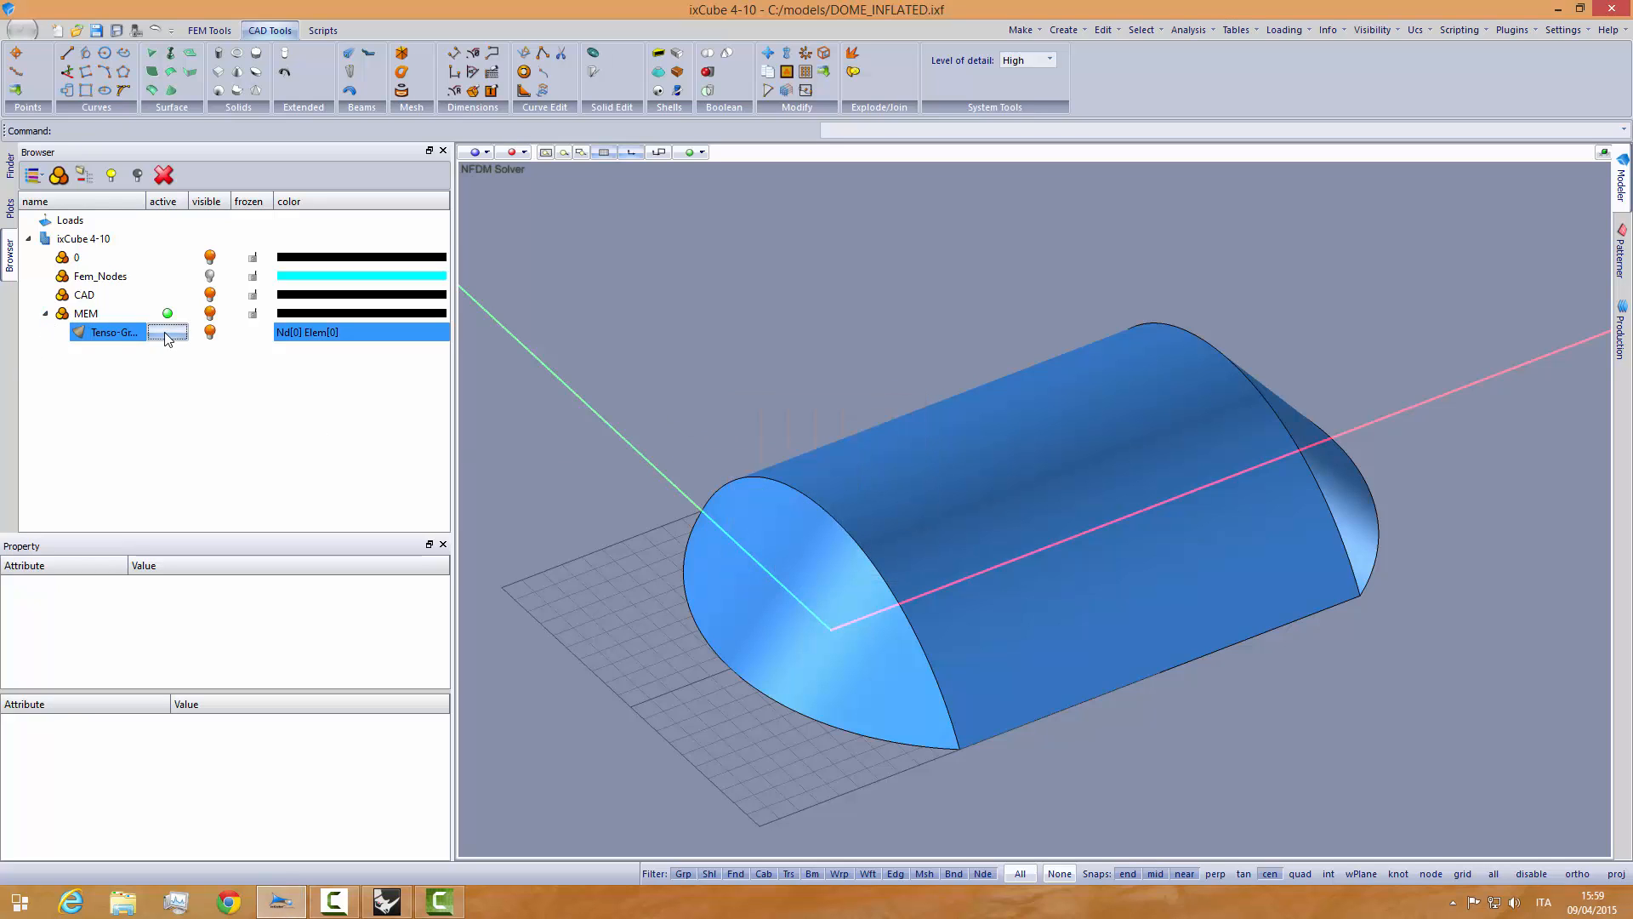
click(167, 332)
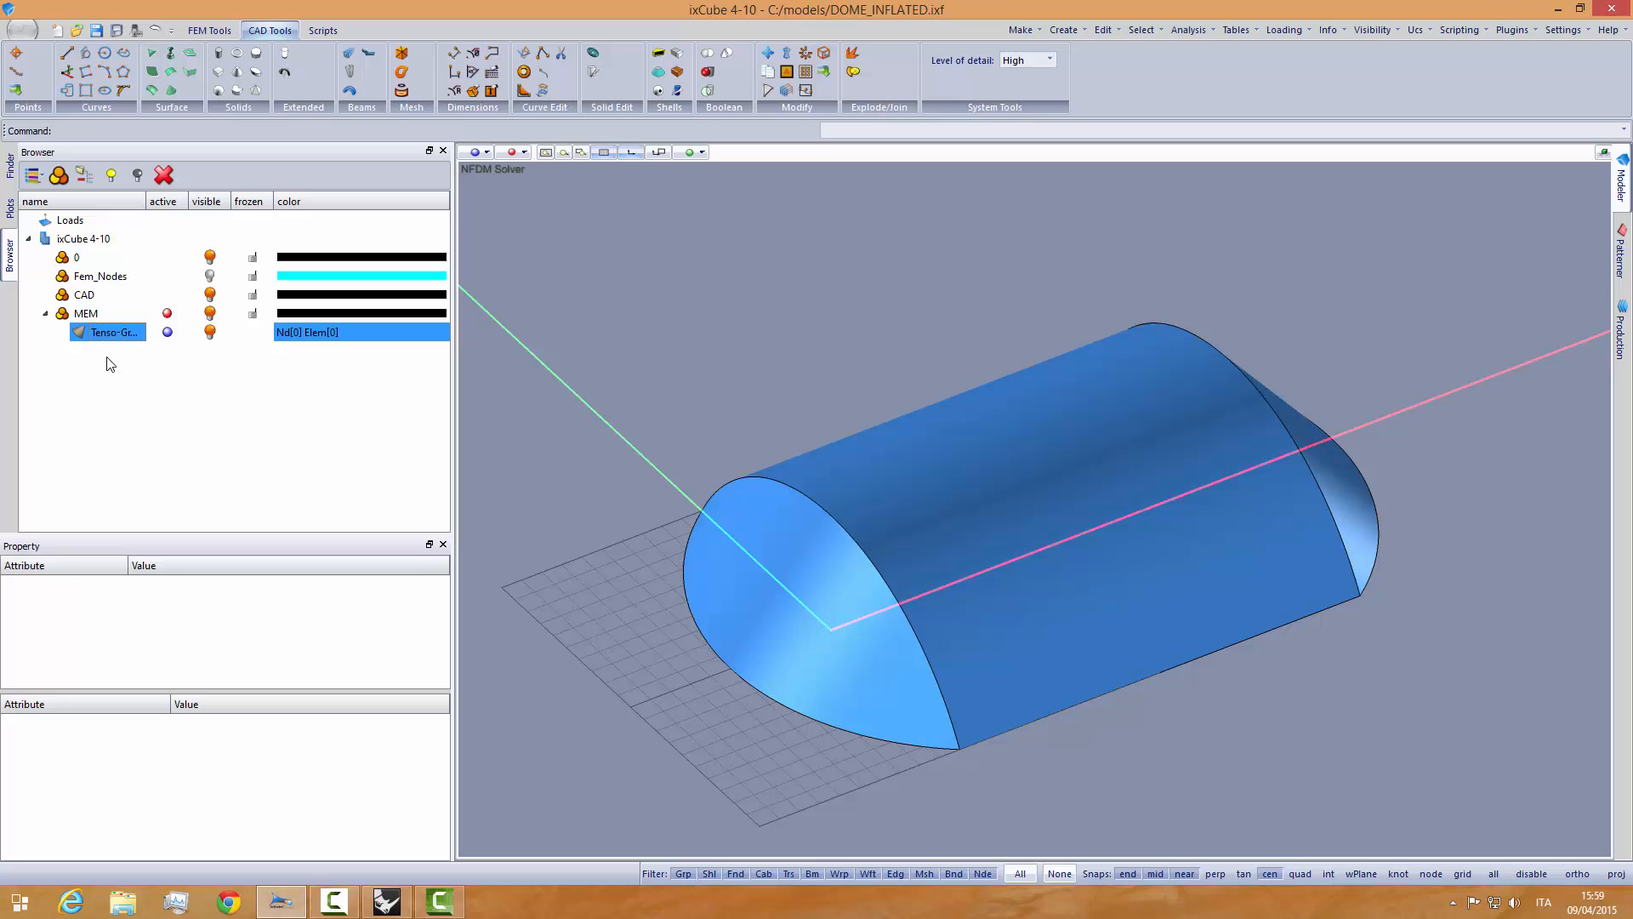
mouse_move(638, 459)
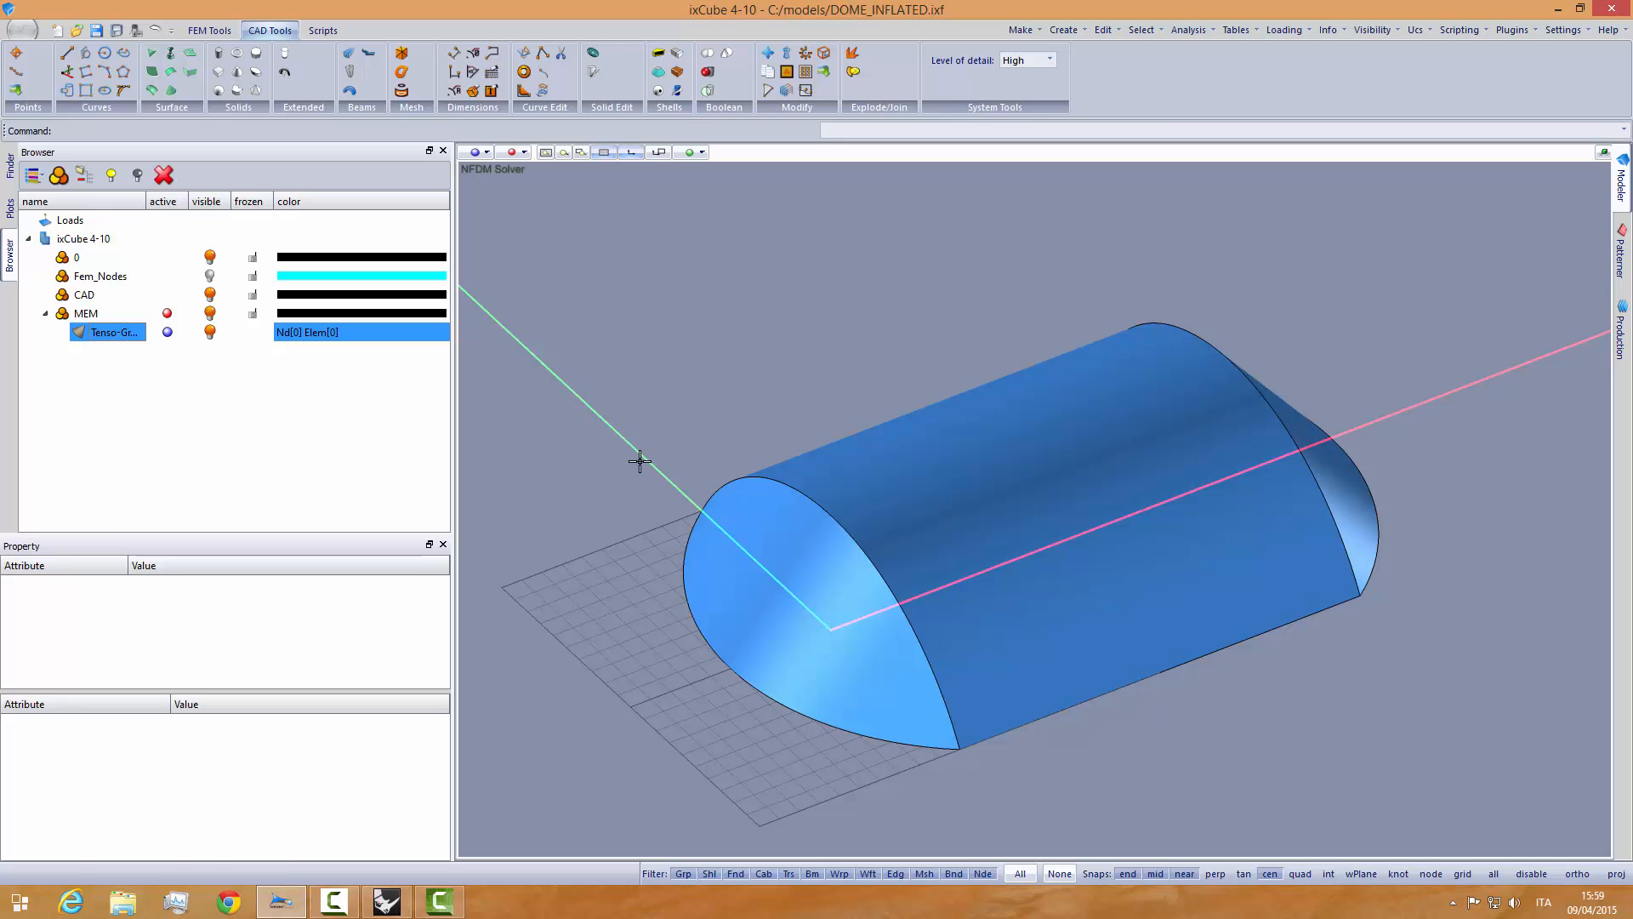
click(814, 469)
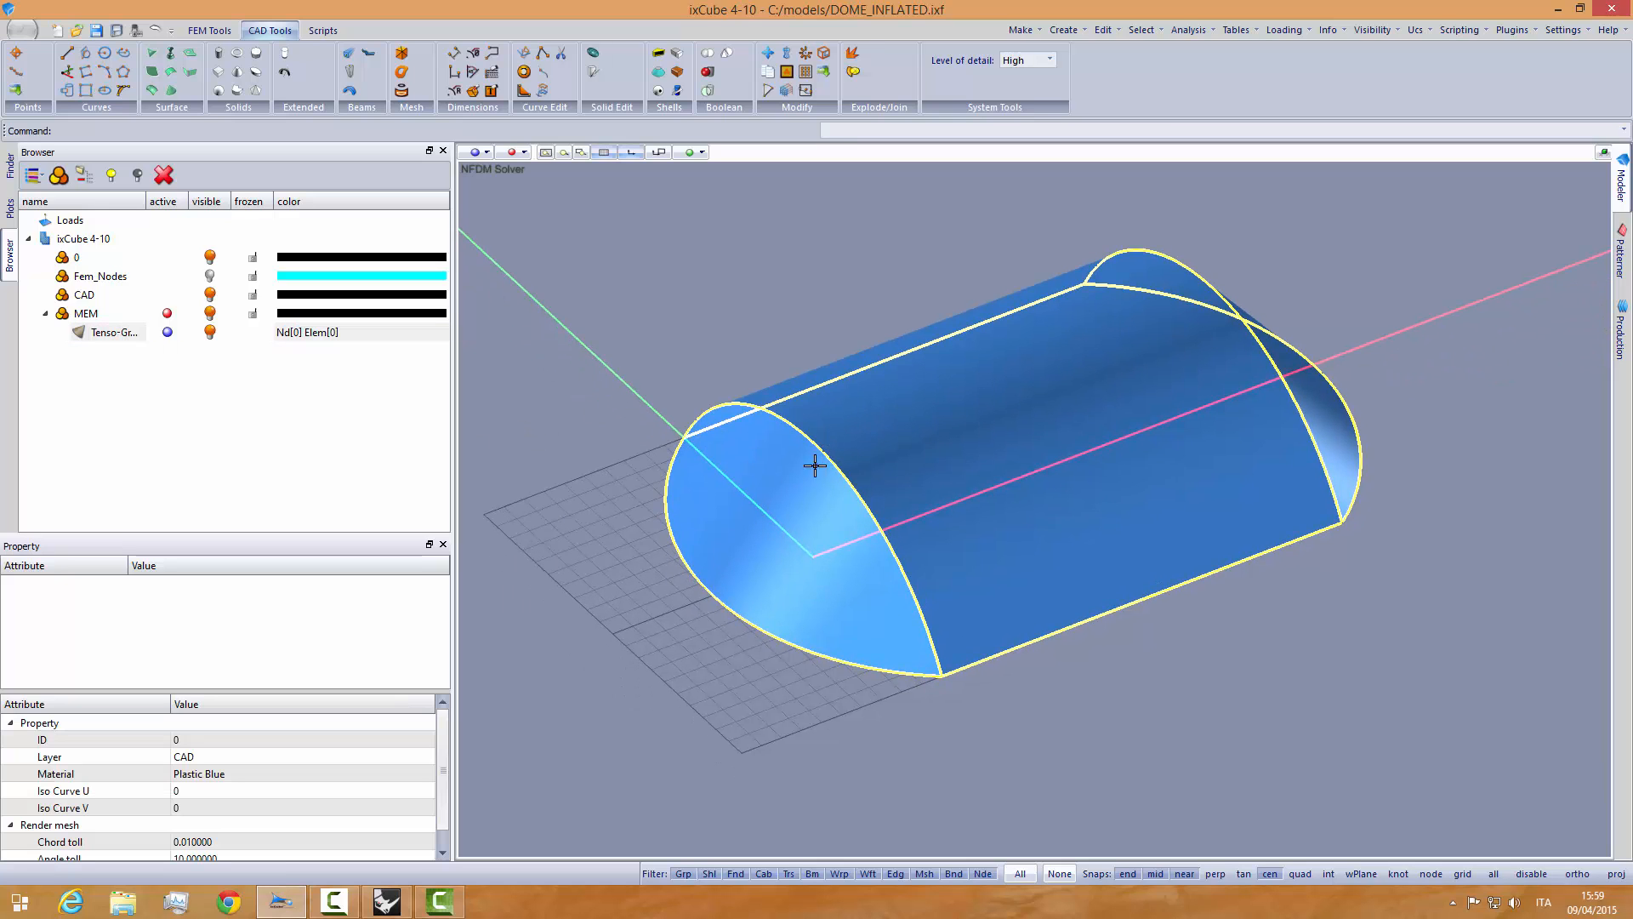
- Mesh the surface with 1 m max edge length and hide the CAD layer
click(209, 31)
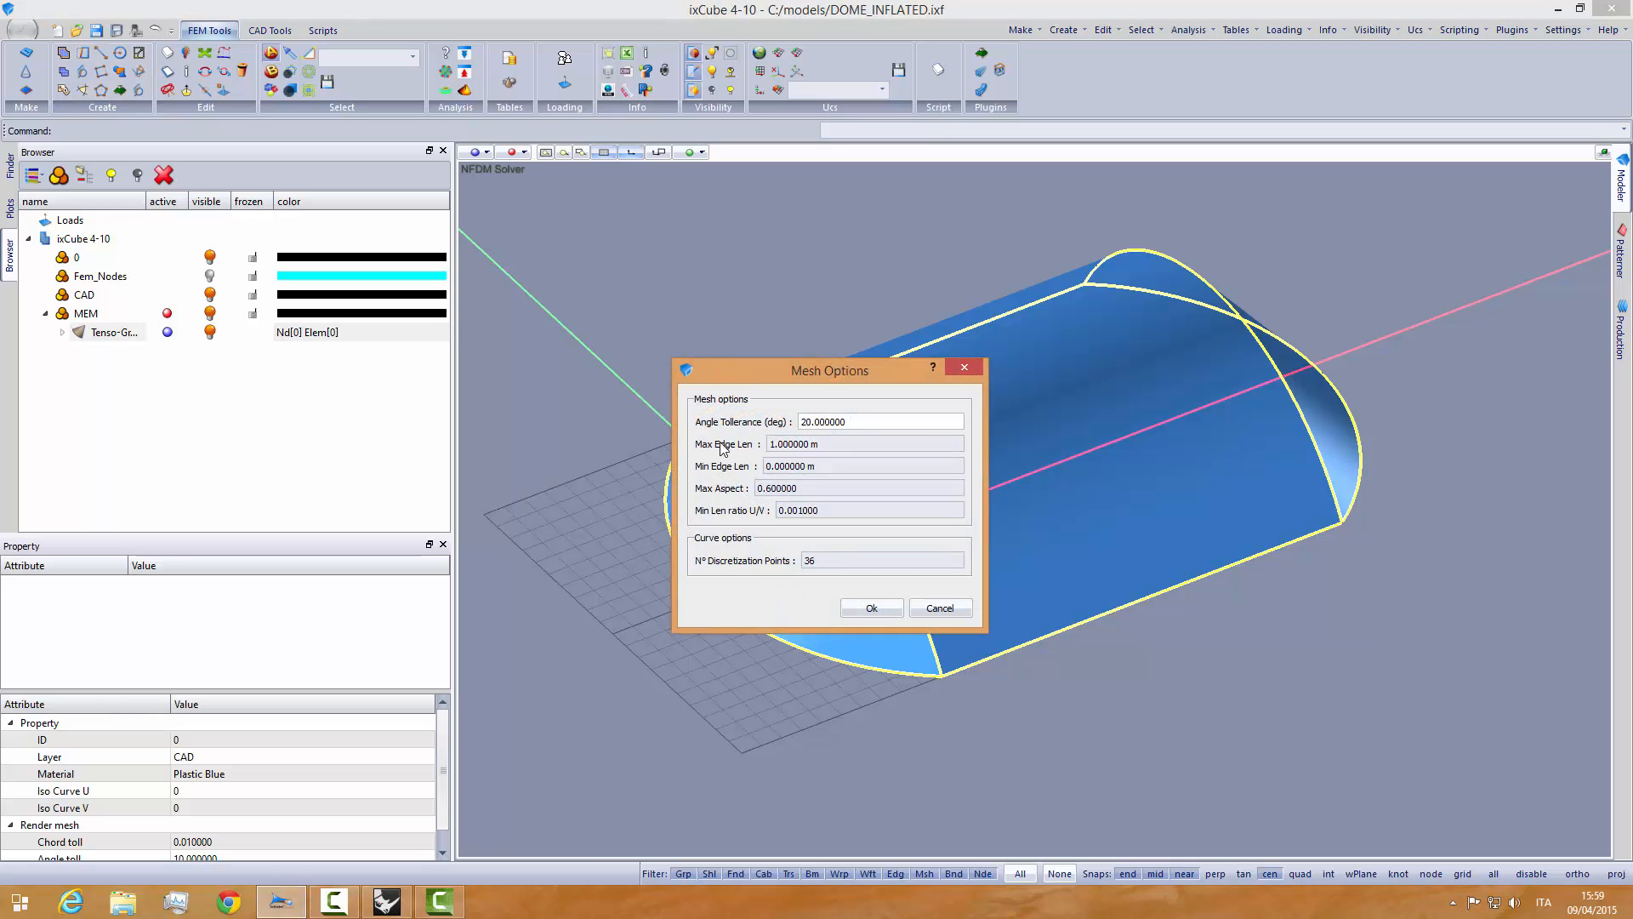
click(872, 607)
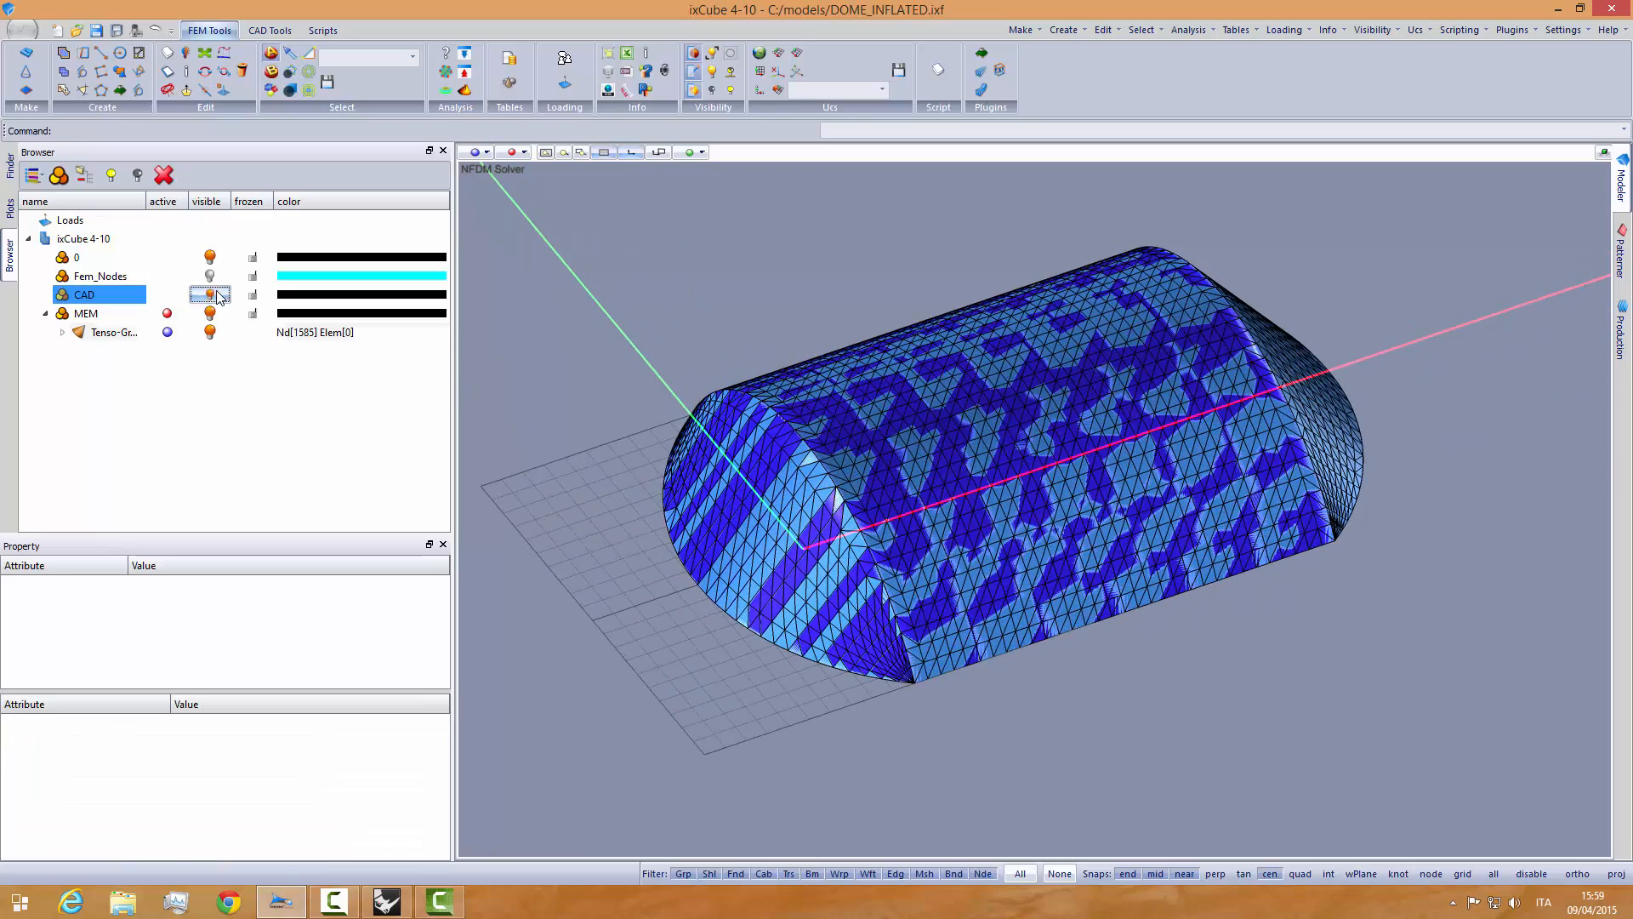
click(209, 294)
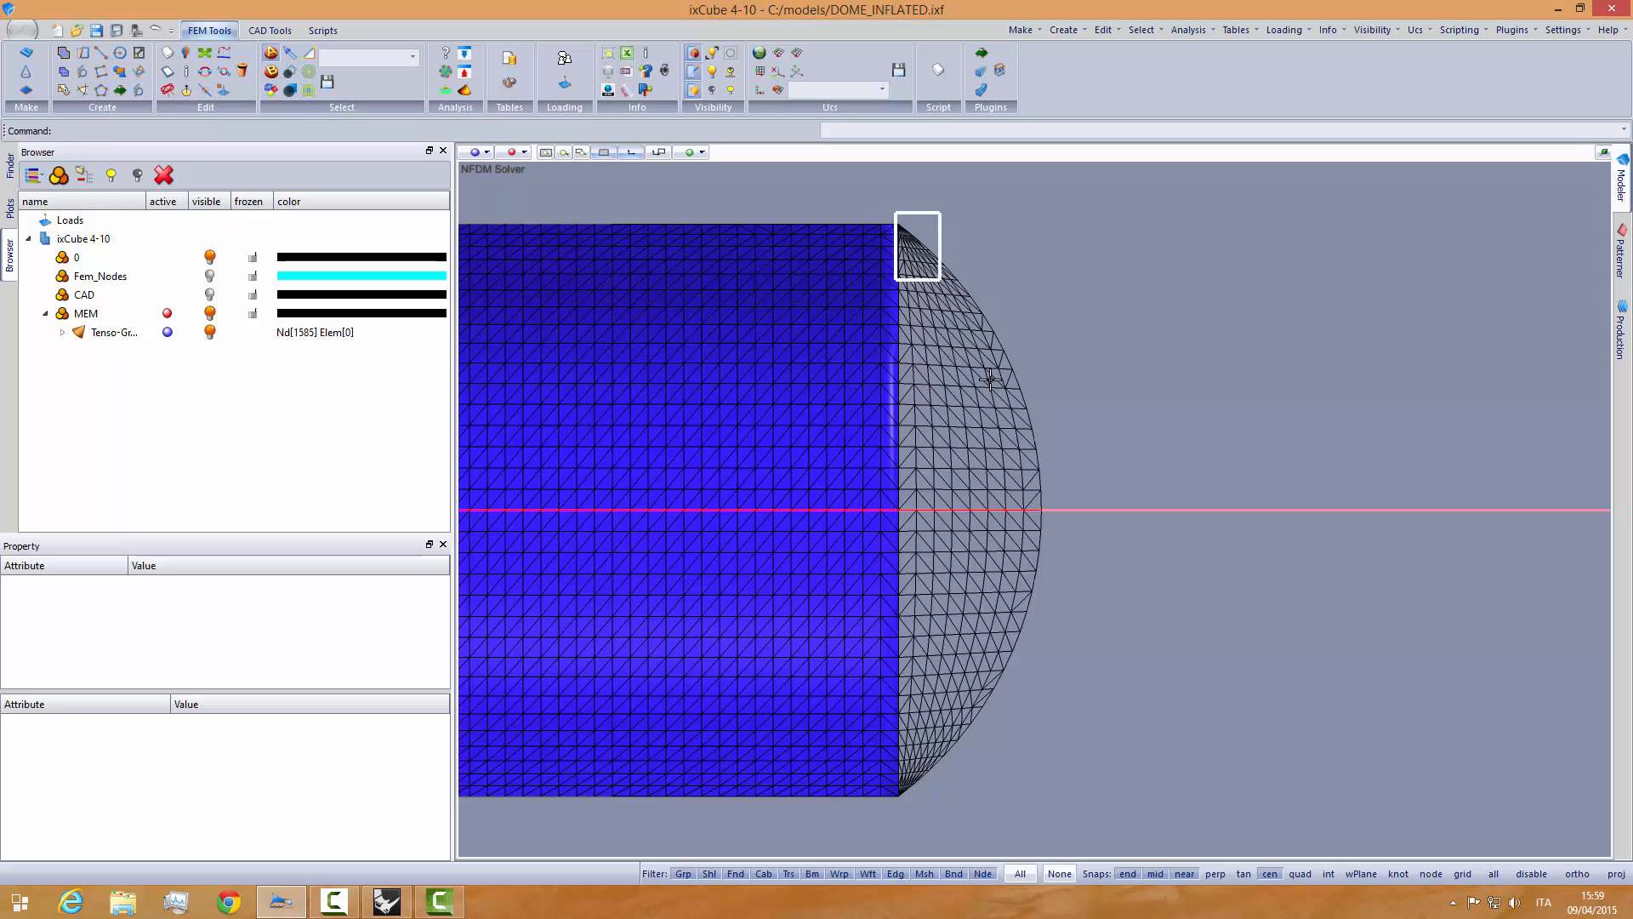
- Zoom extents in plan and expand Tenso-Gr to show the 3040-triangle Mesh
click(989, 380)
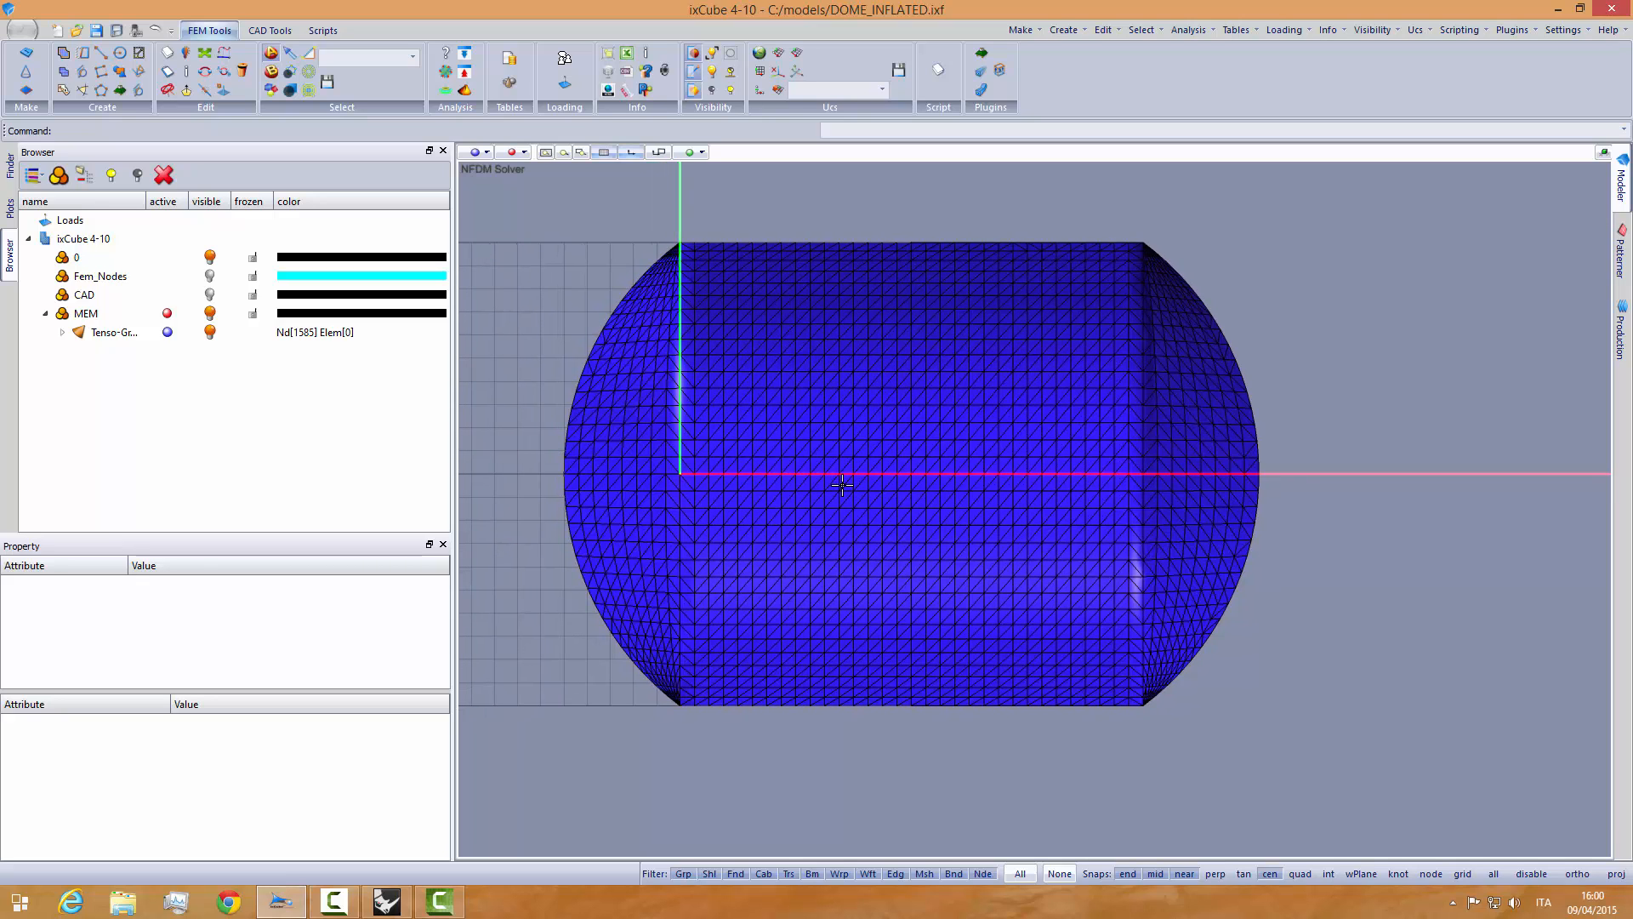
mouse_move(826, 441)
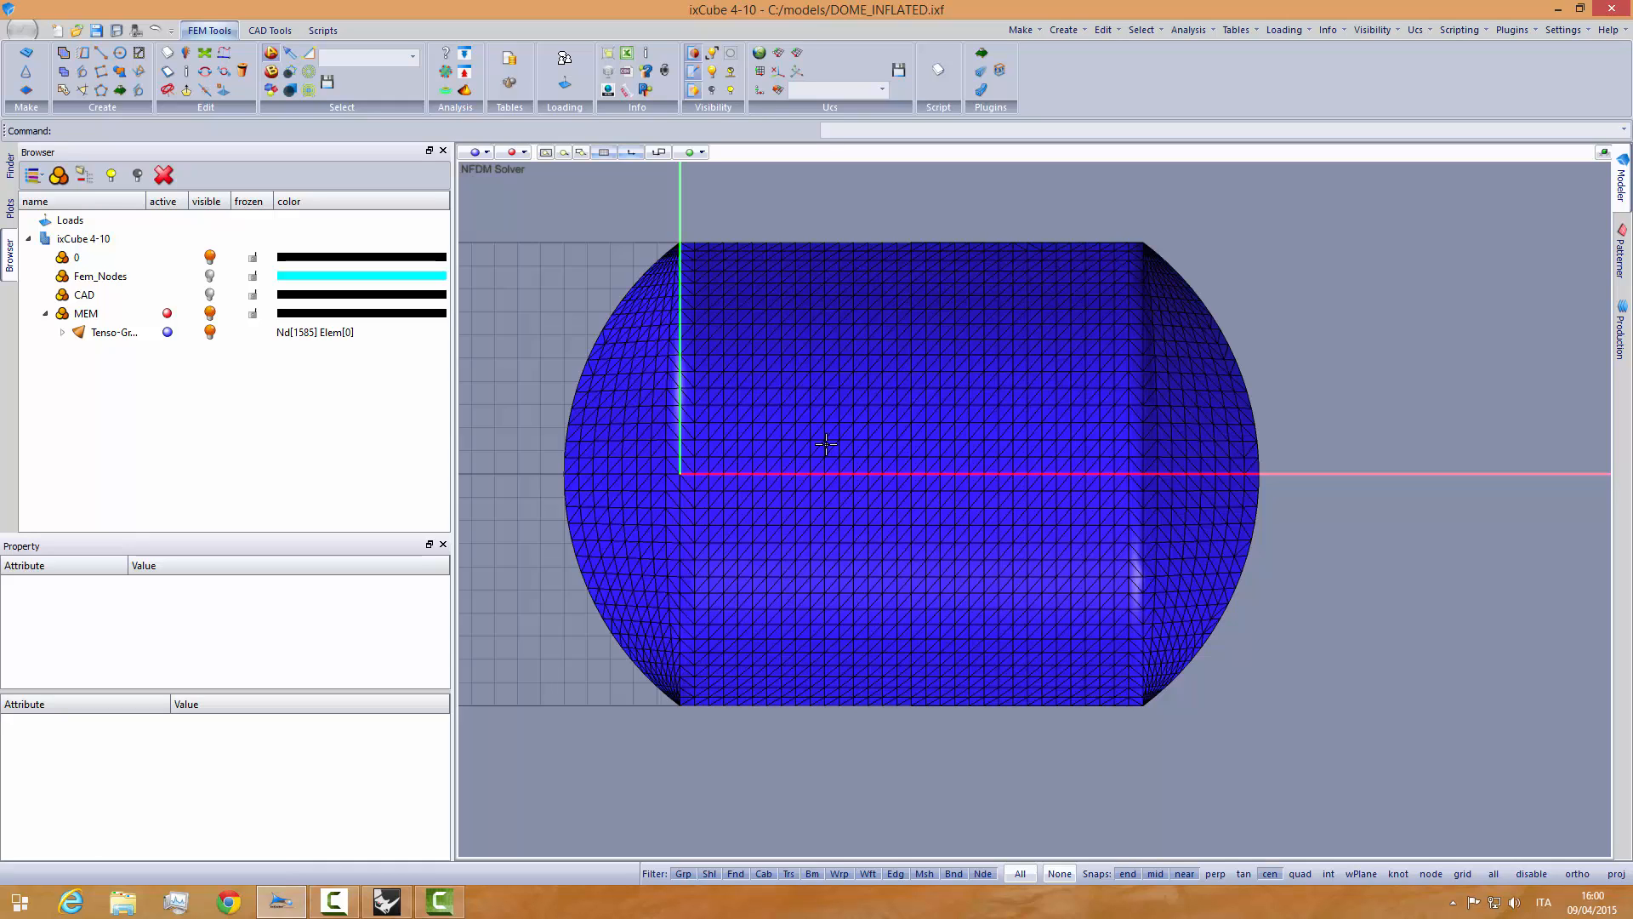
click(62, 332)
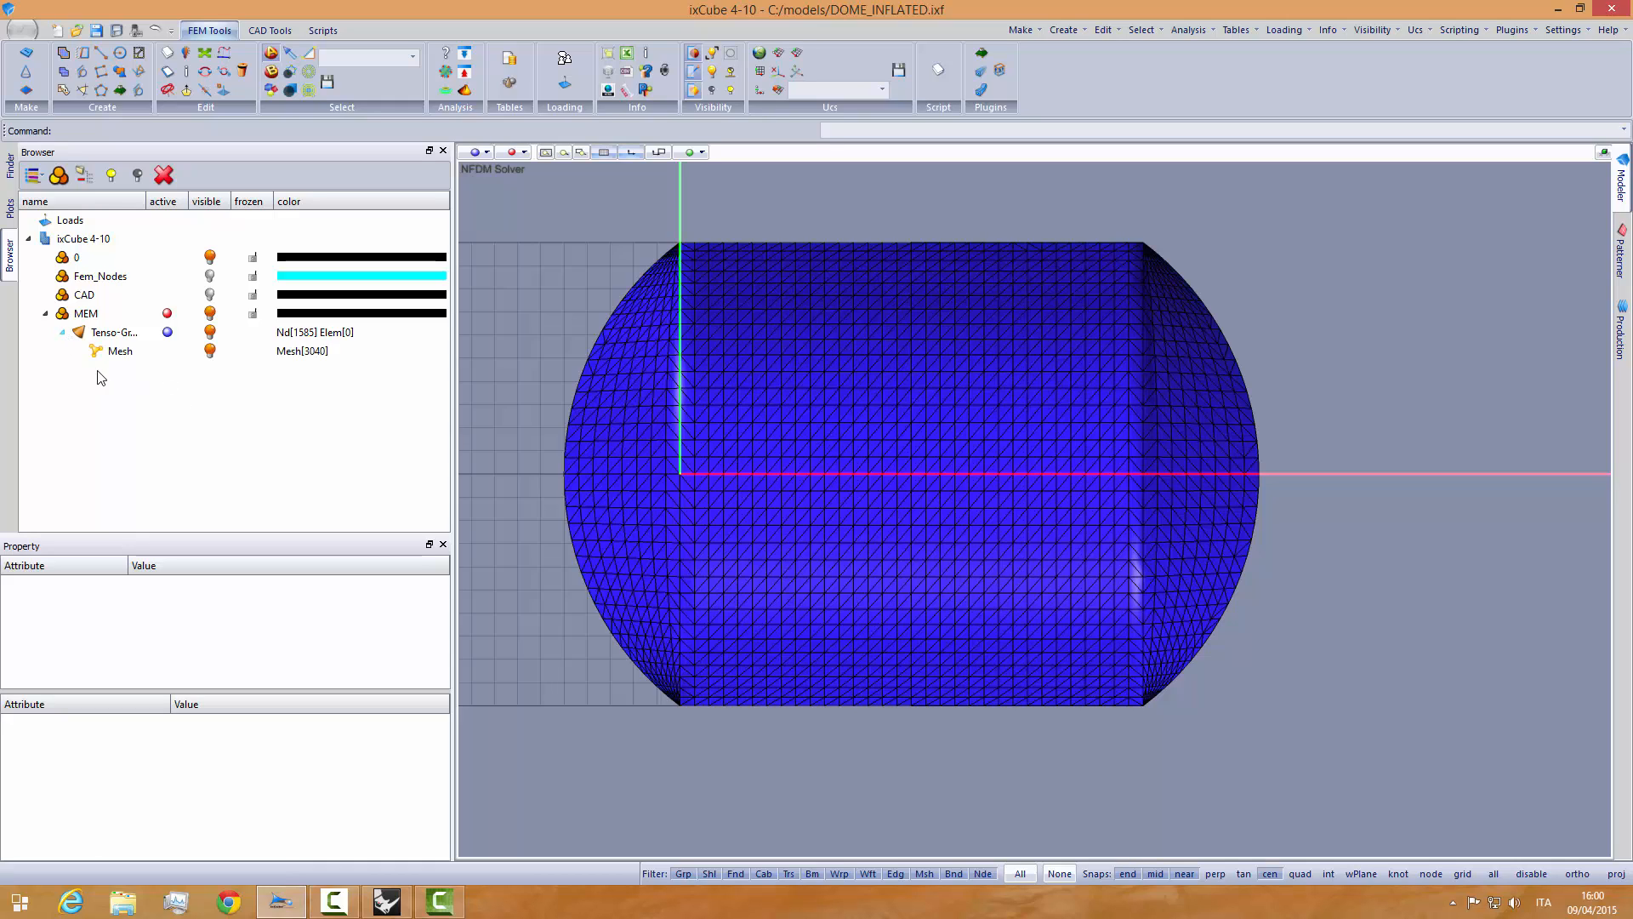
- Apply warp-weft mapping to the Mesh using the X-Z Plane as warp plane
right_click(119, 351)
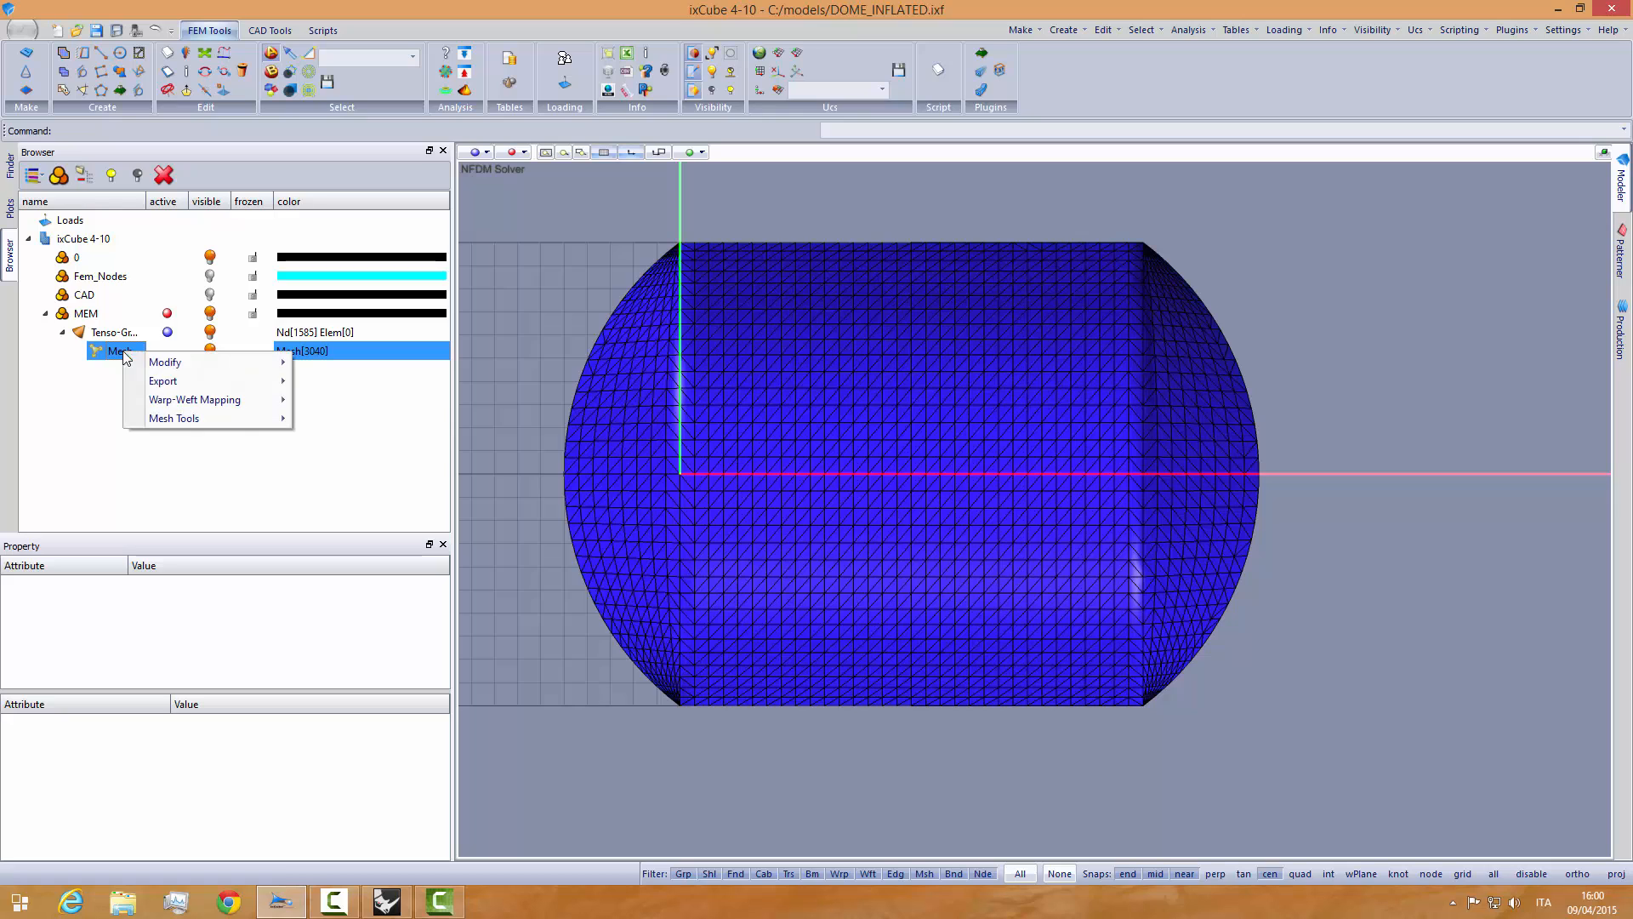
click(194, 398)
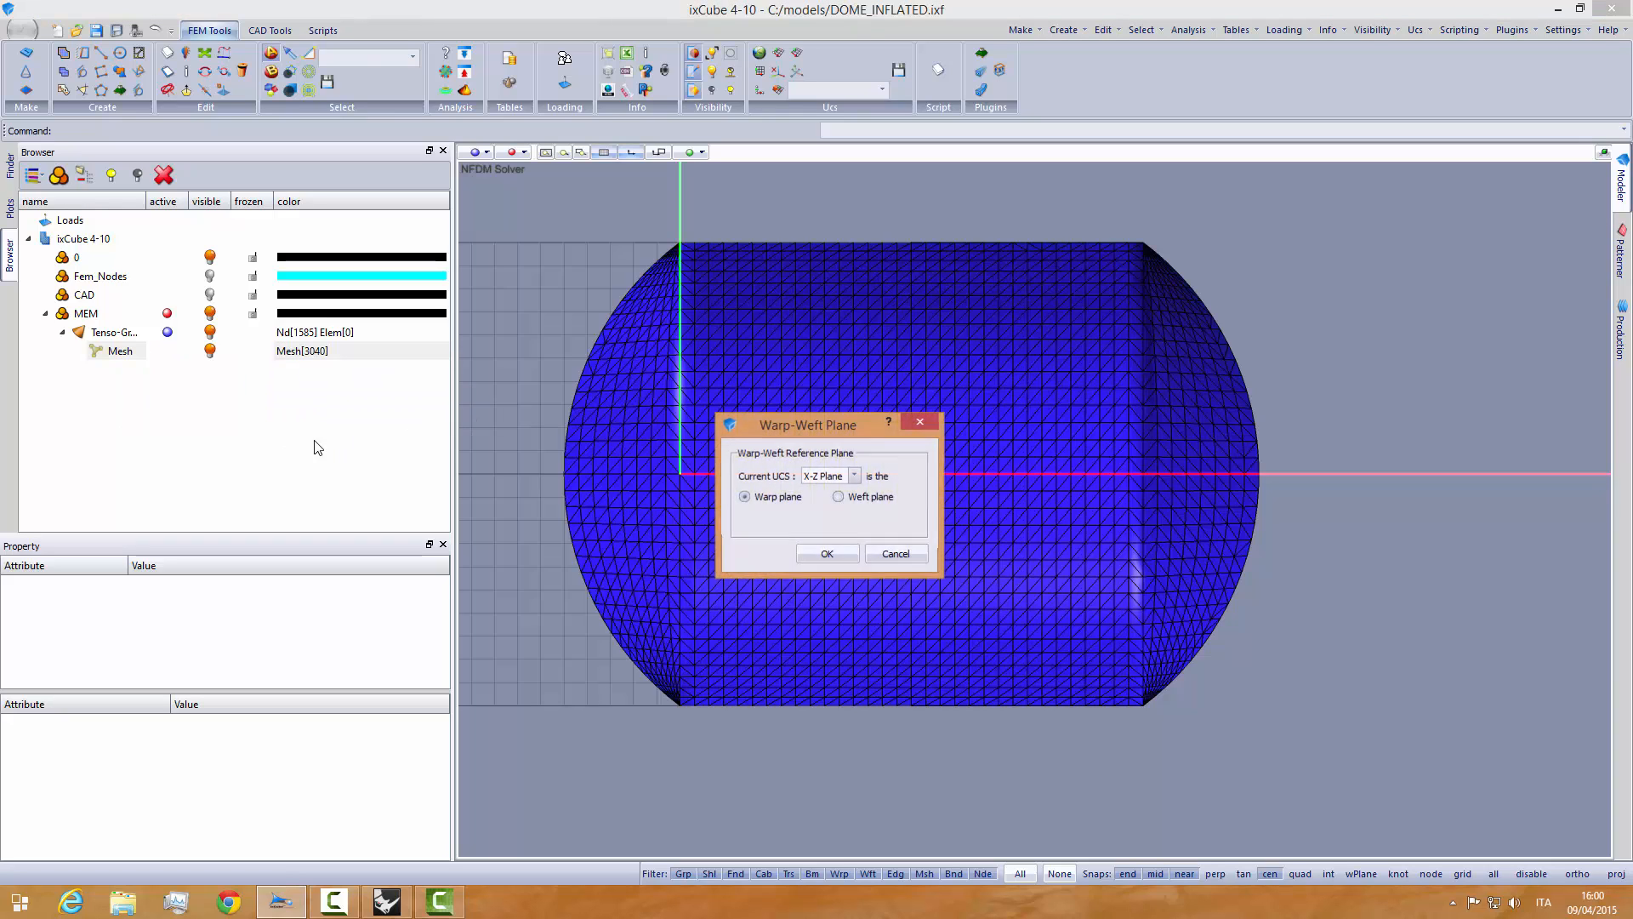
drag(806, 424, 334, 386)
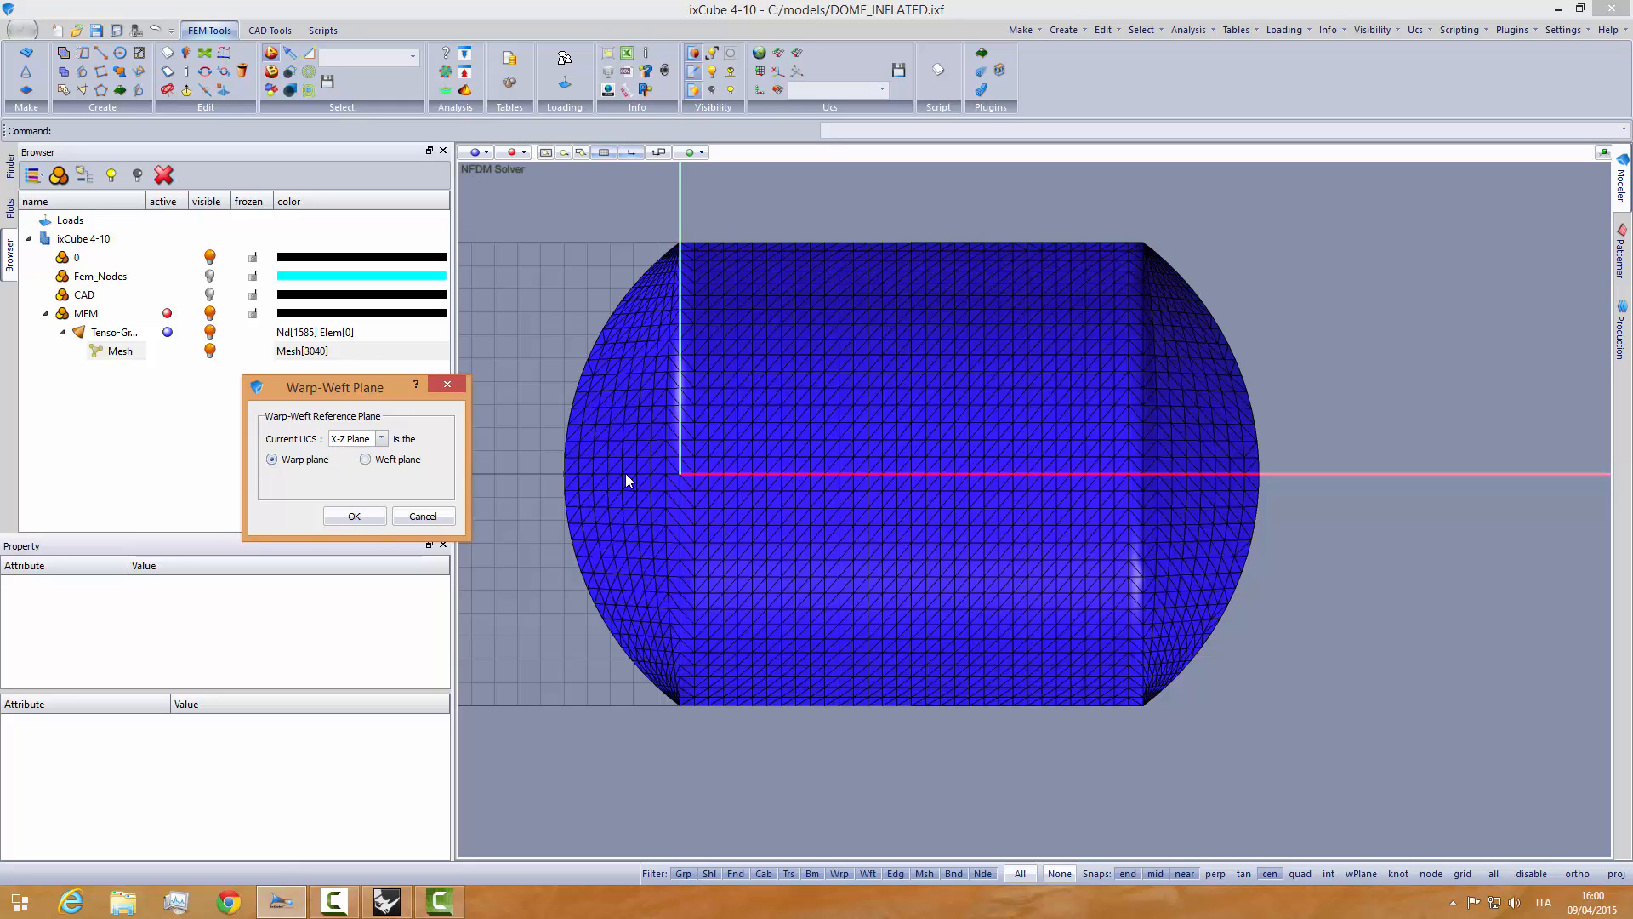
mouse_move(776, 485)
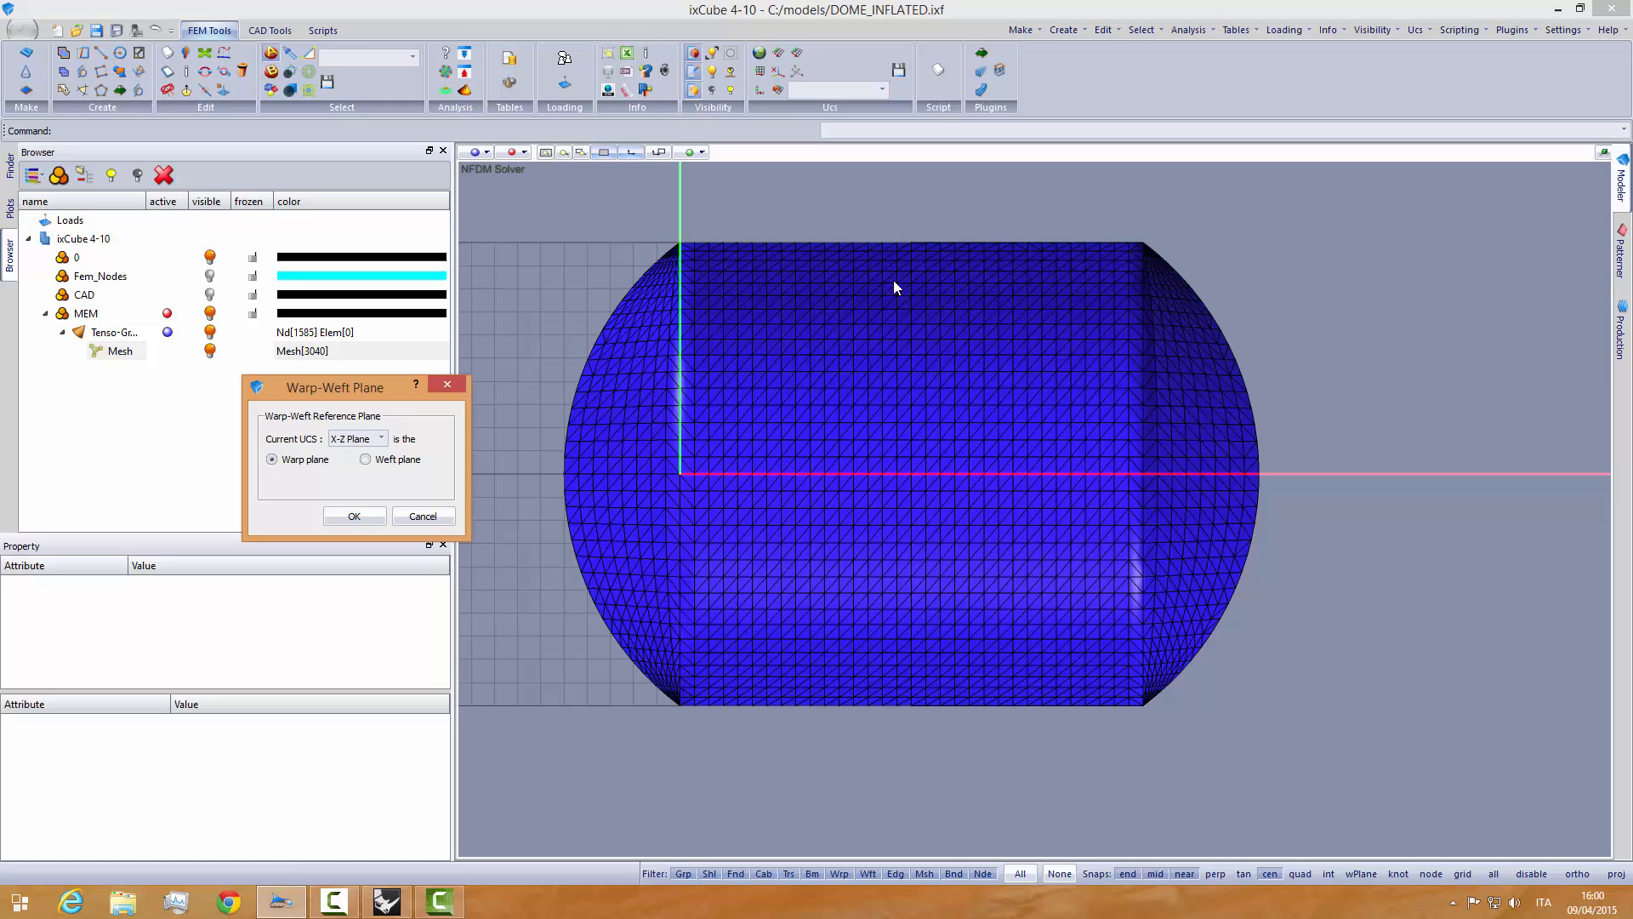
click(354, 517)
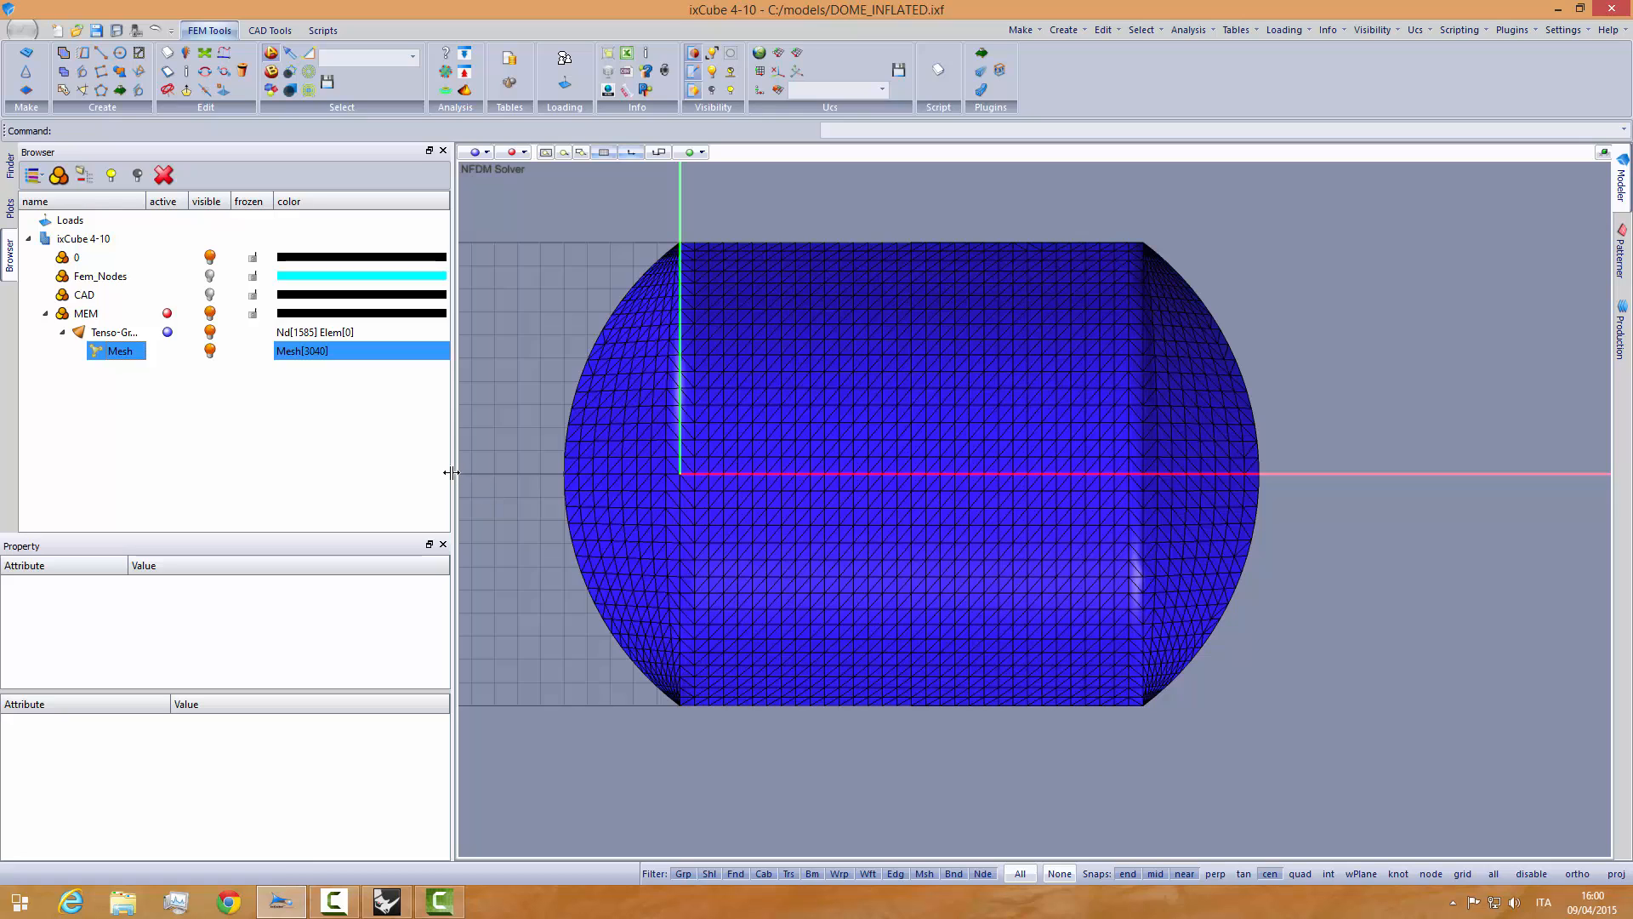
click(485, 151)
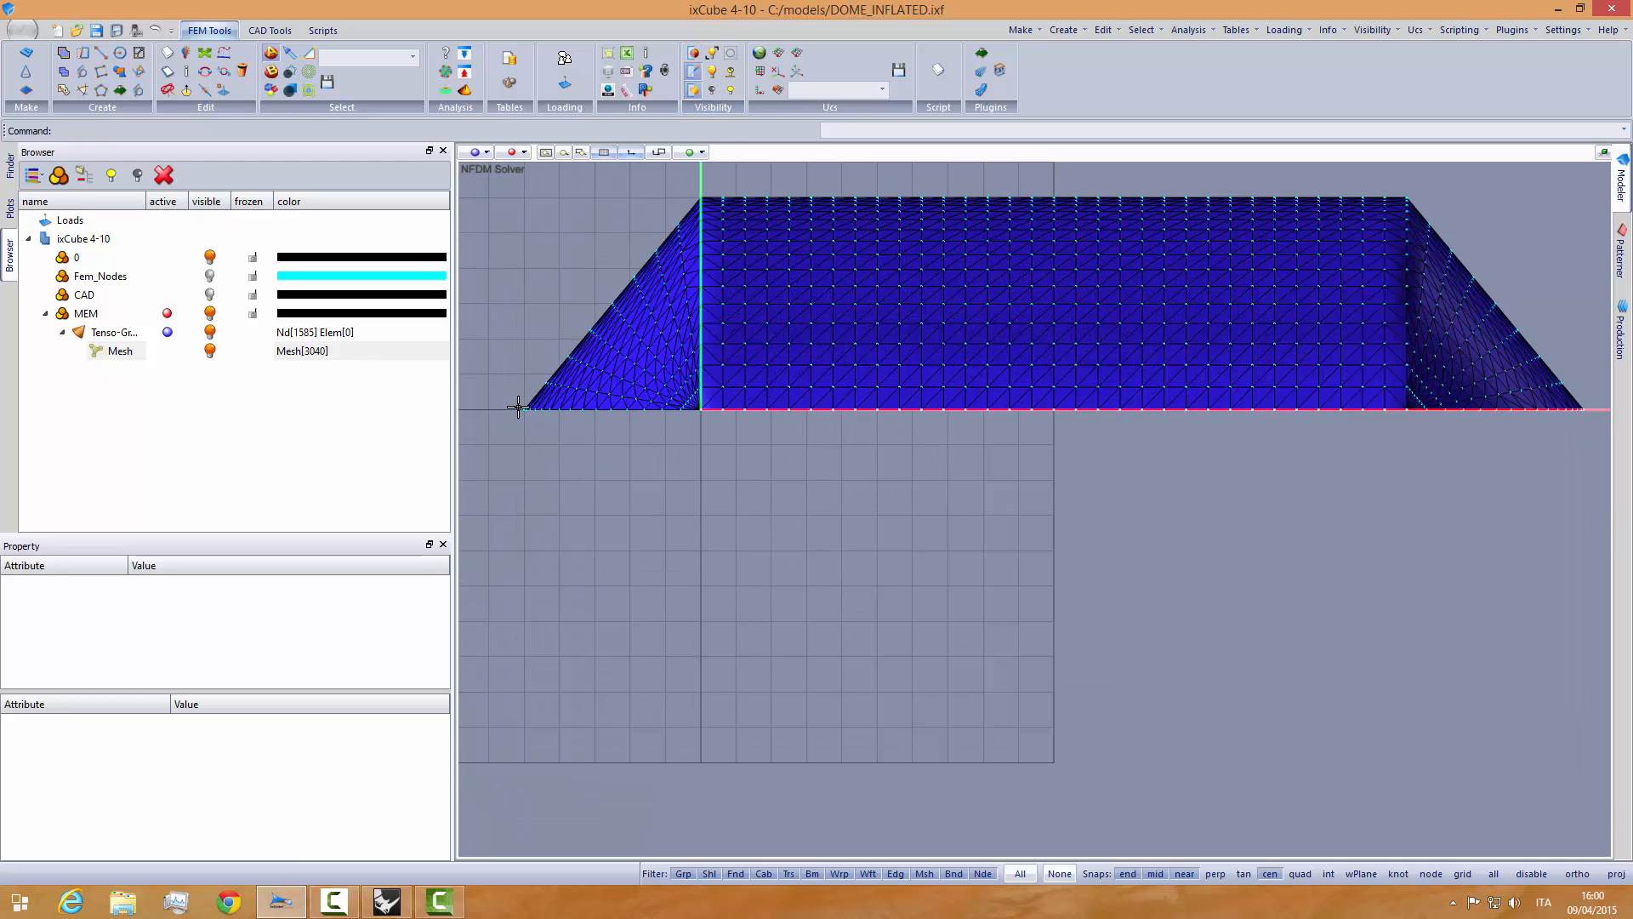
drag(518, 406, 1588, 431)
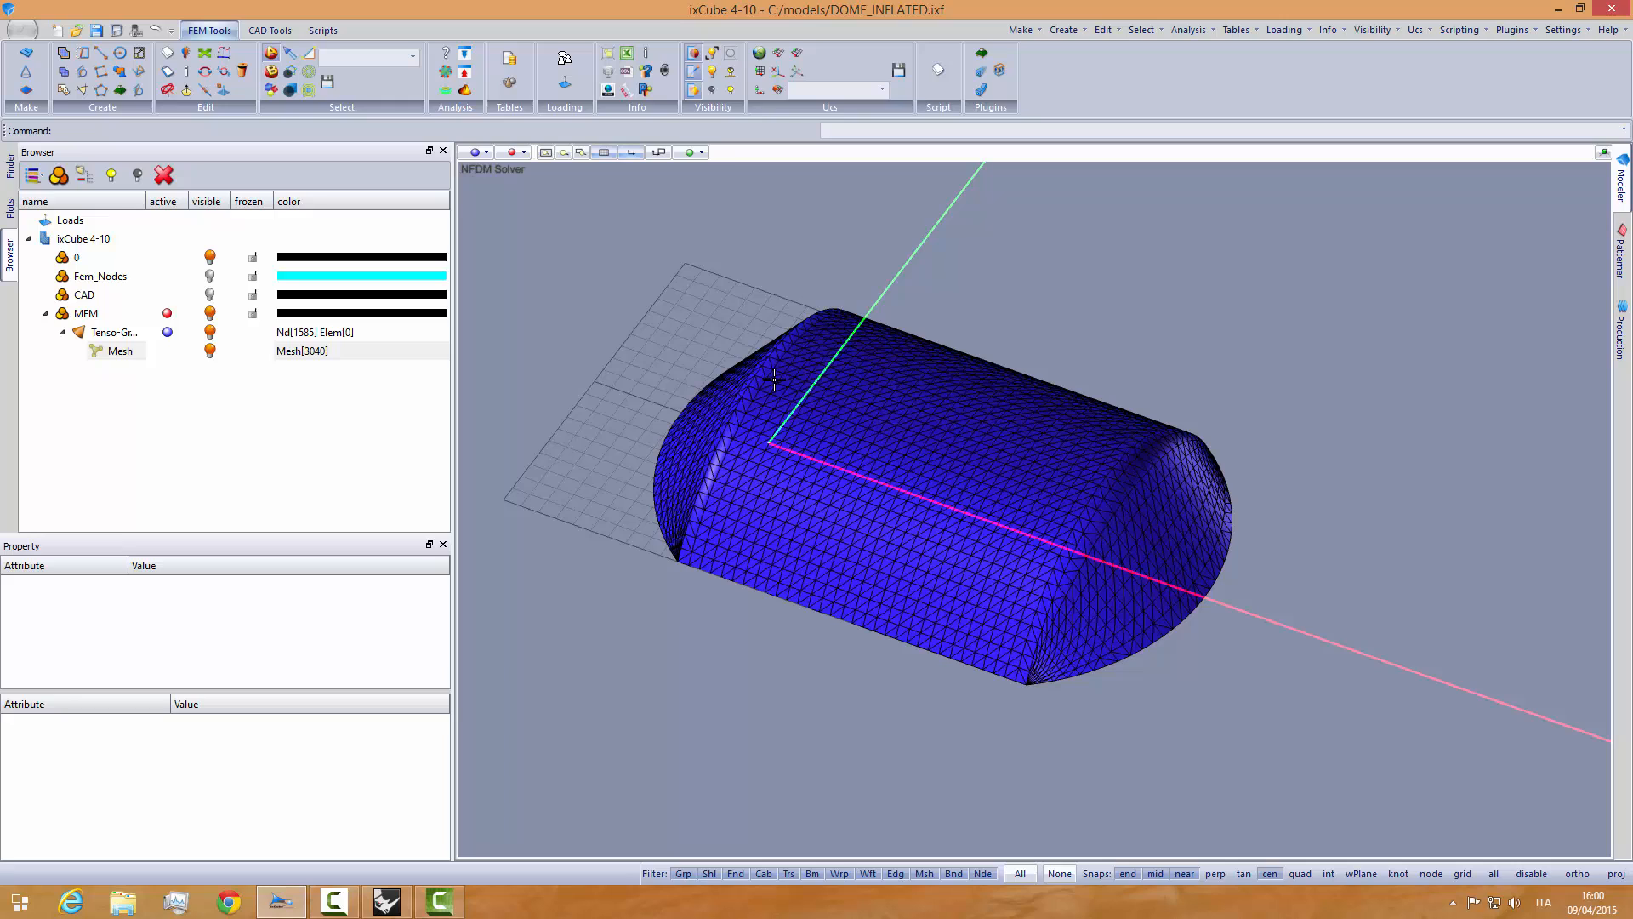
mouse_move(1235, 54)
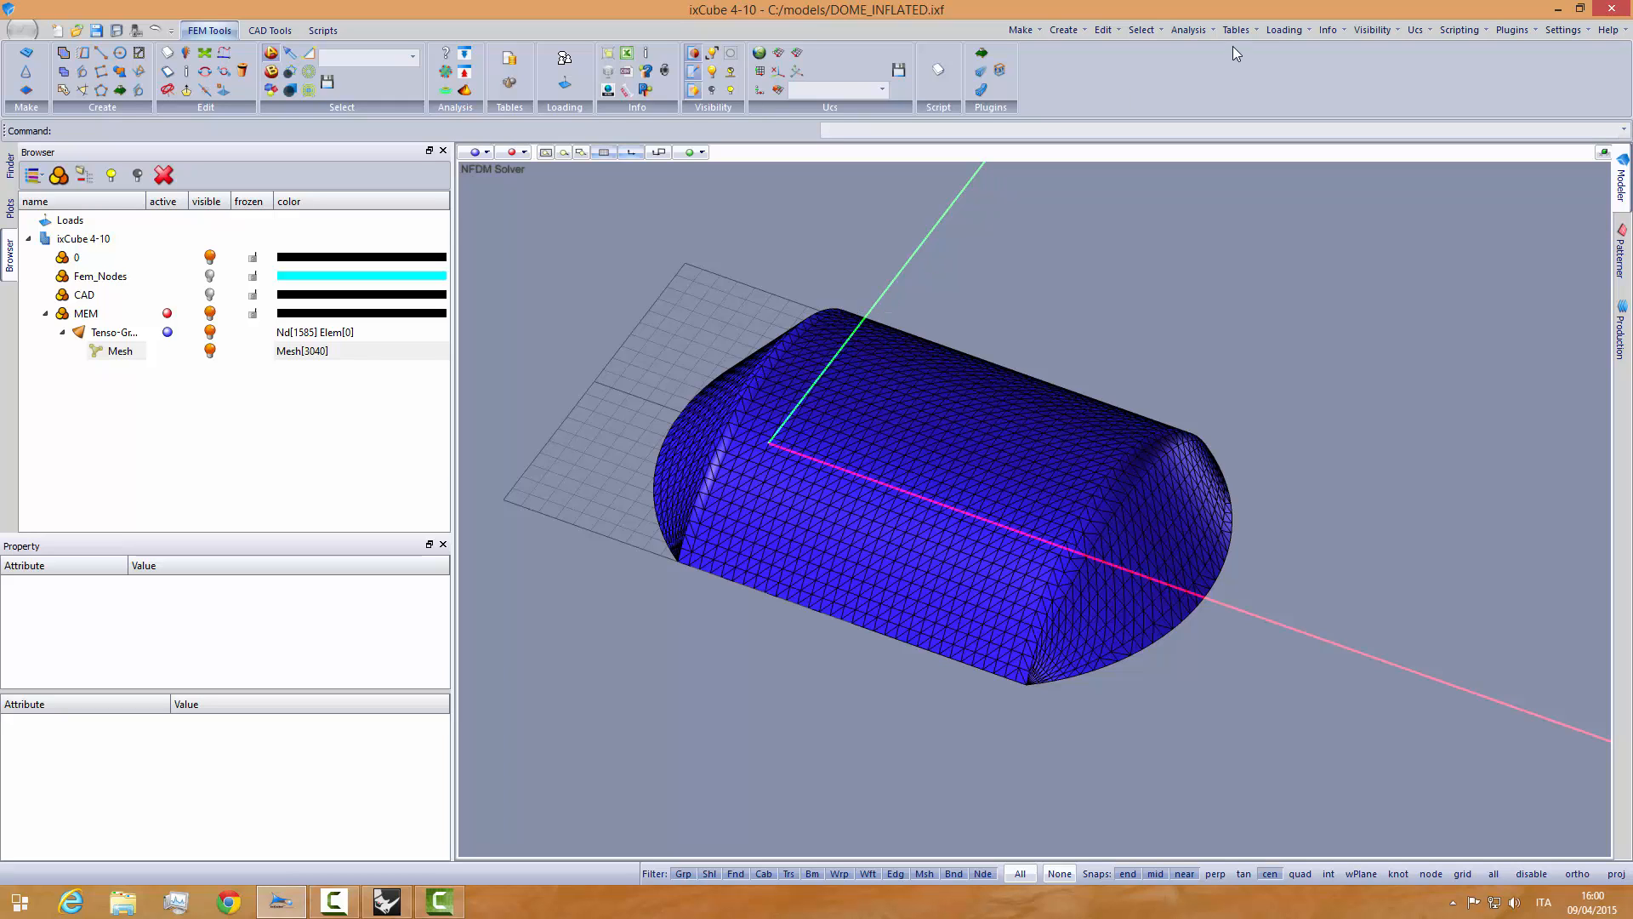
mouse_move(664, 111)
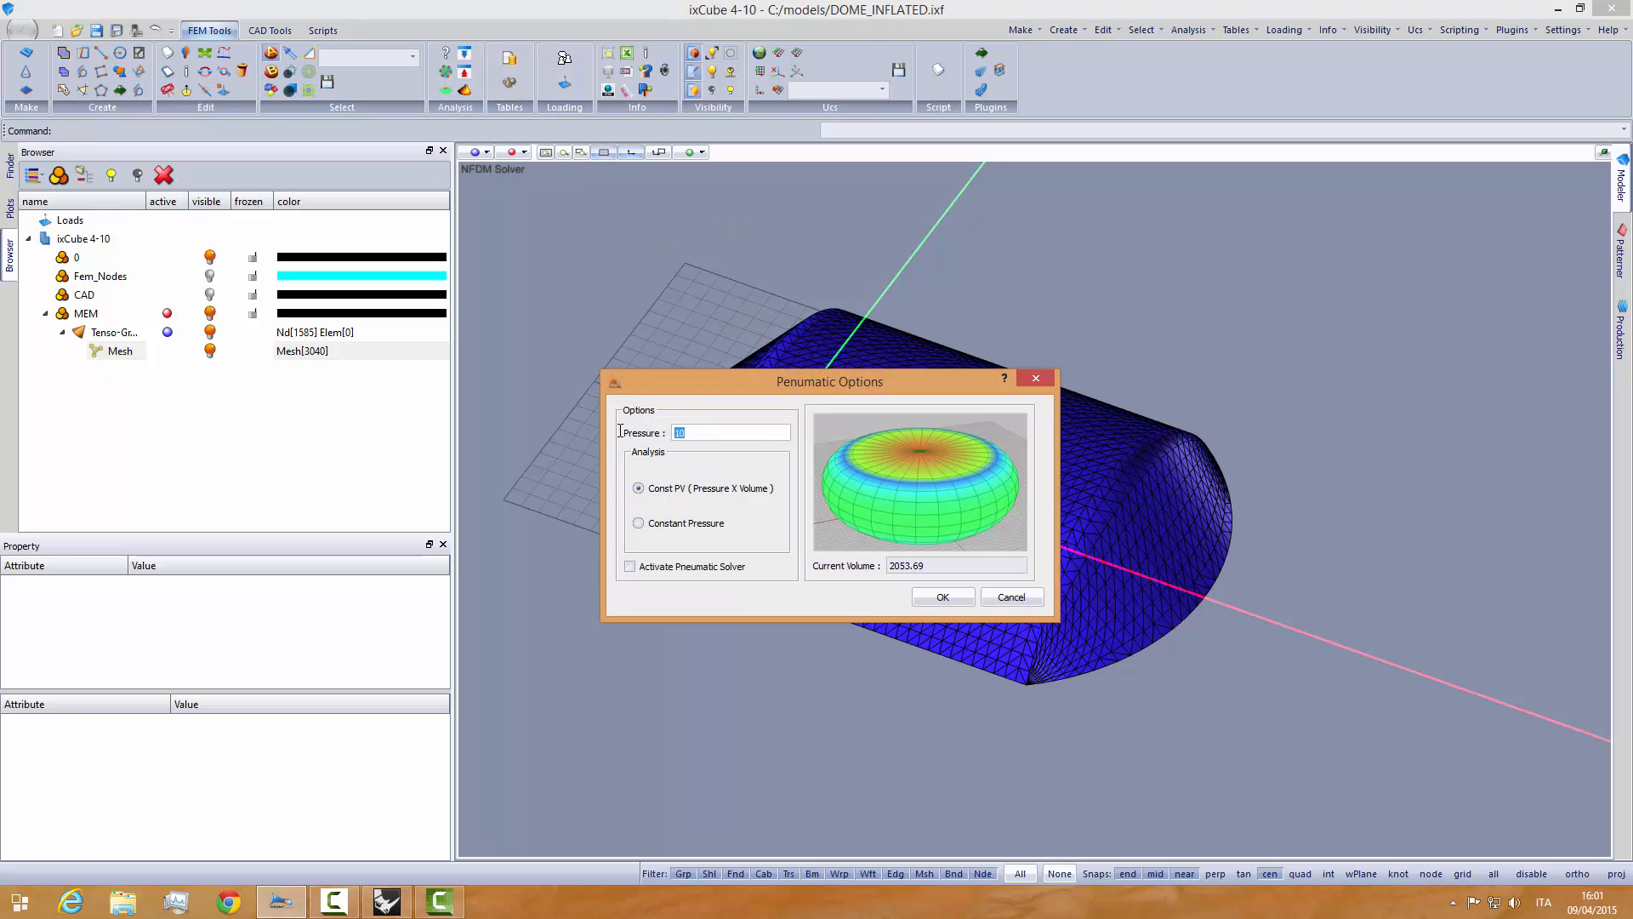
- Apply a 0.3 internal pressure to the mesh and orbit to inspect the inflated vault
text(0.3)
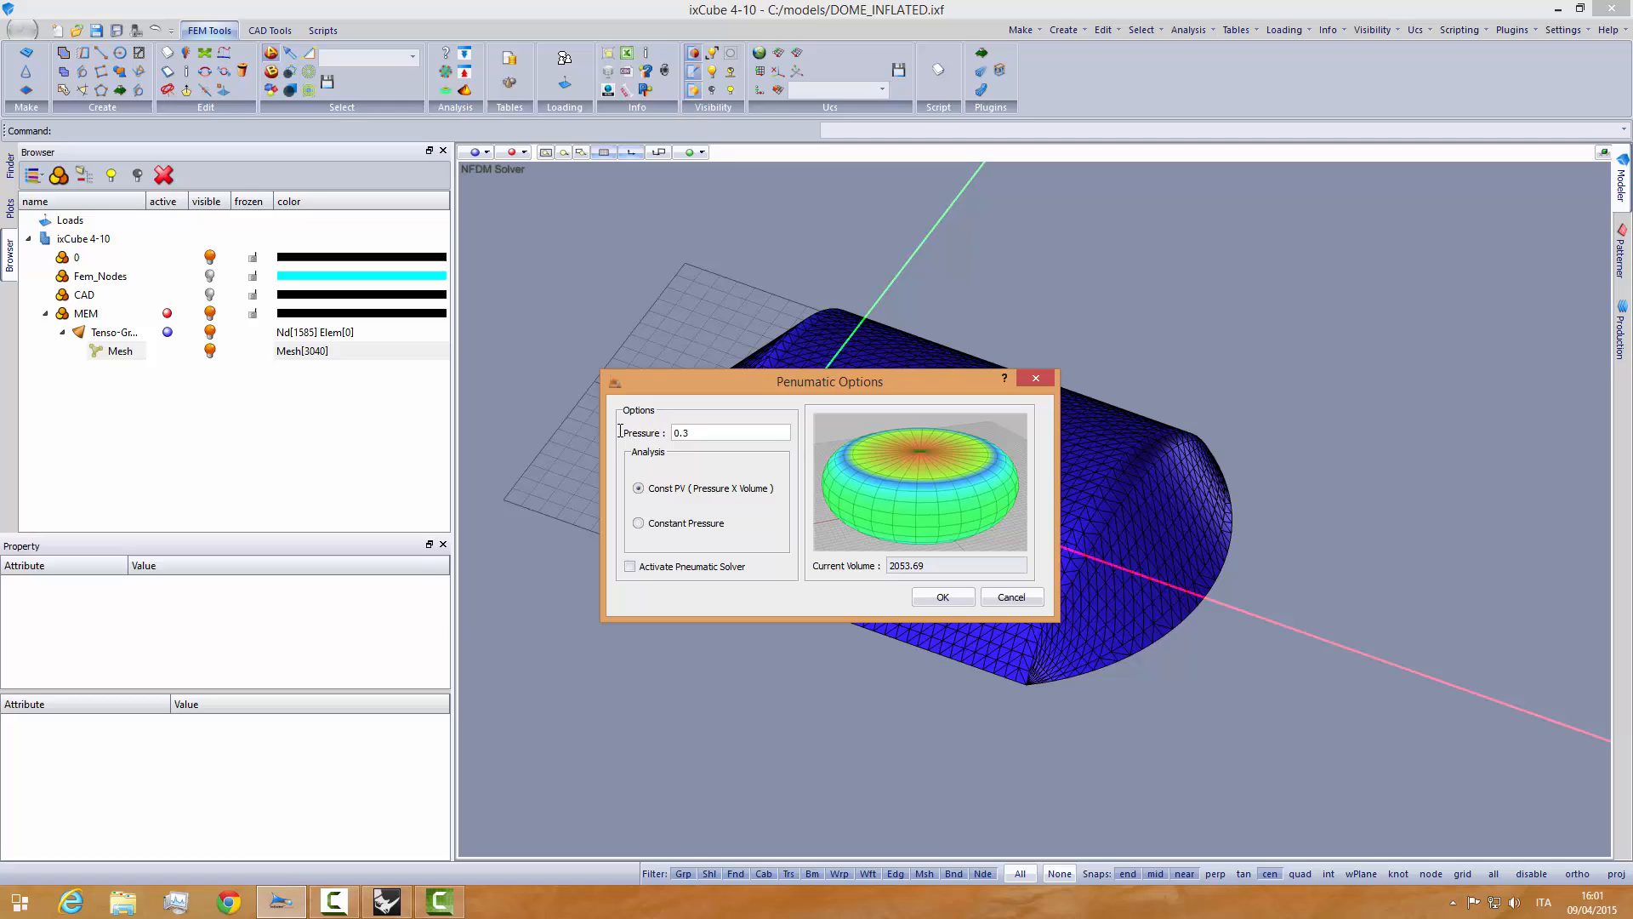
click(729, 432)
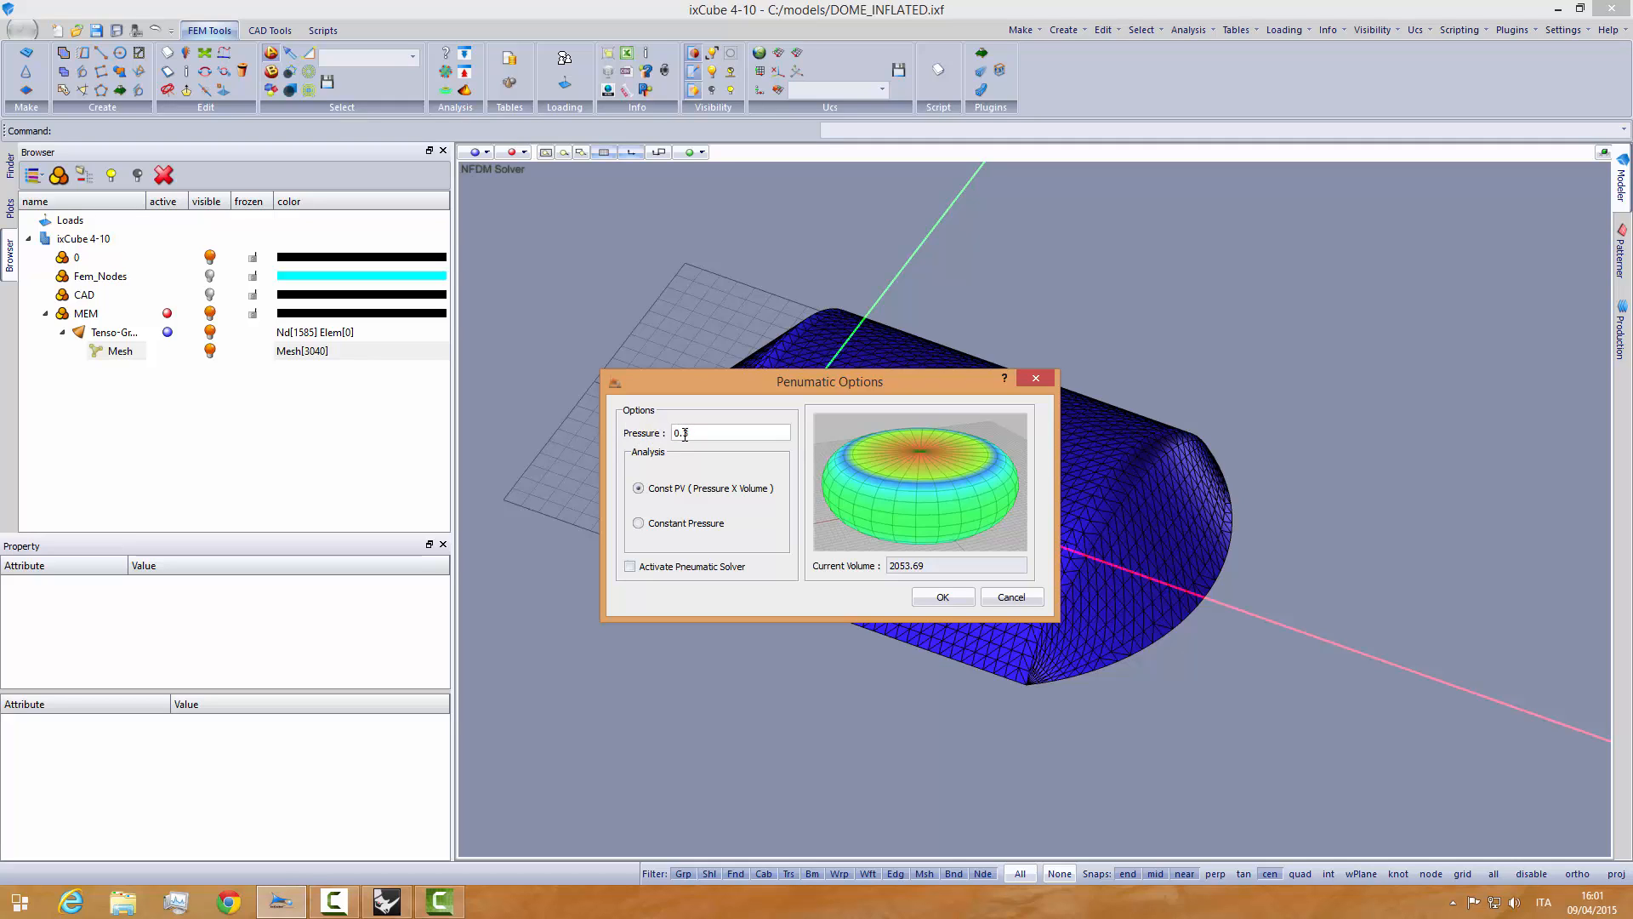
click(630, 567)
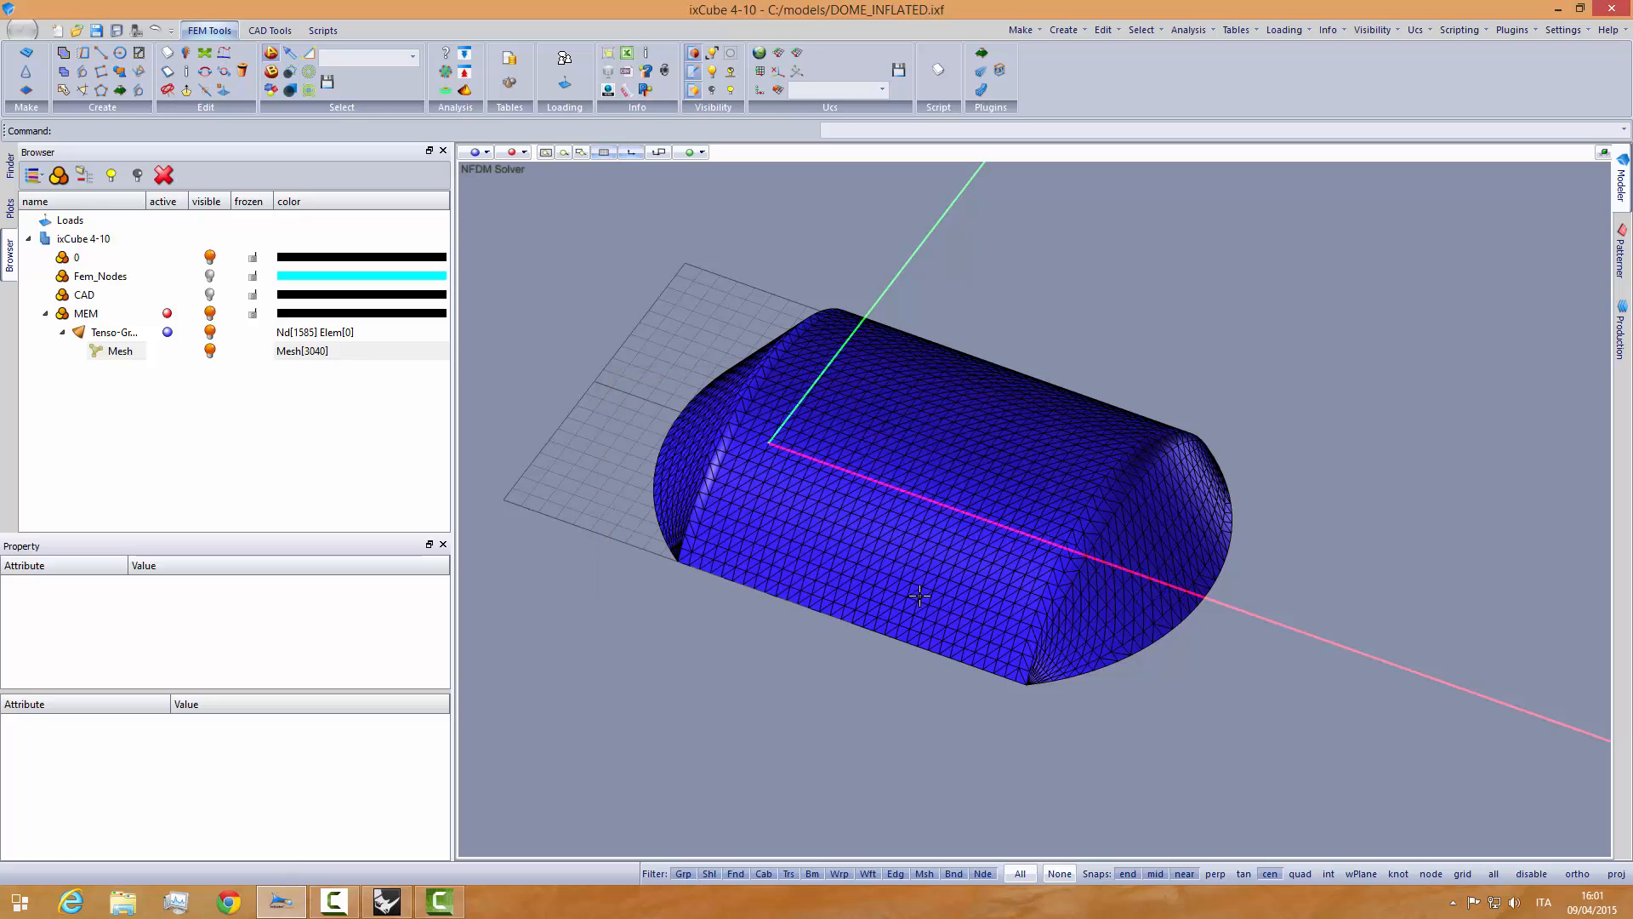
mouse_move(715, 481)
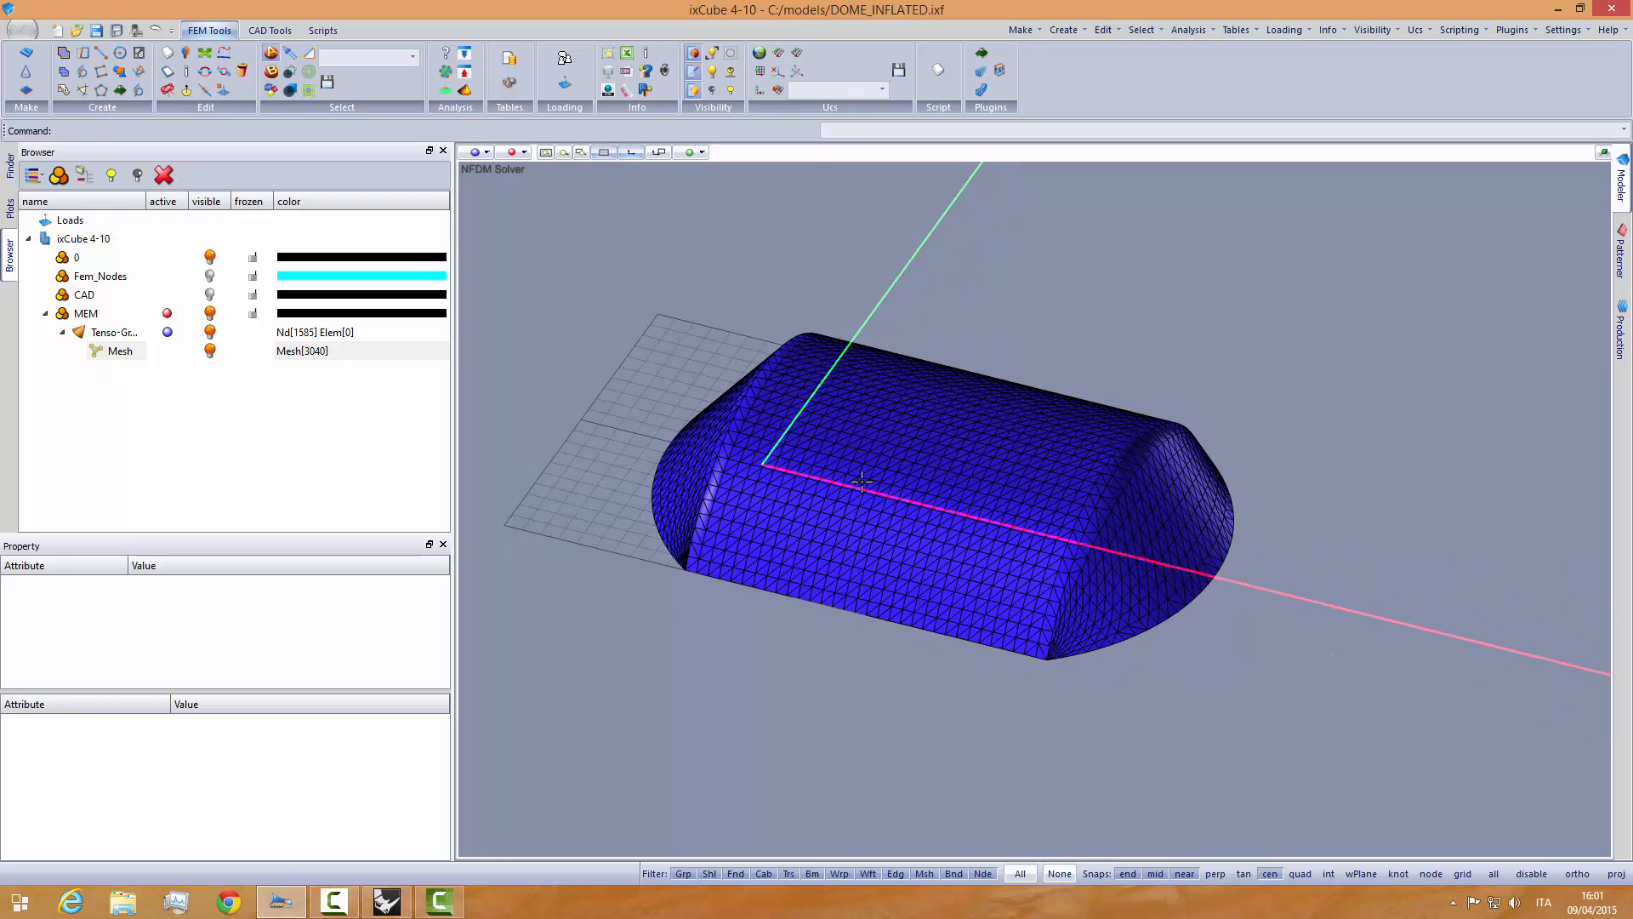
drag(859, 482, 911, 490)
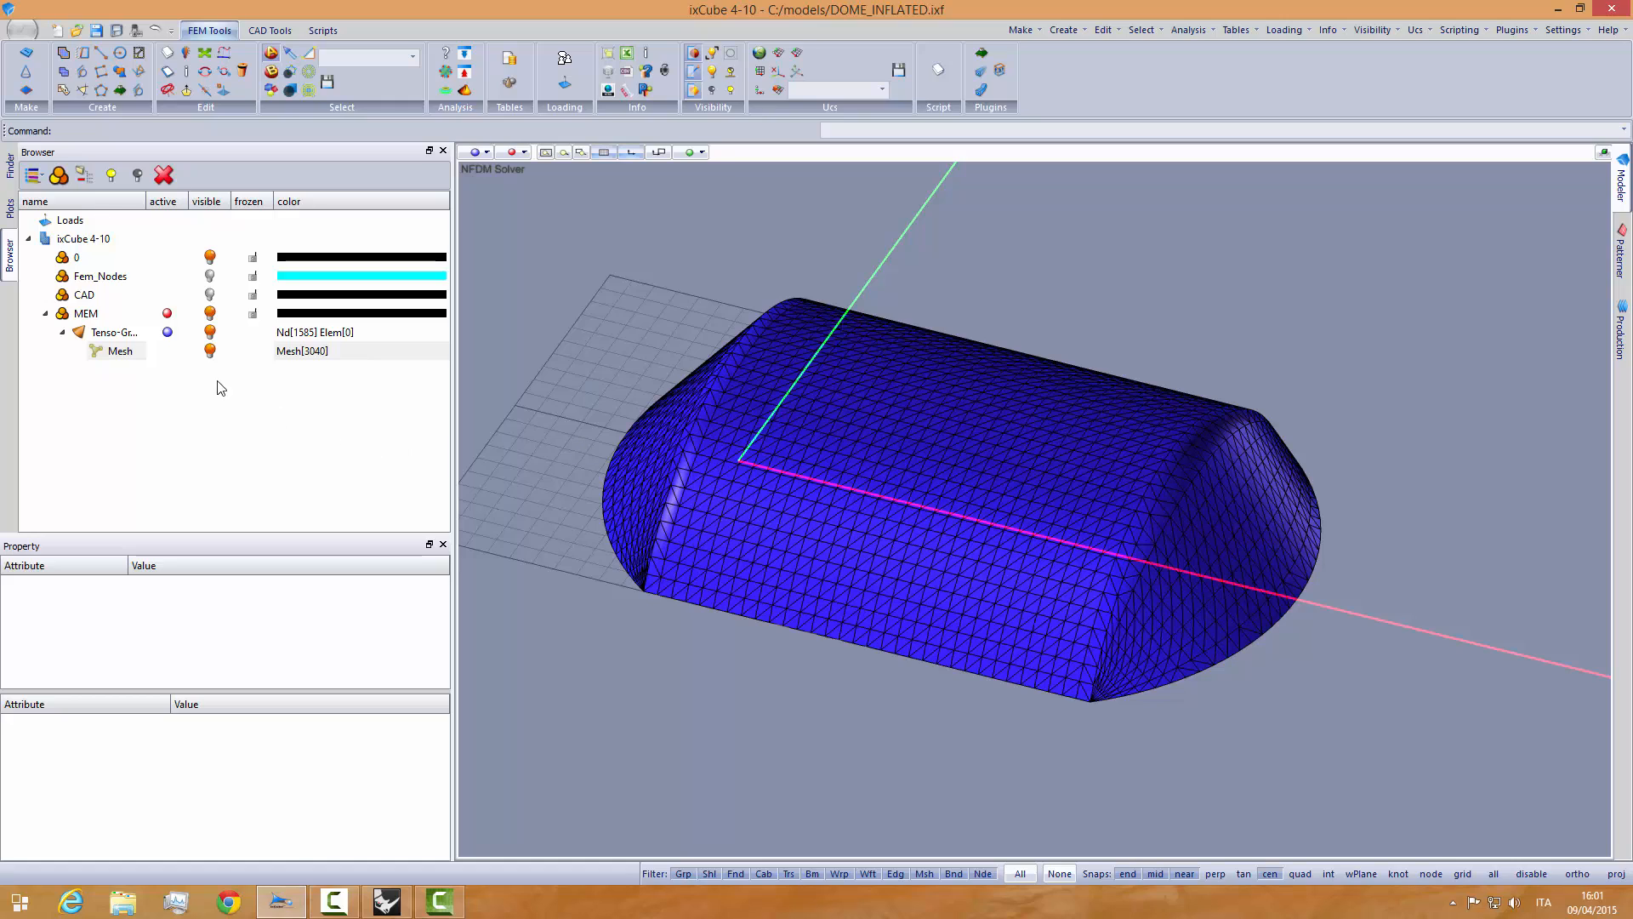
mouse_move(215, 383)
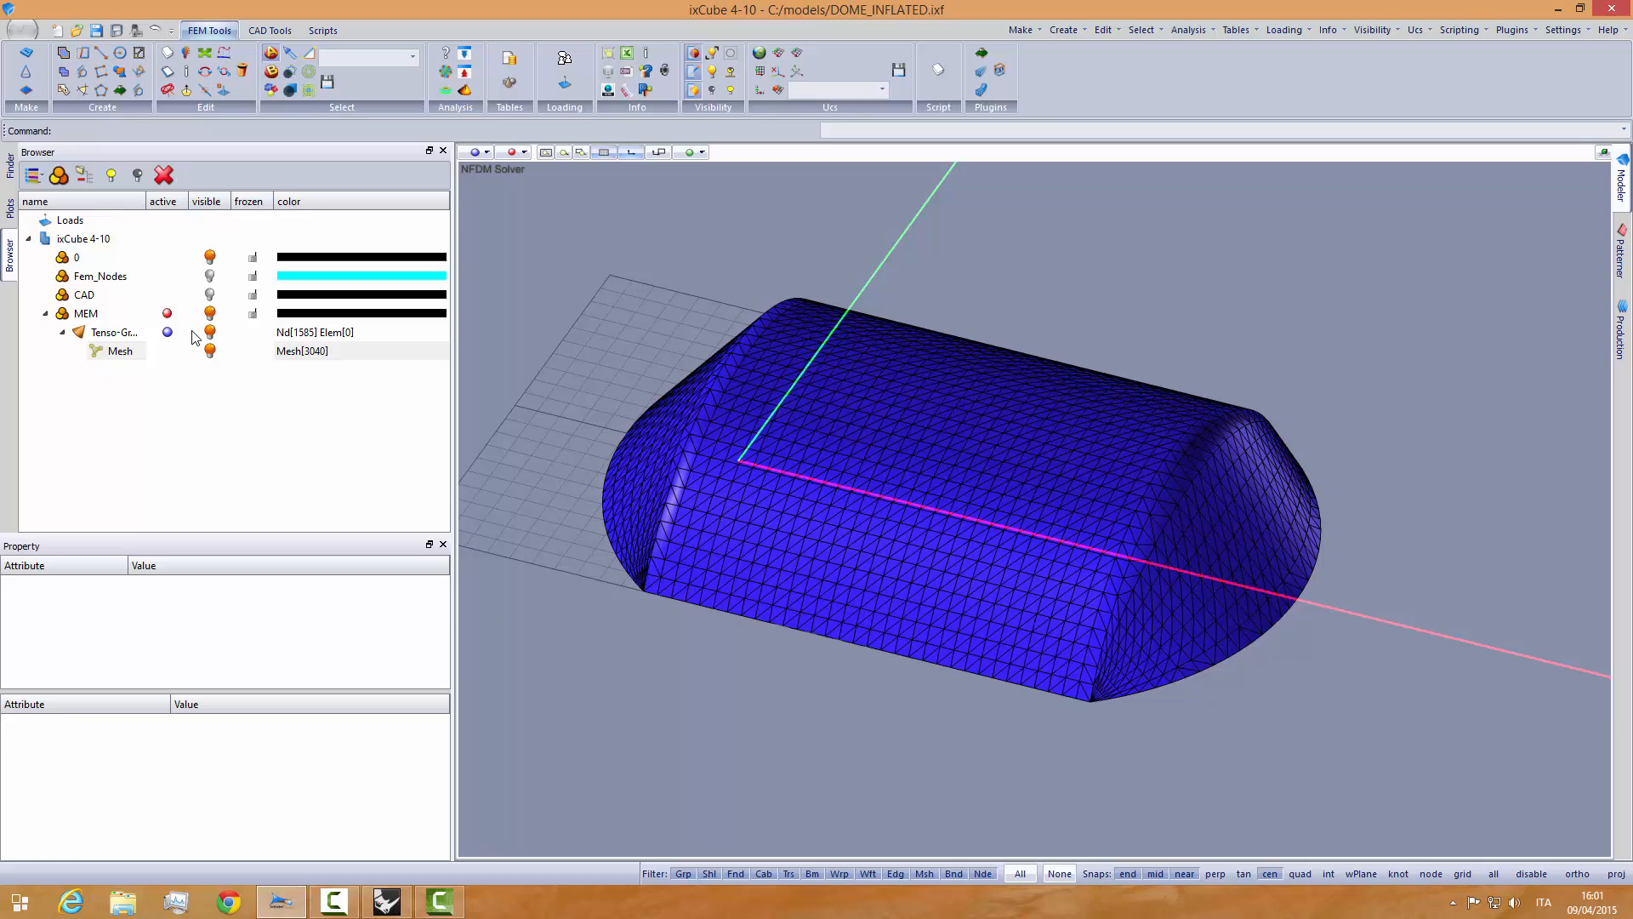
- Show the original CAD surface and measure the vault's end arc radius, about 1333.3 mm
click(83, 294)
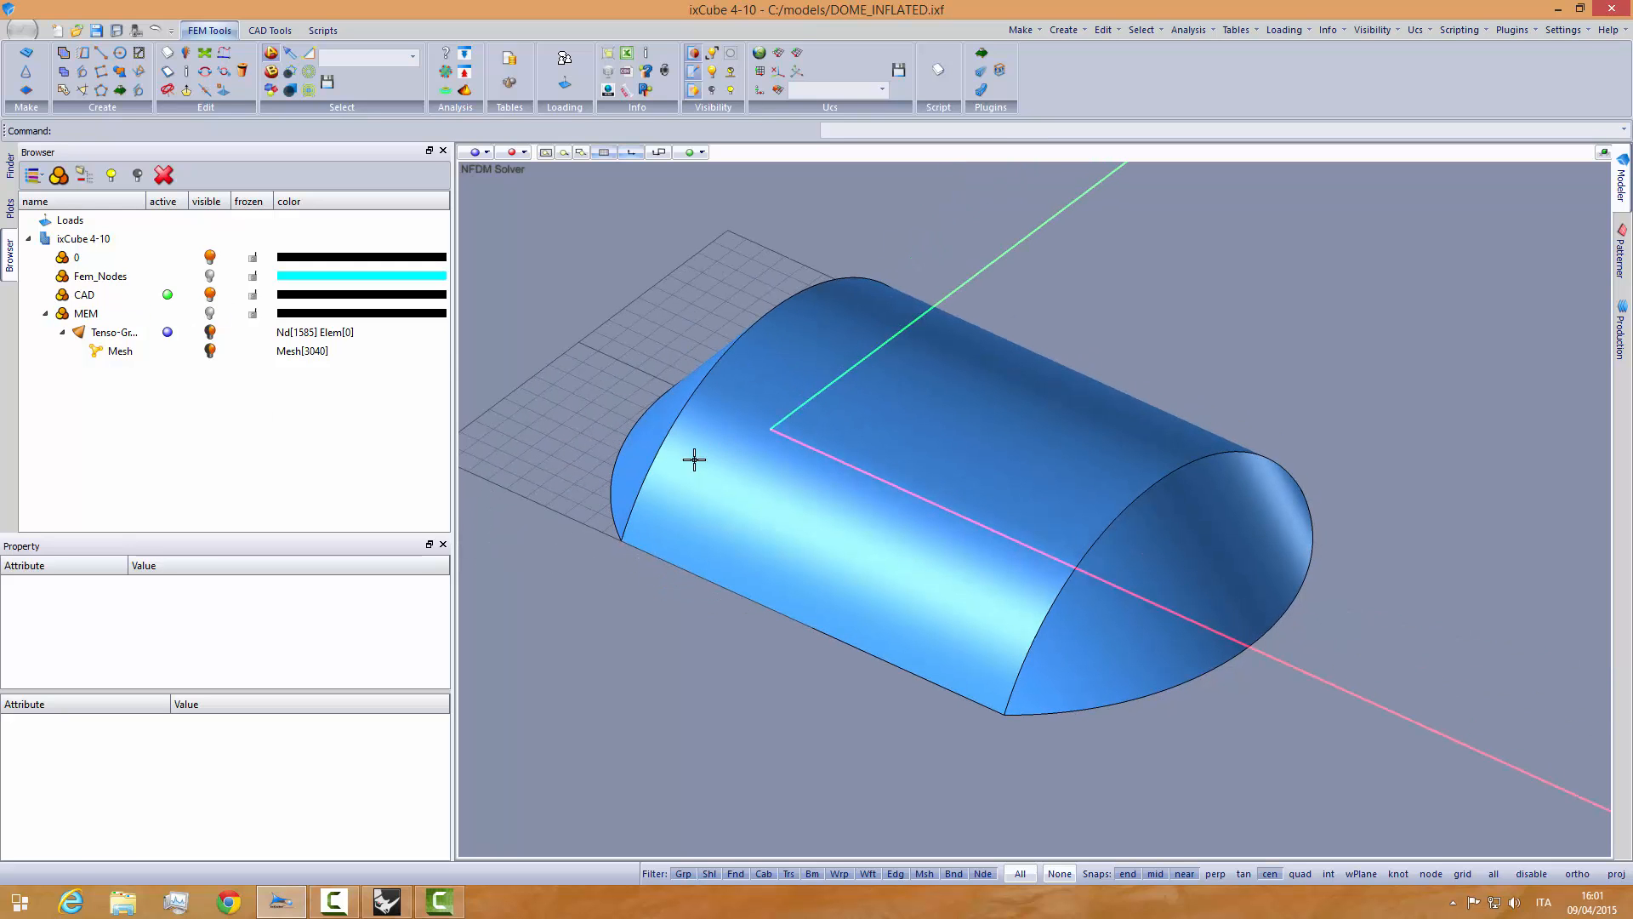
drag(695, 459, 1154, 473)
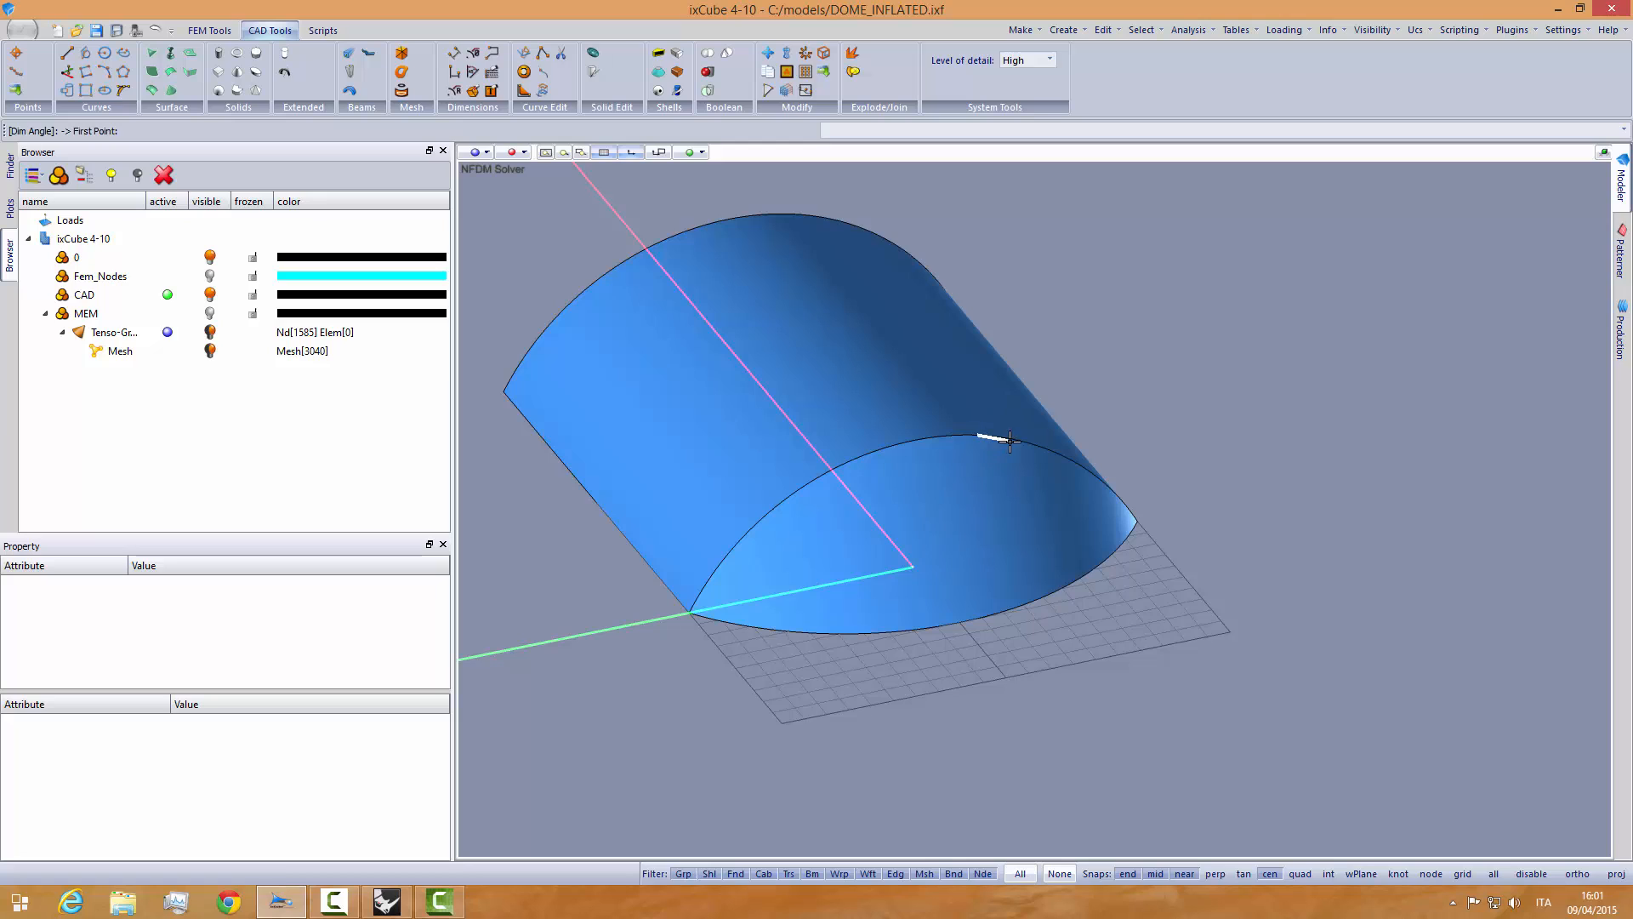
mouse_move(961, 441)
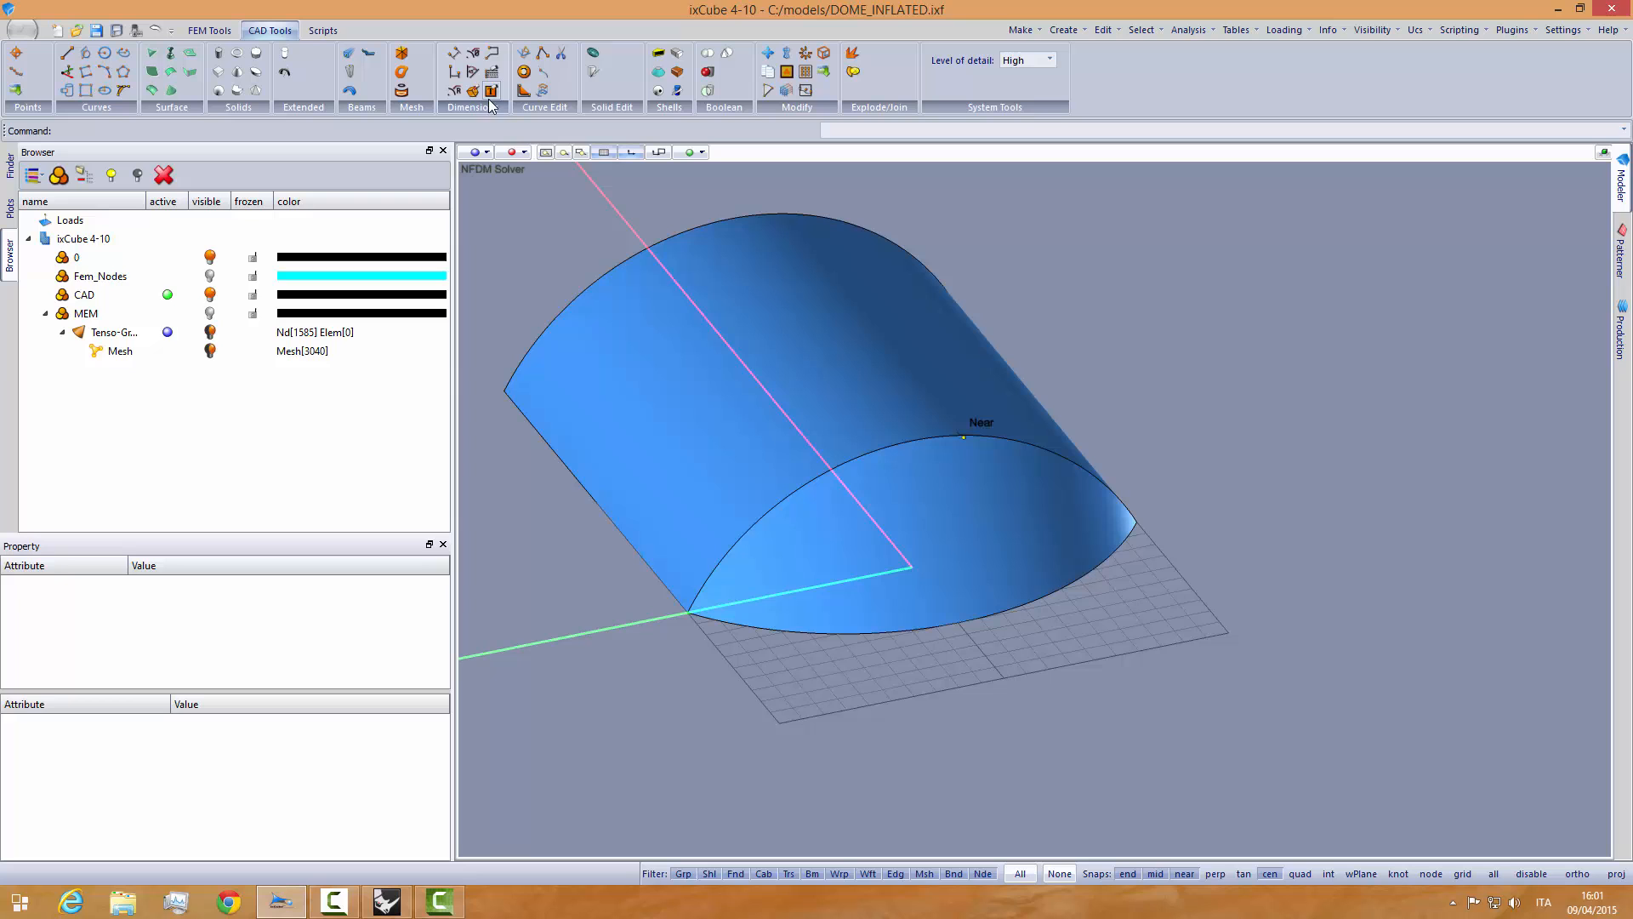
click(499, 91)
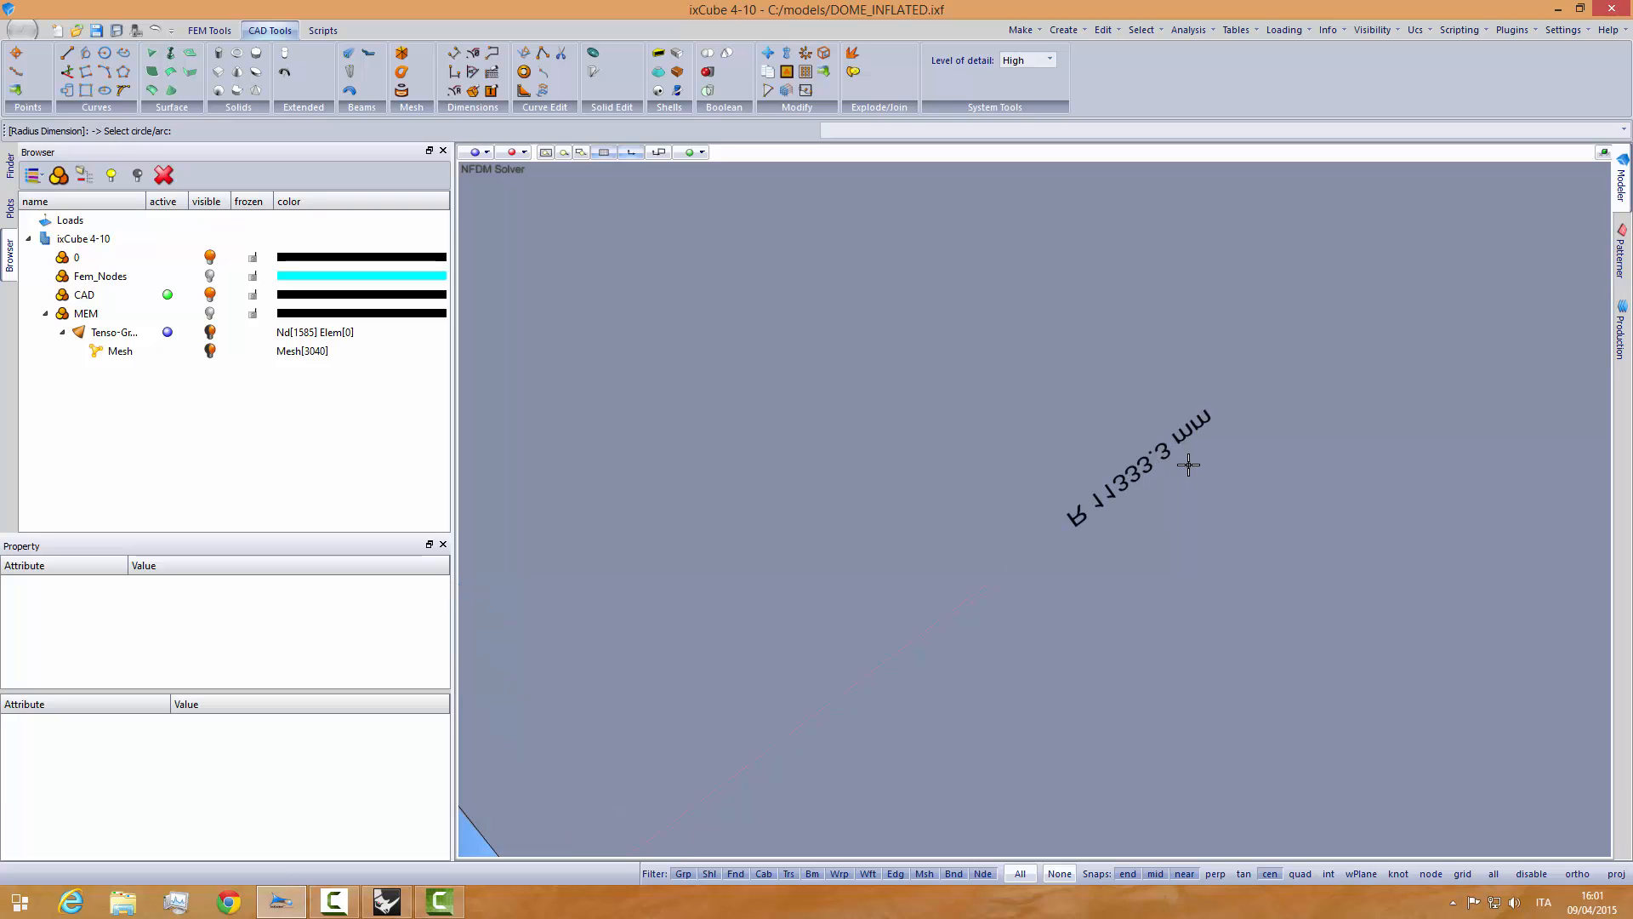
mouse_move(1106, 431)
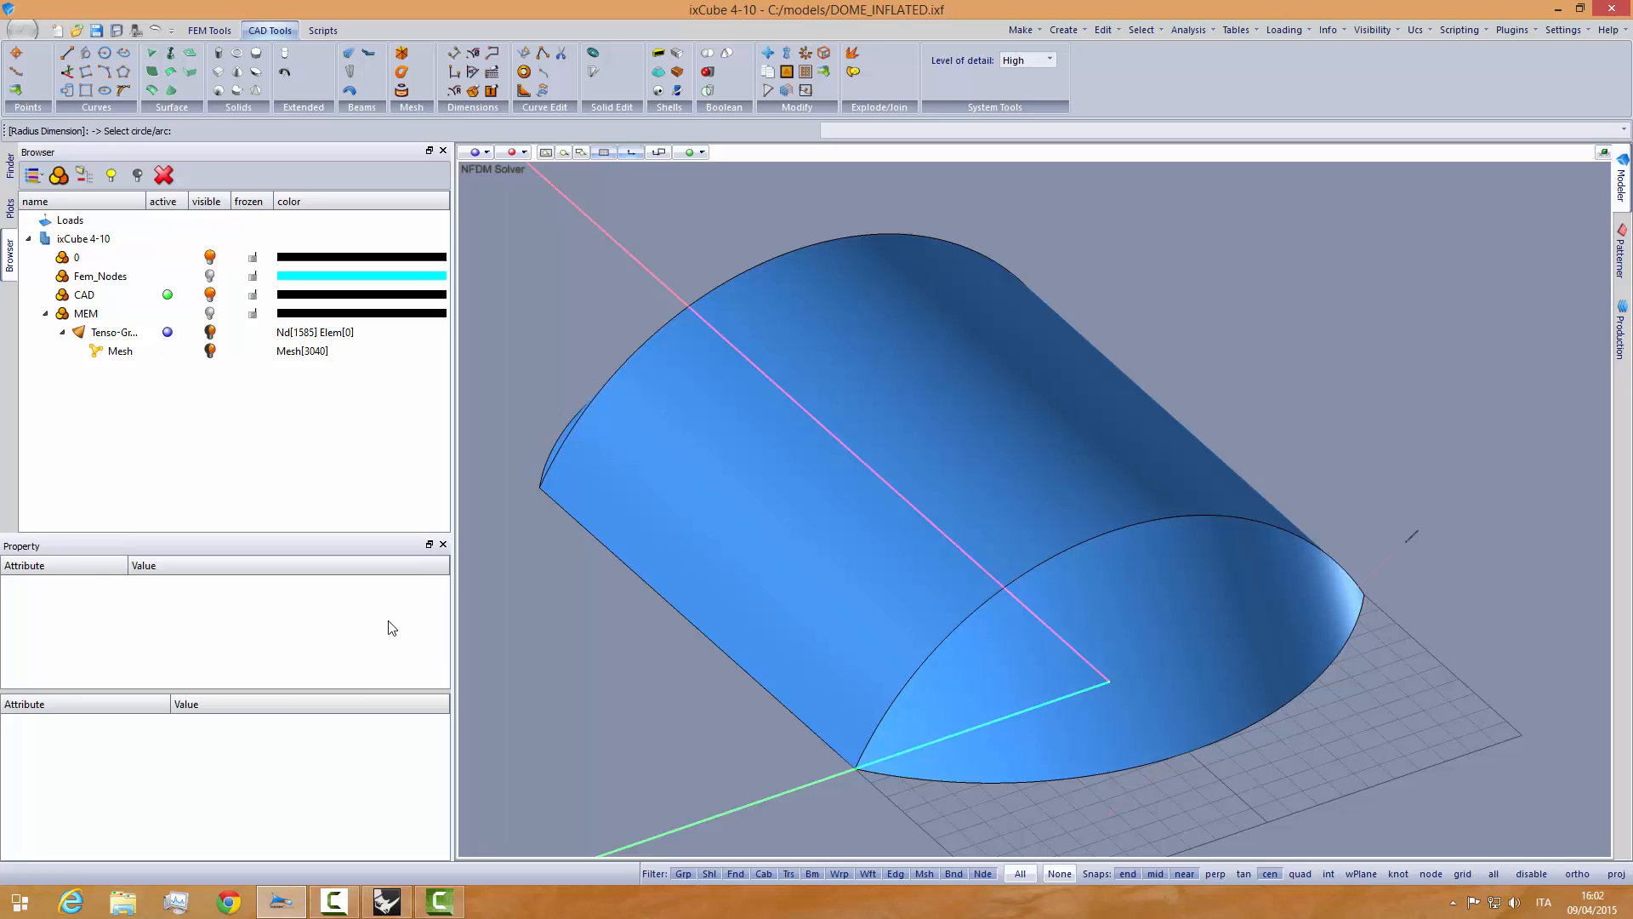
click(16, 904)
text(3.3)
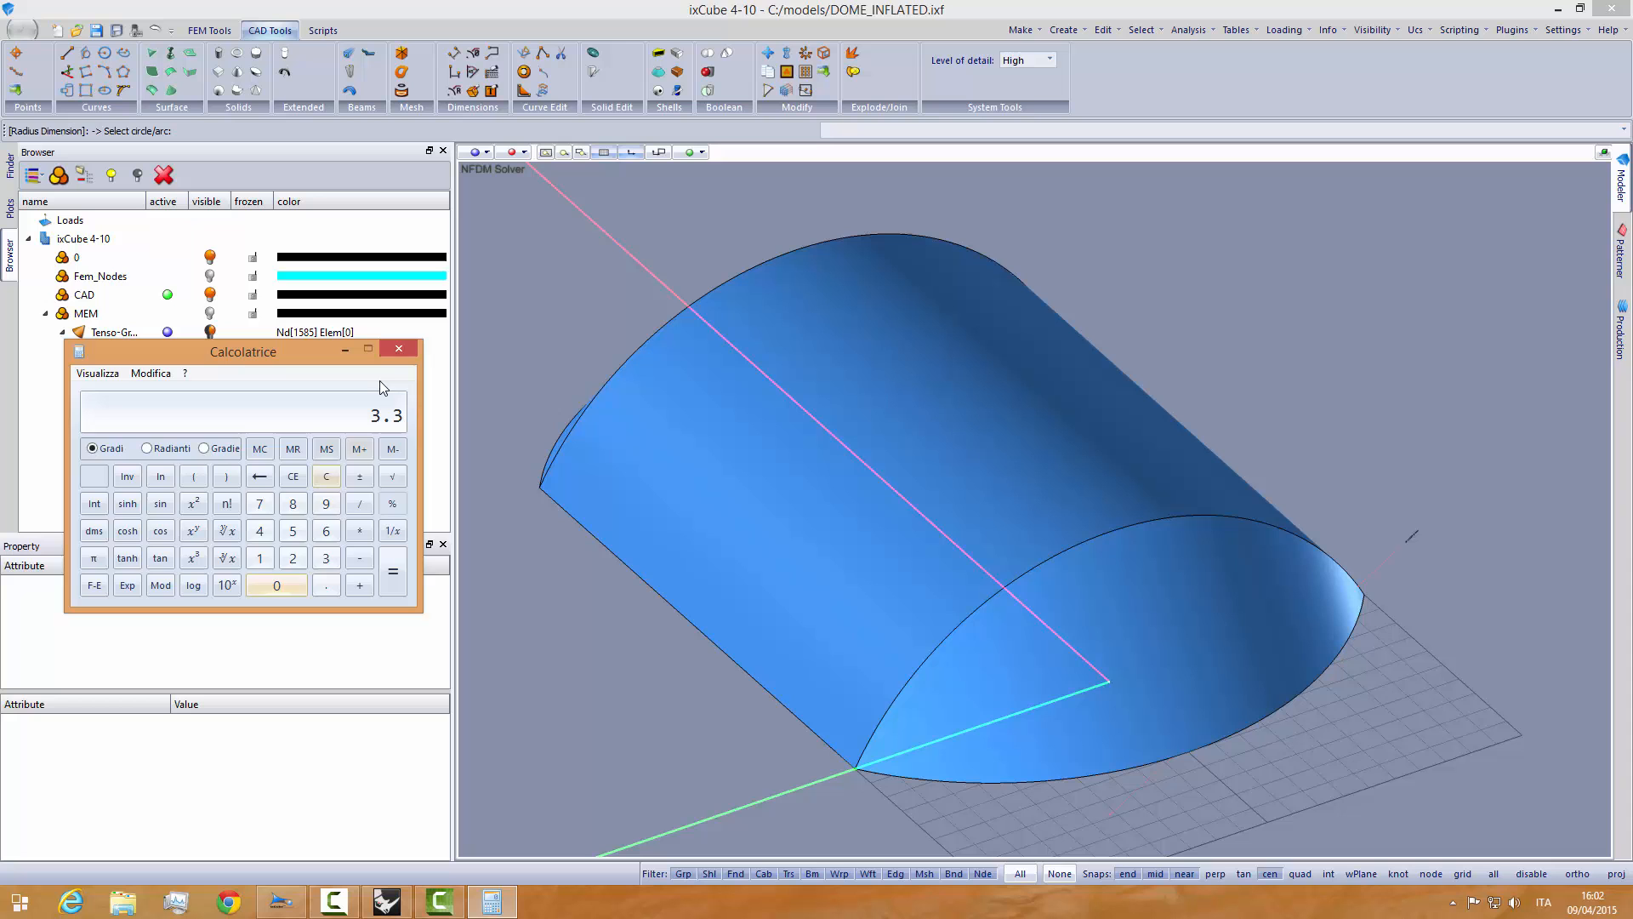
click(398, 348)
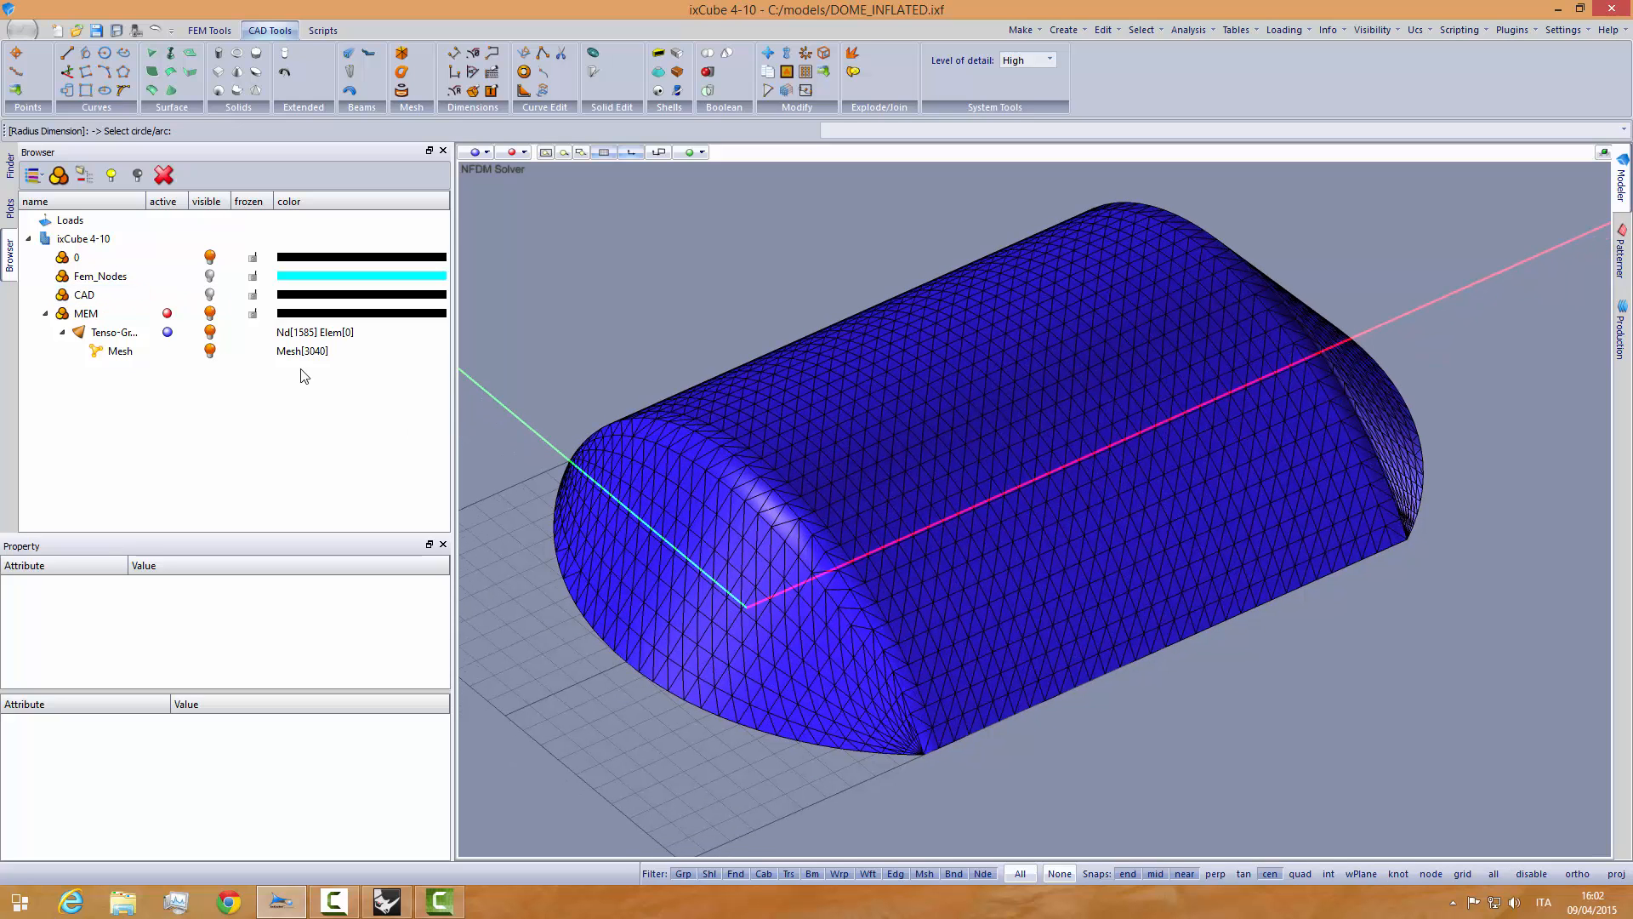
mouse_move(257, 387)
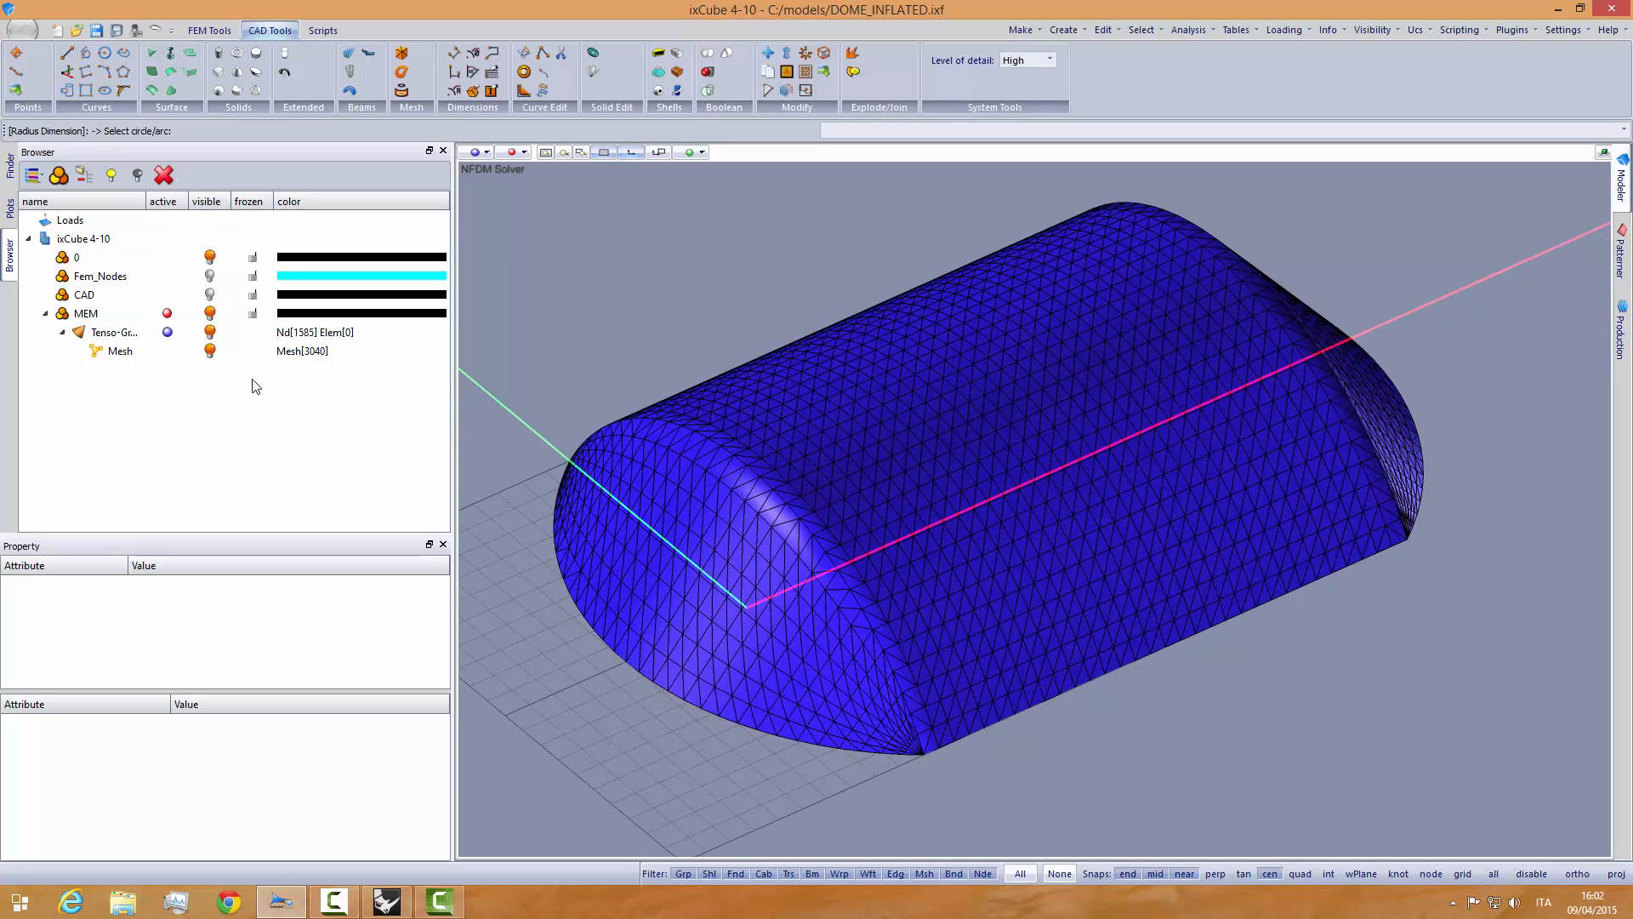
- Set the Mesh weft stress to 3.3, seed Precontraint 702 -Ferrari, and Stiff-Deformable deformability
click(118, 351)
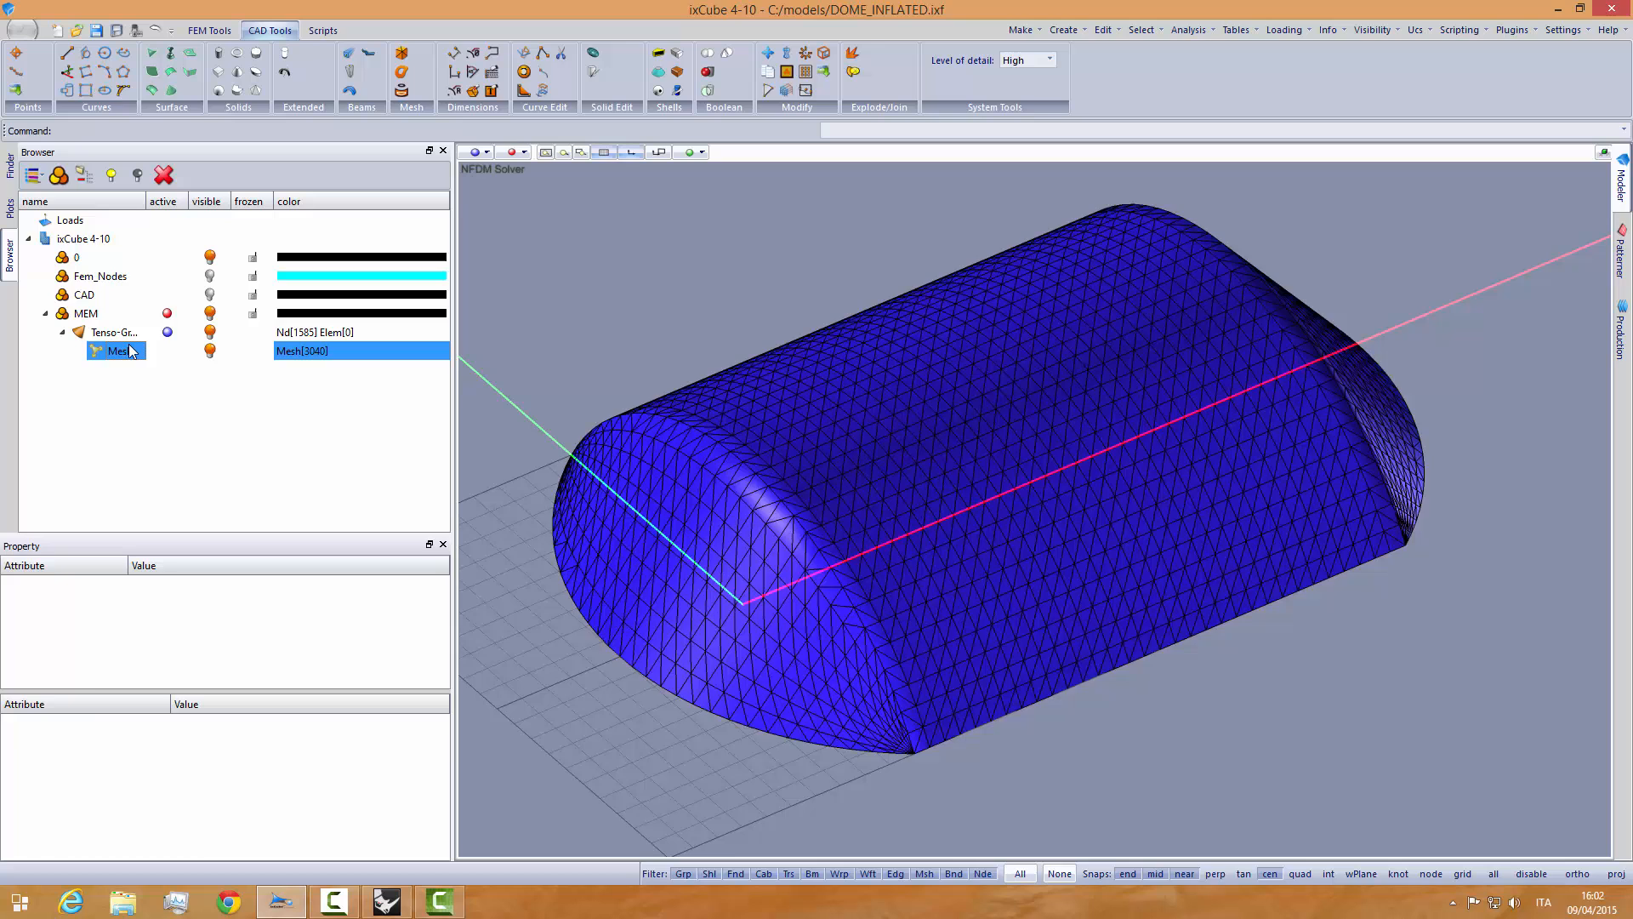
click(119, 350)
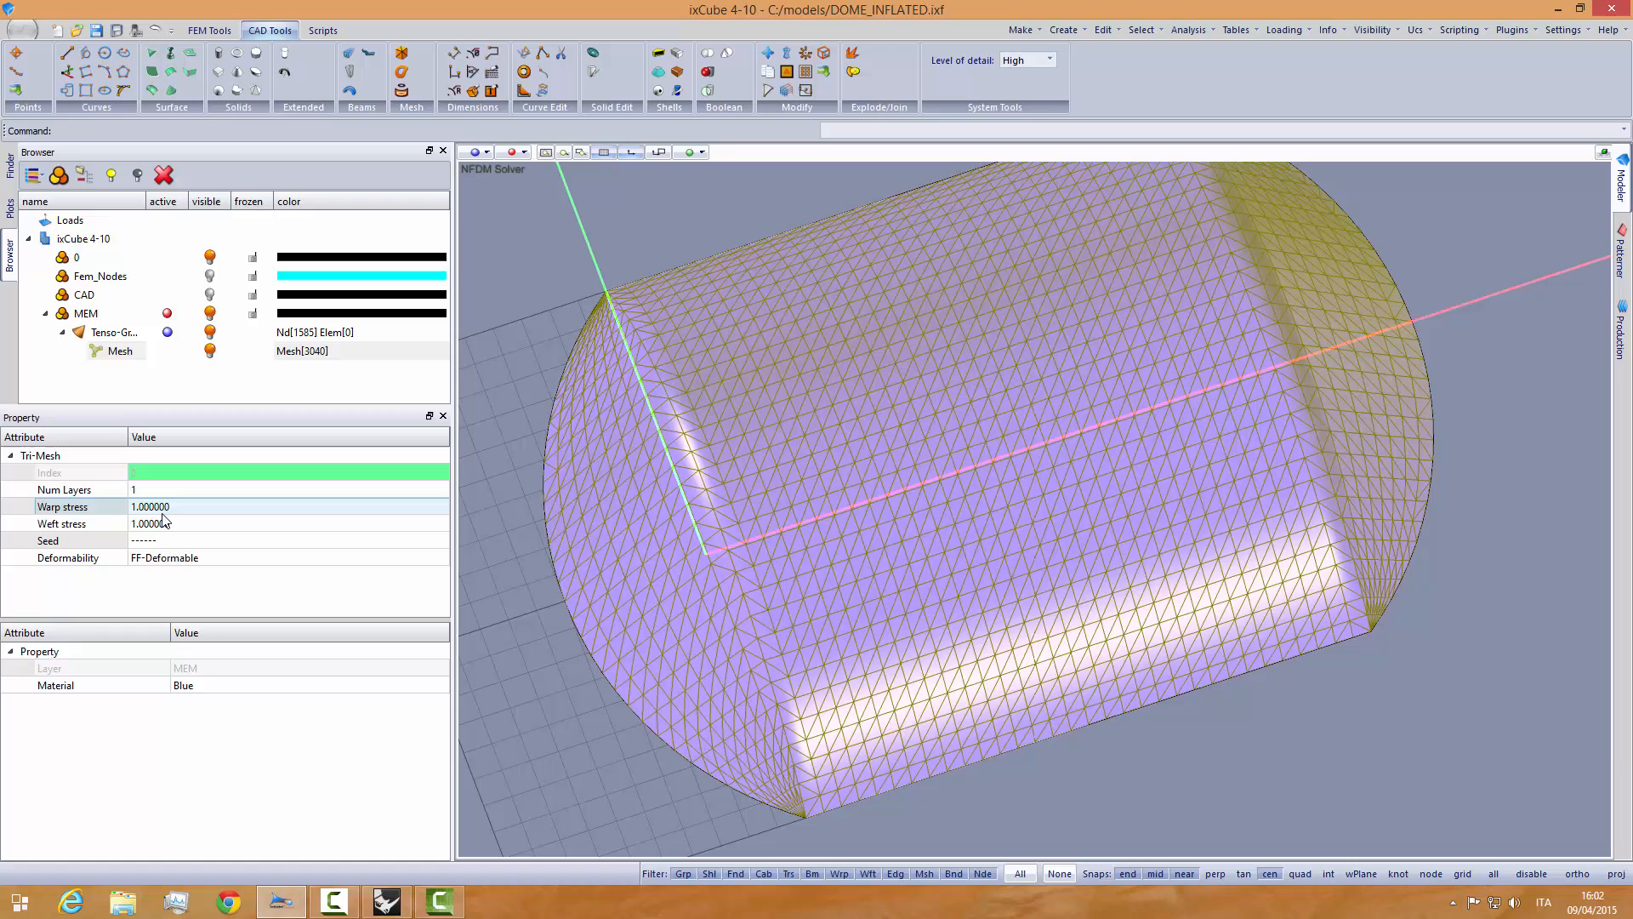
text(3.)
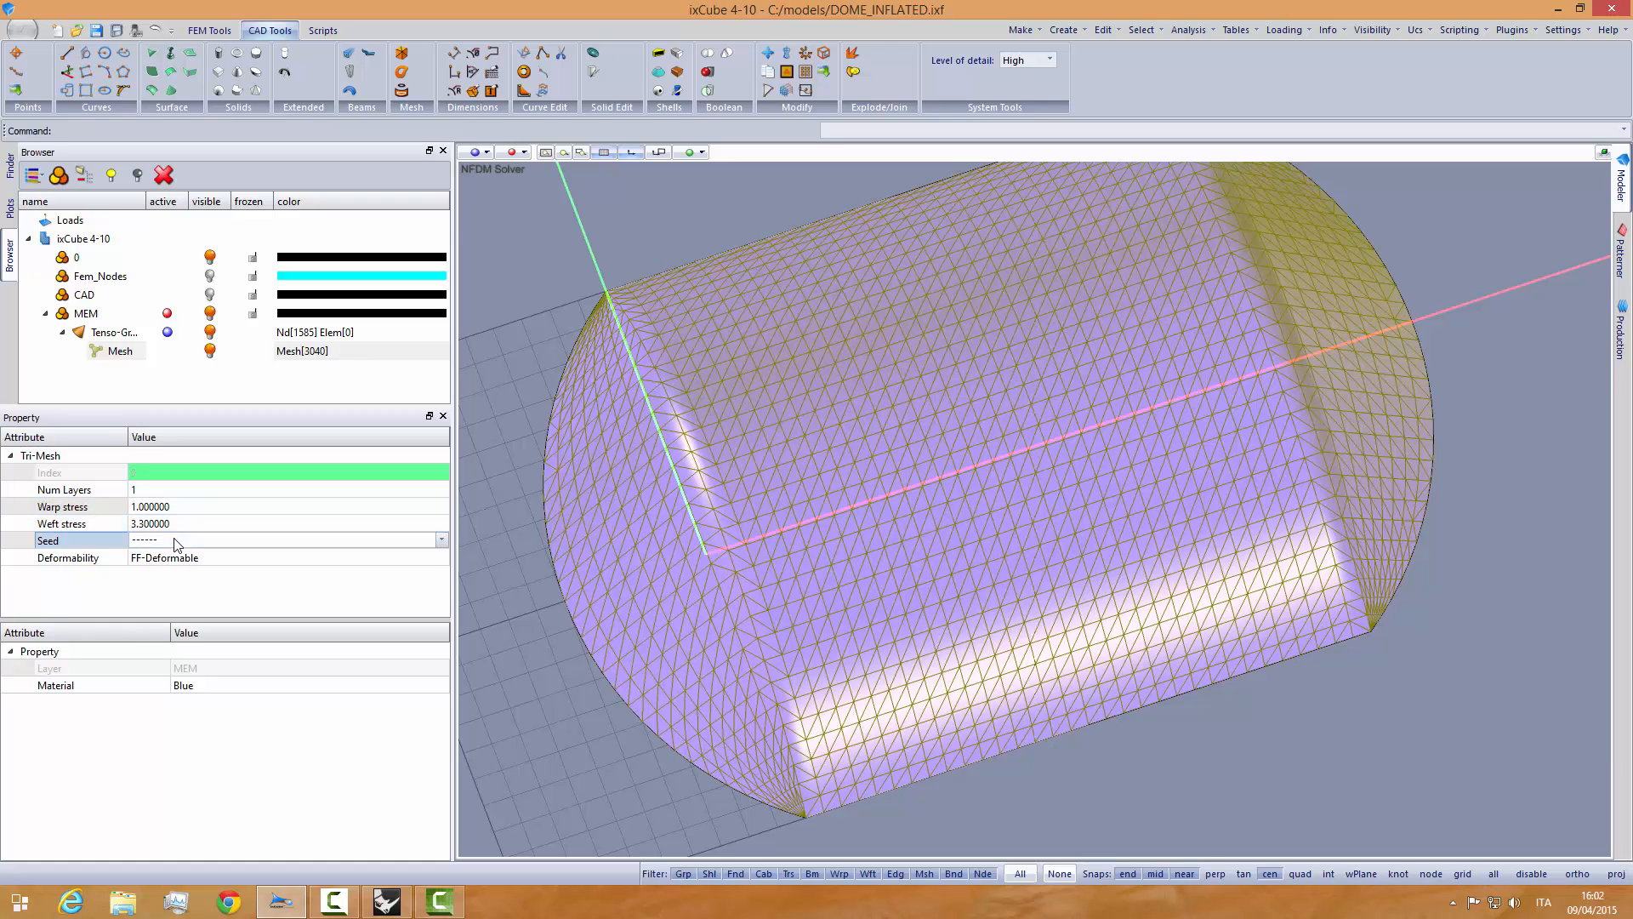
click(442, 539)
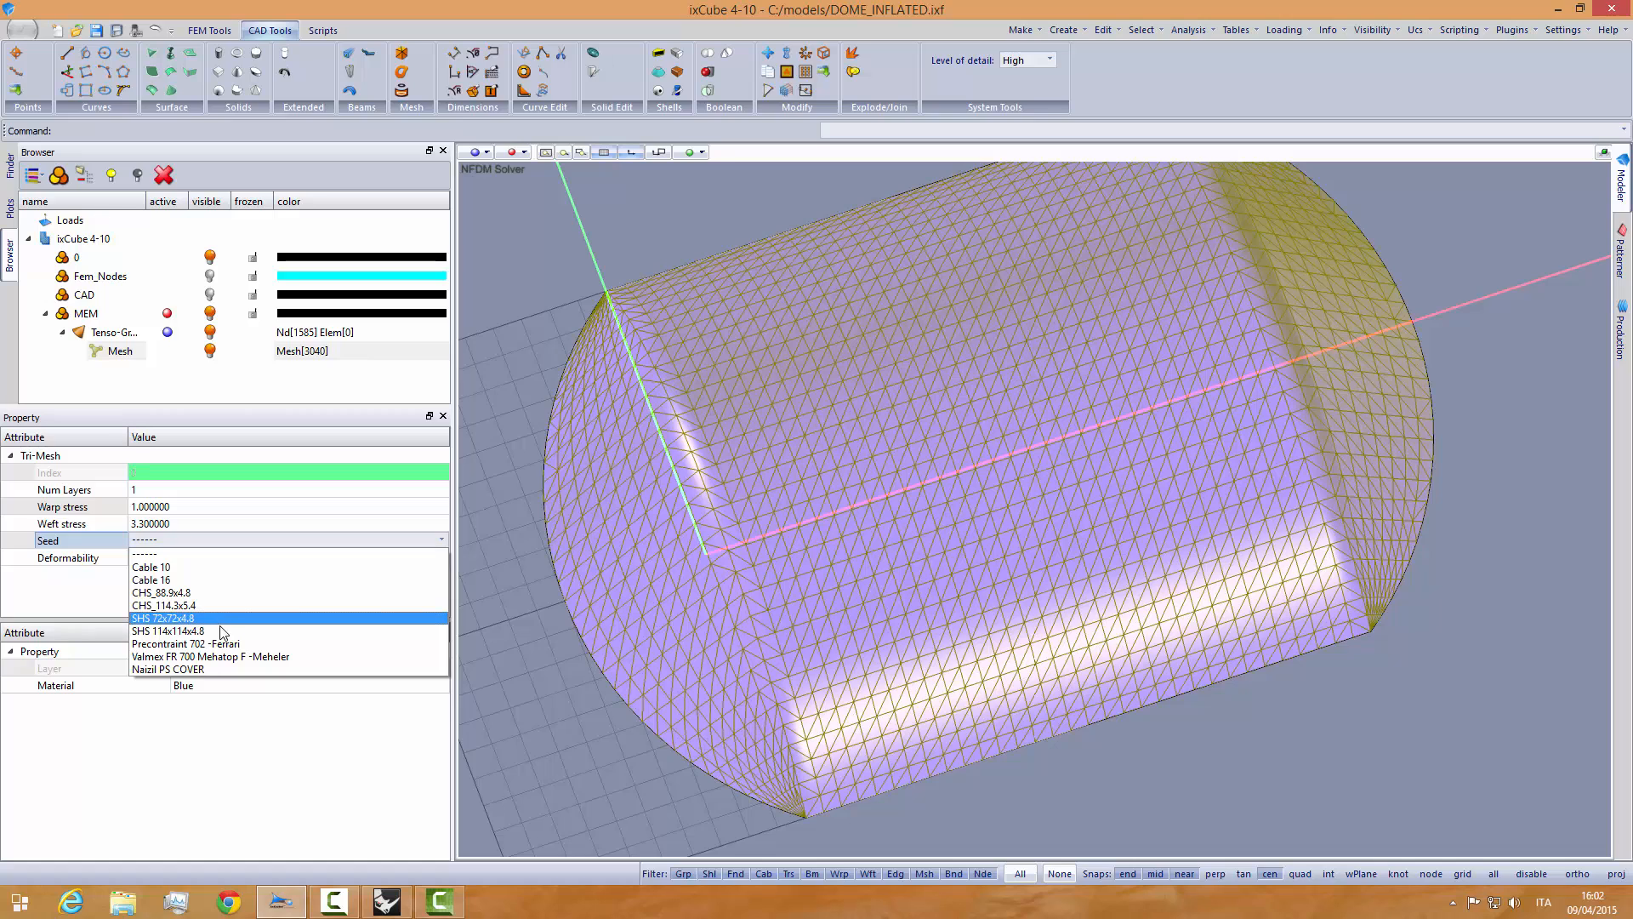
click(185, 643)
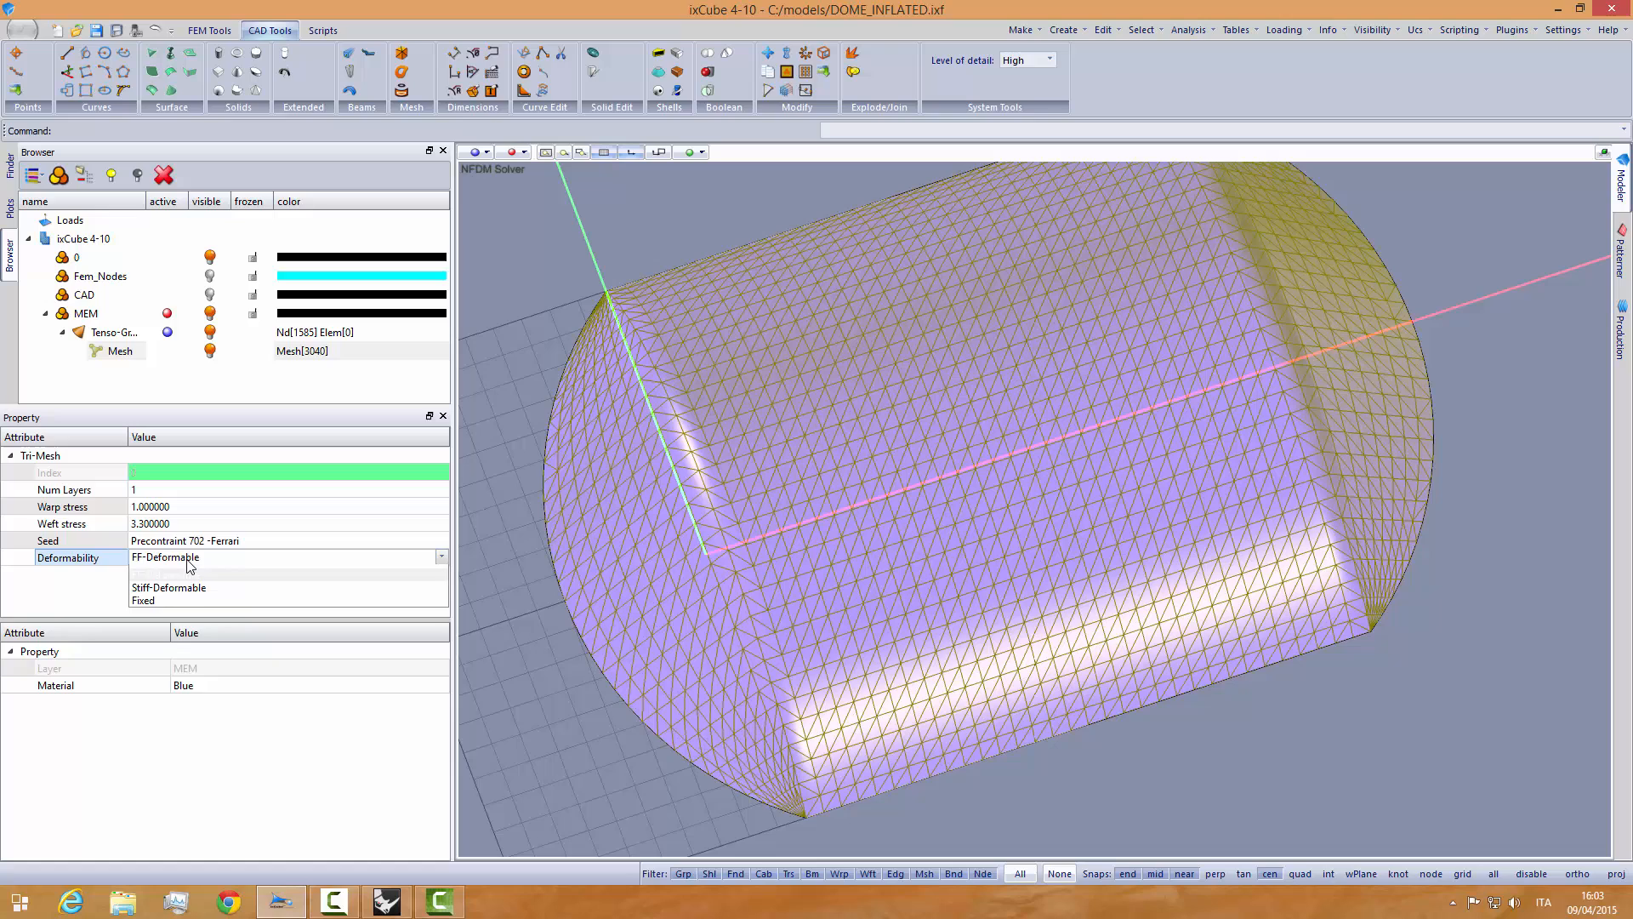
click(168, 587)
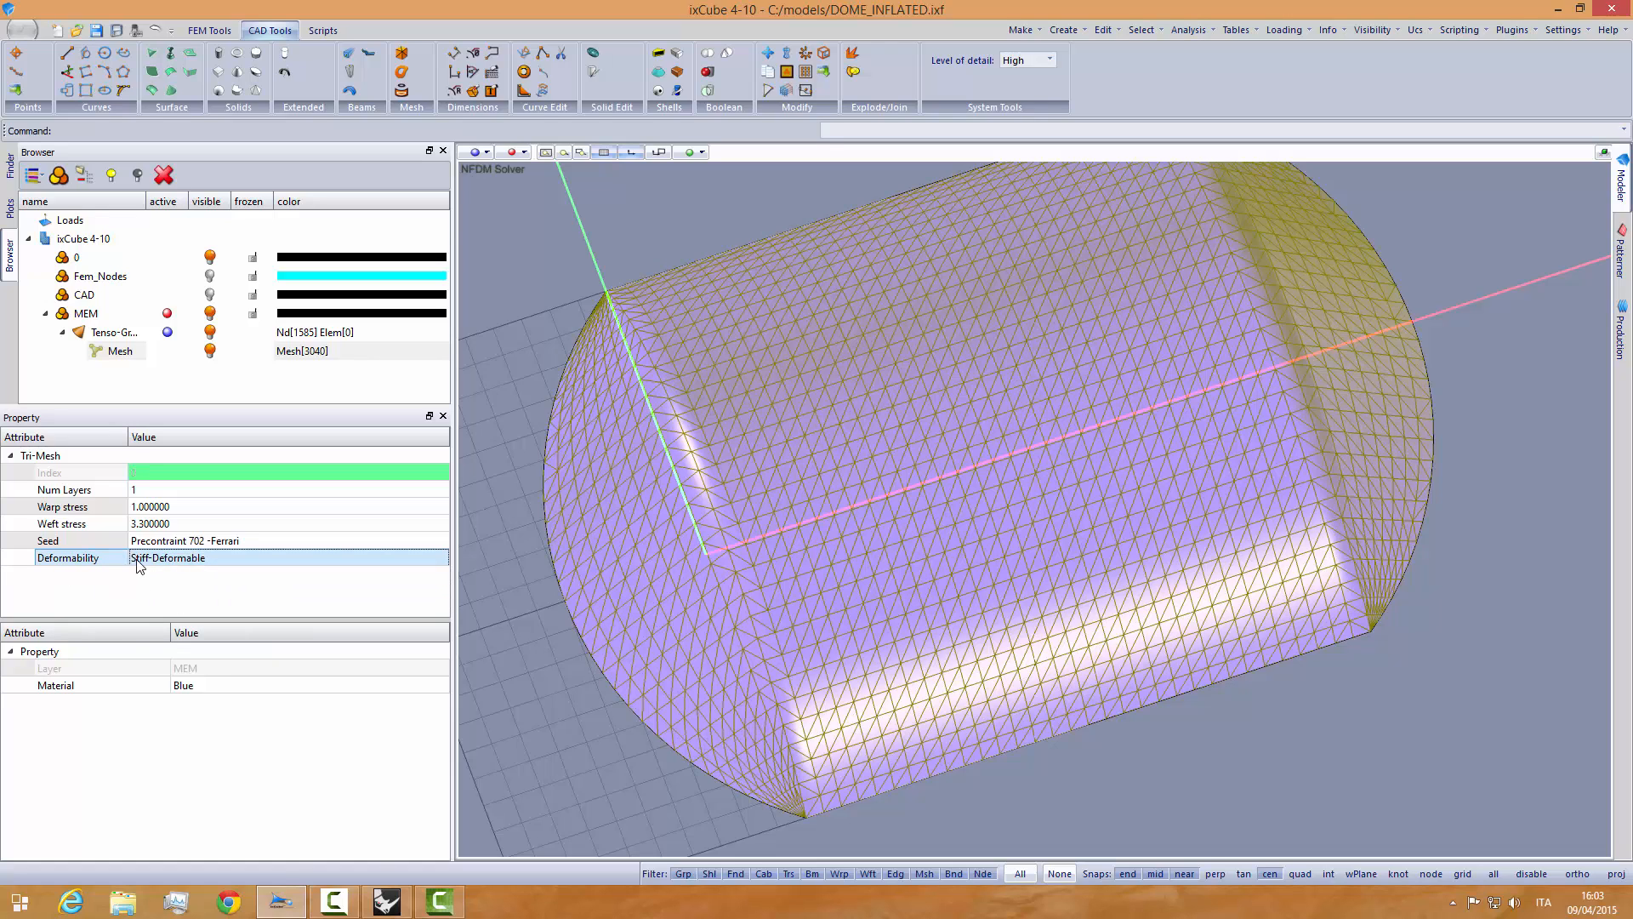
mouse_move(173, 564)
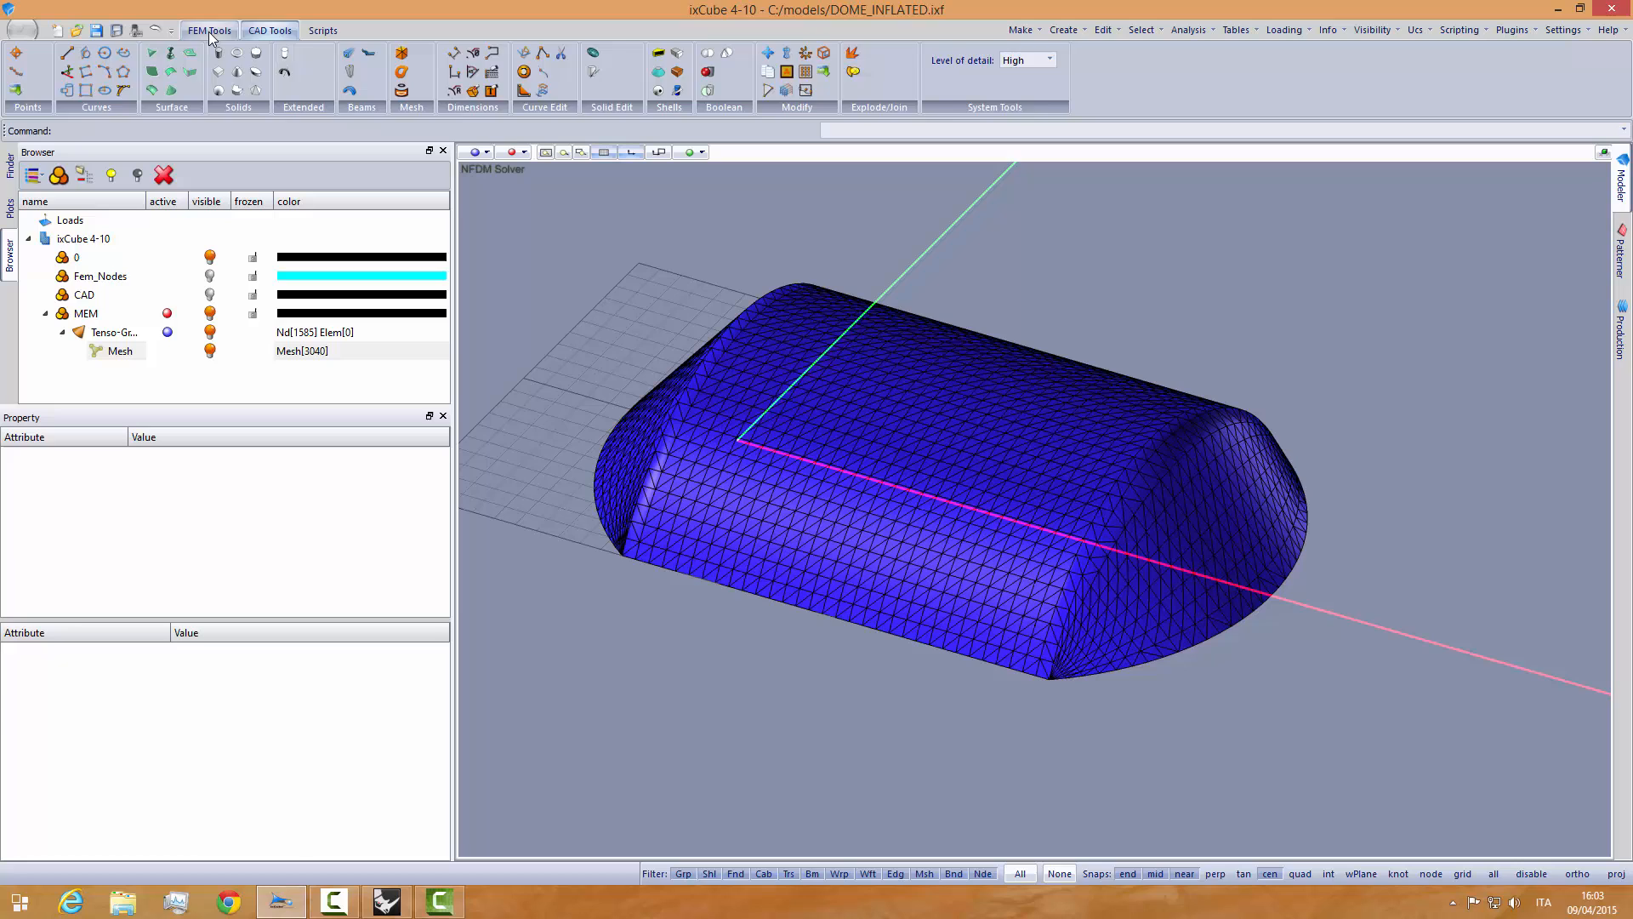
- Run Form-Find with energy and force convergence of 1 and close the solver report
click(209, 31)
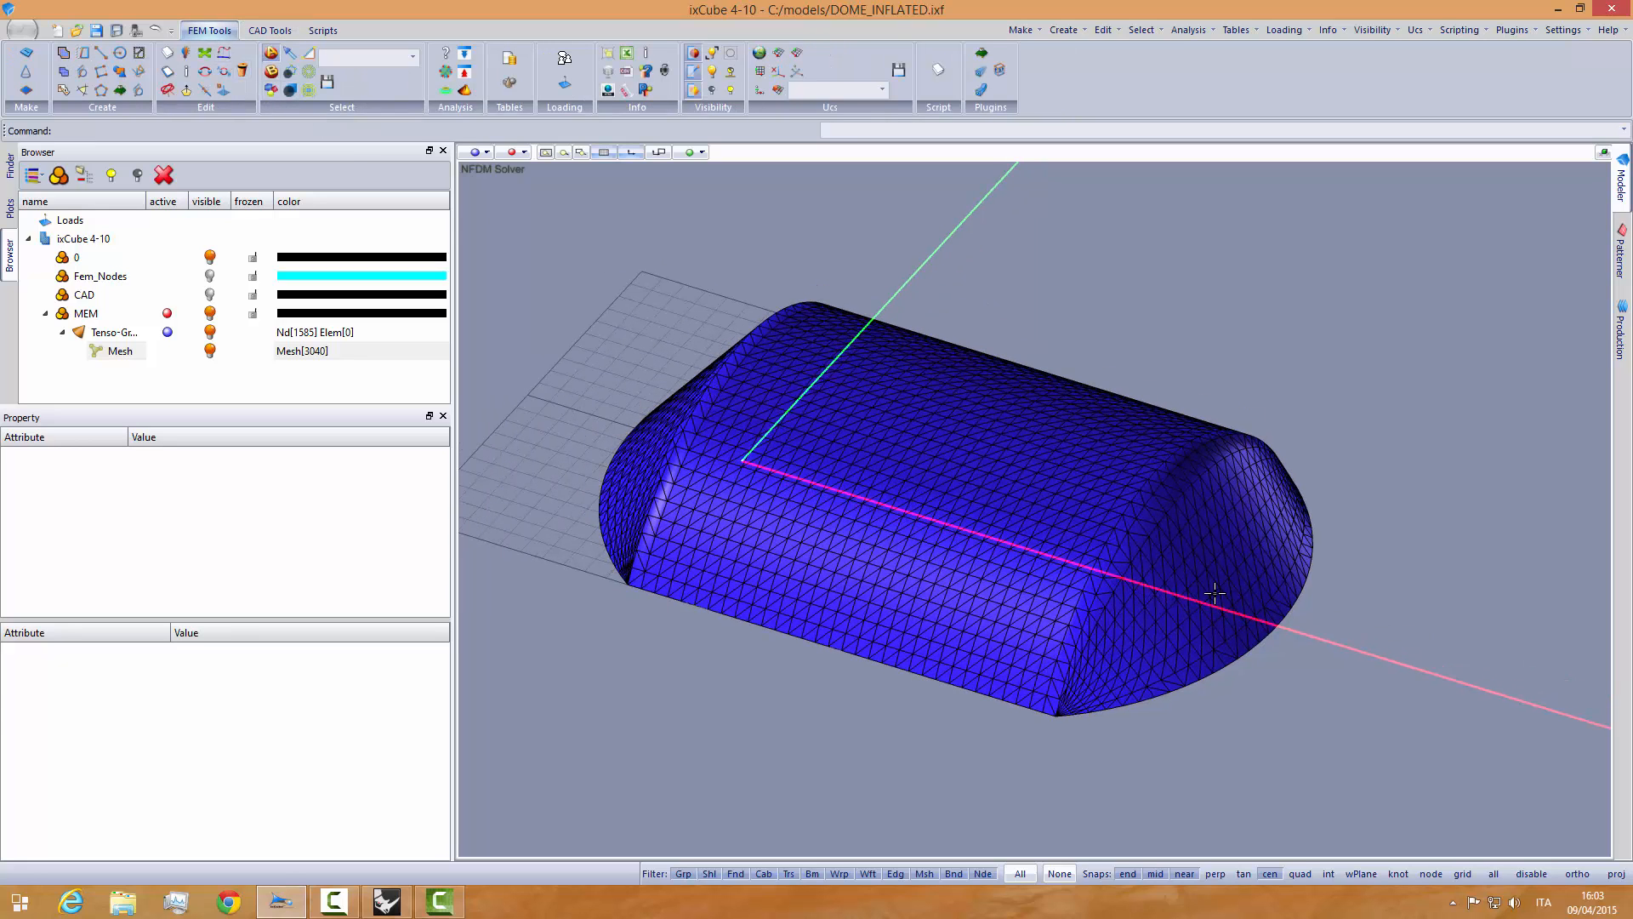
mouse_move(879, 485)
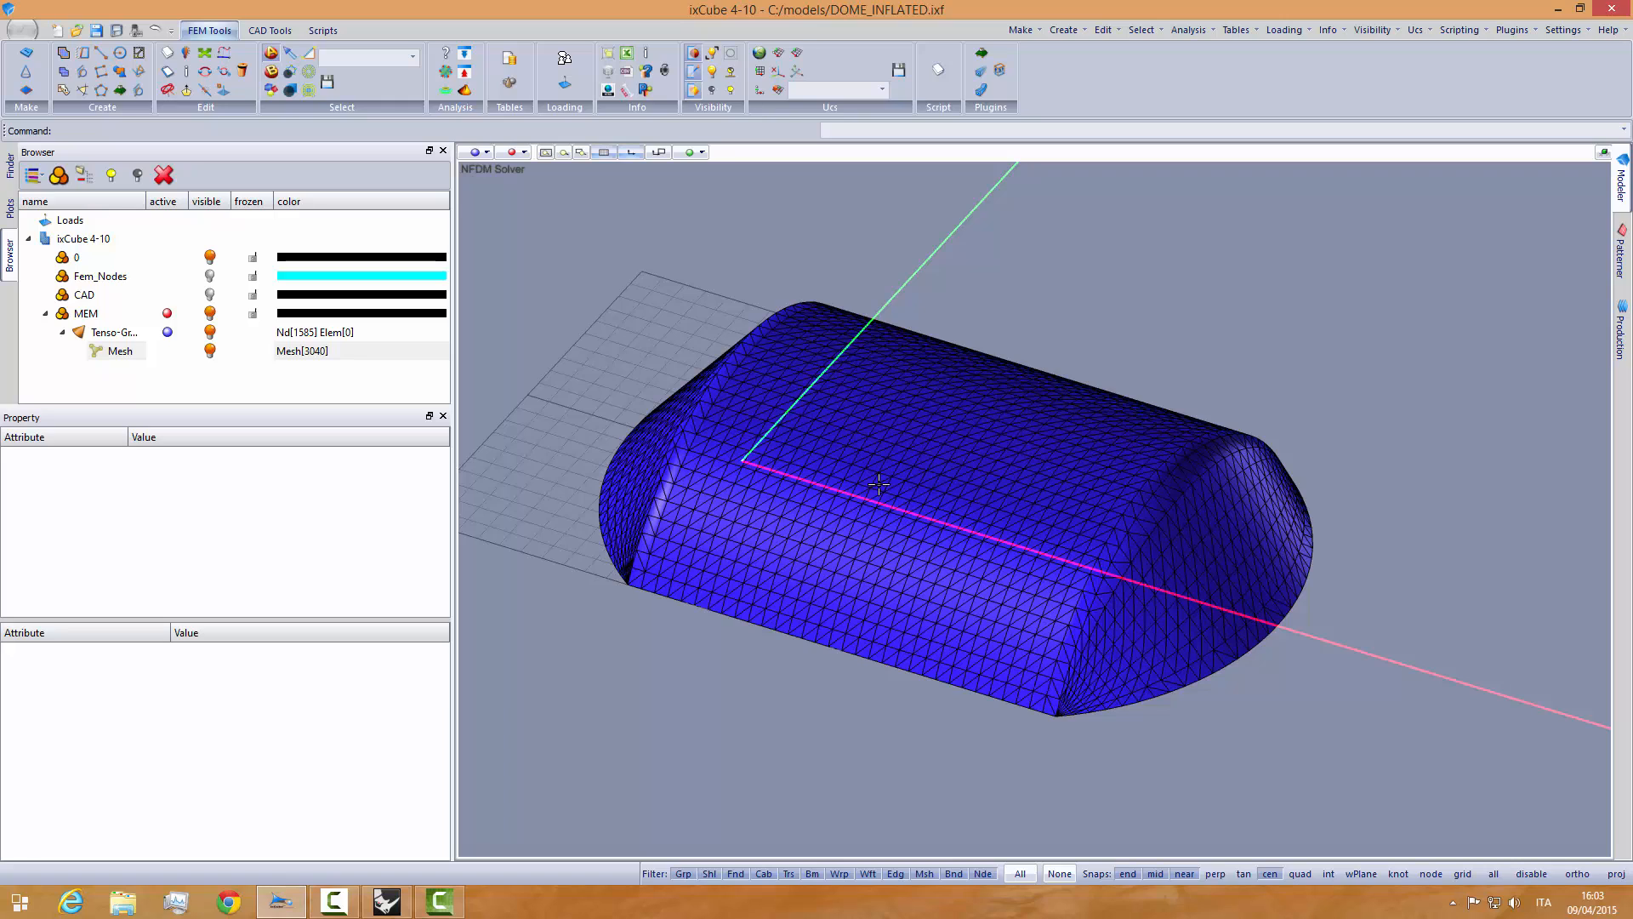
mouse_move(871, 556)
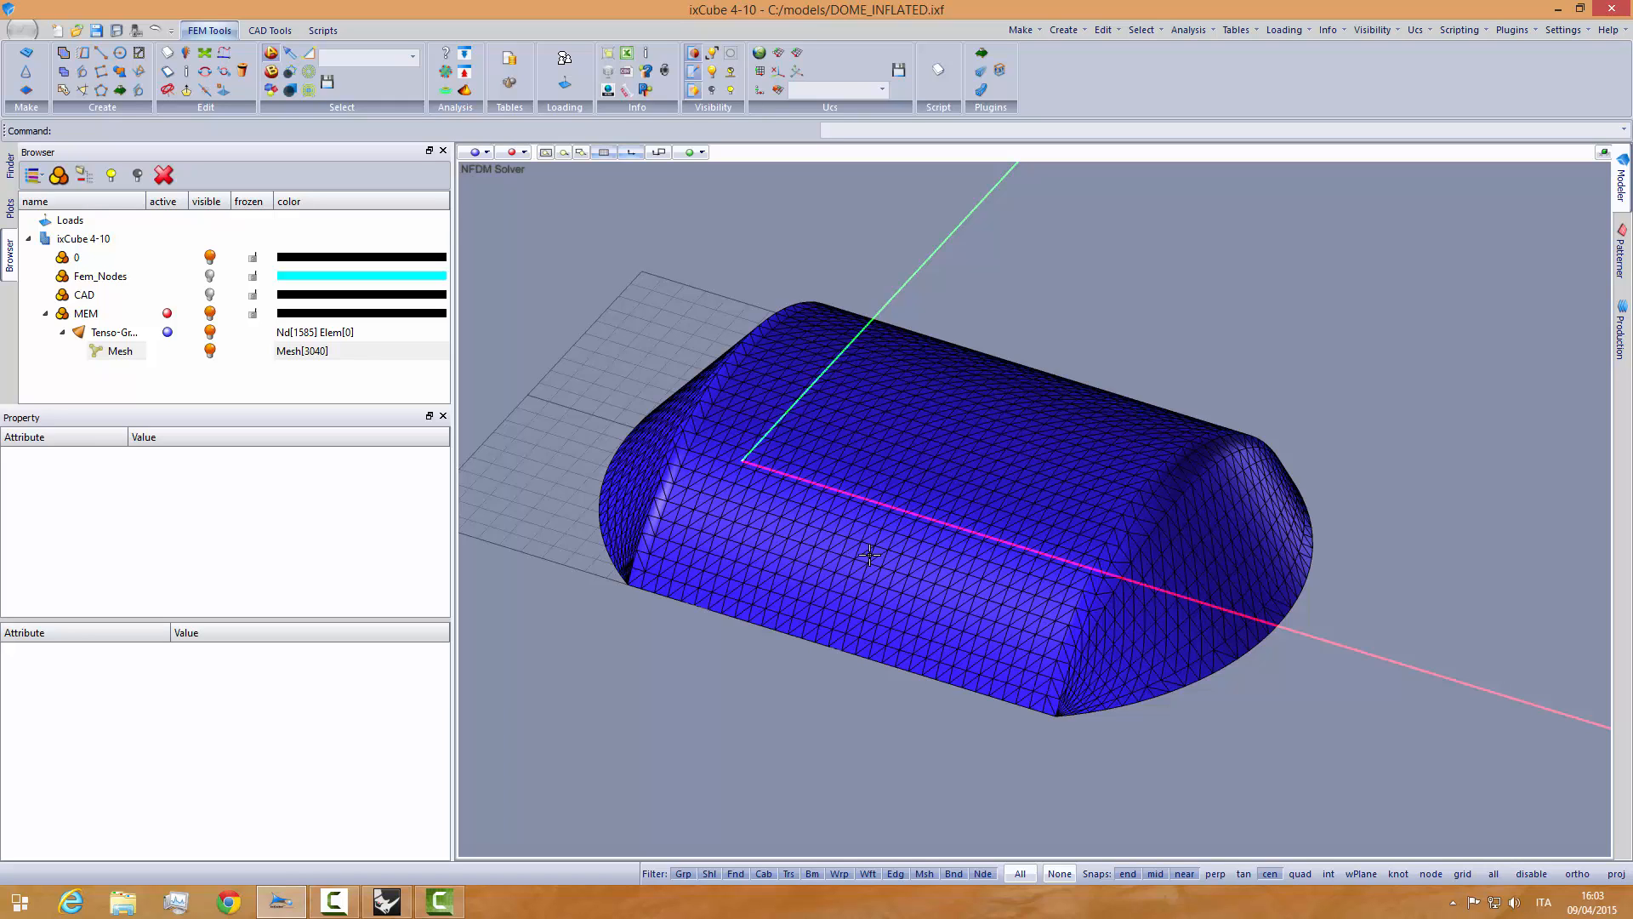
mouse_move(881, 503)
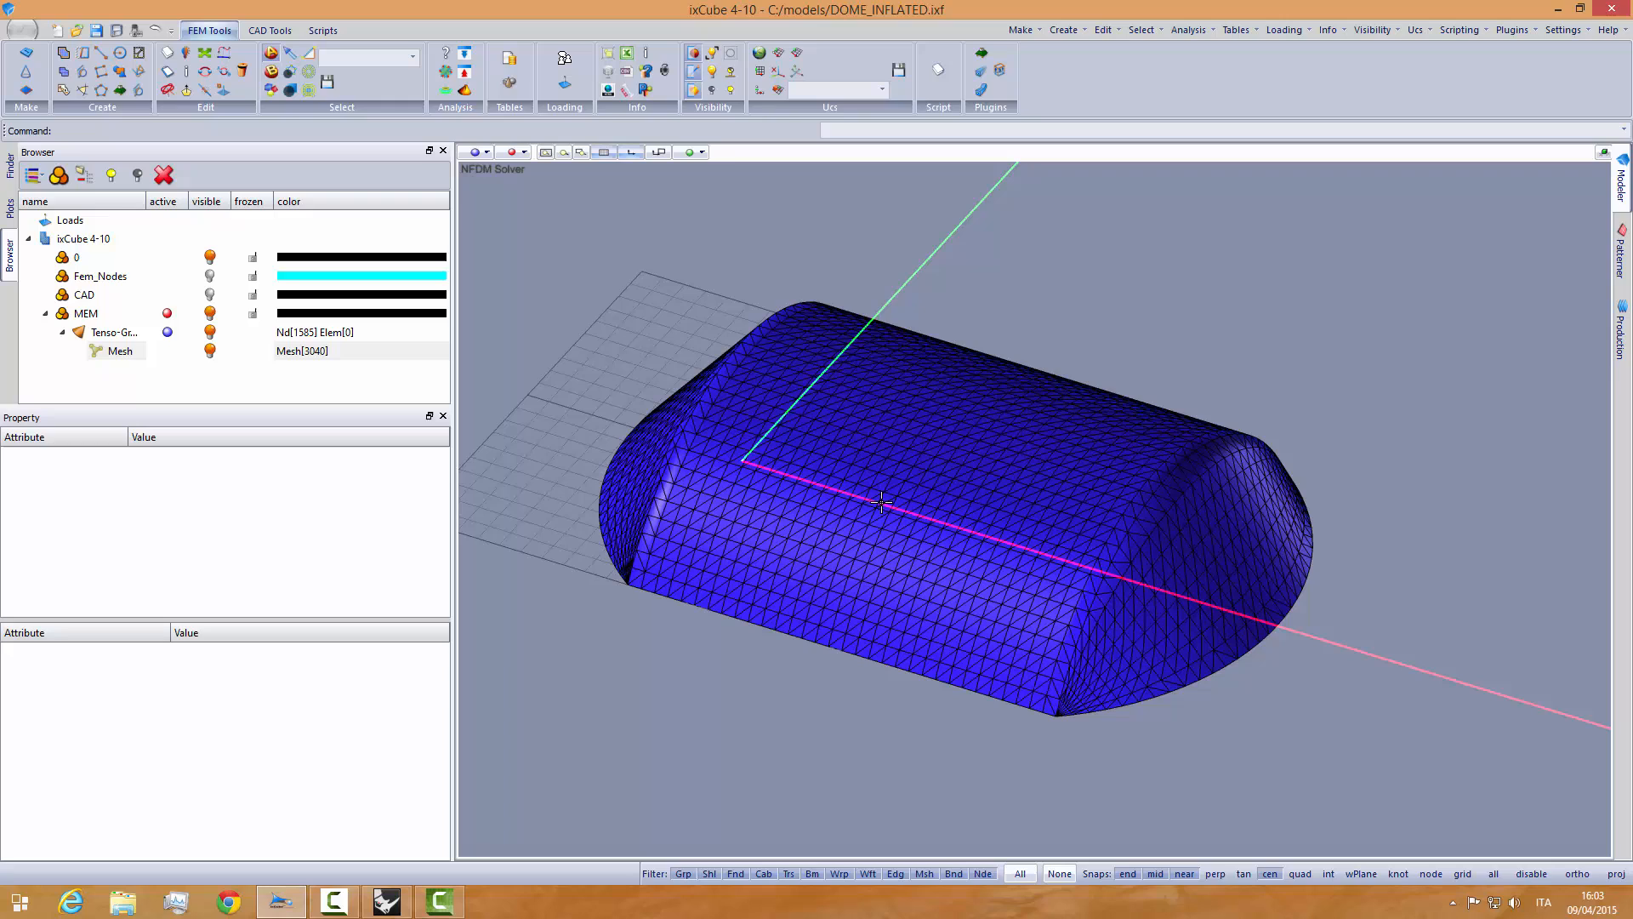
mouse_move(746, 394)
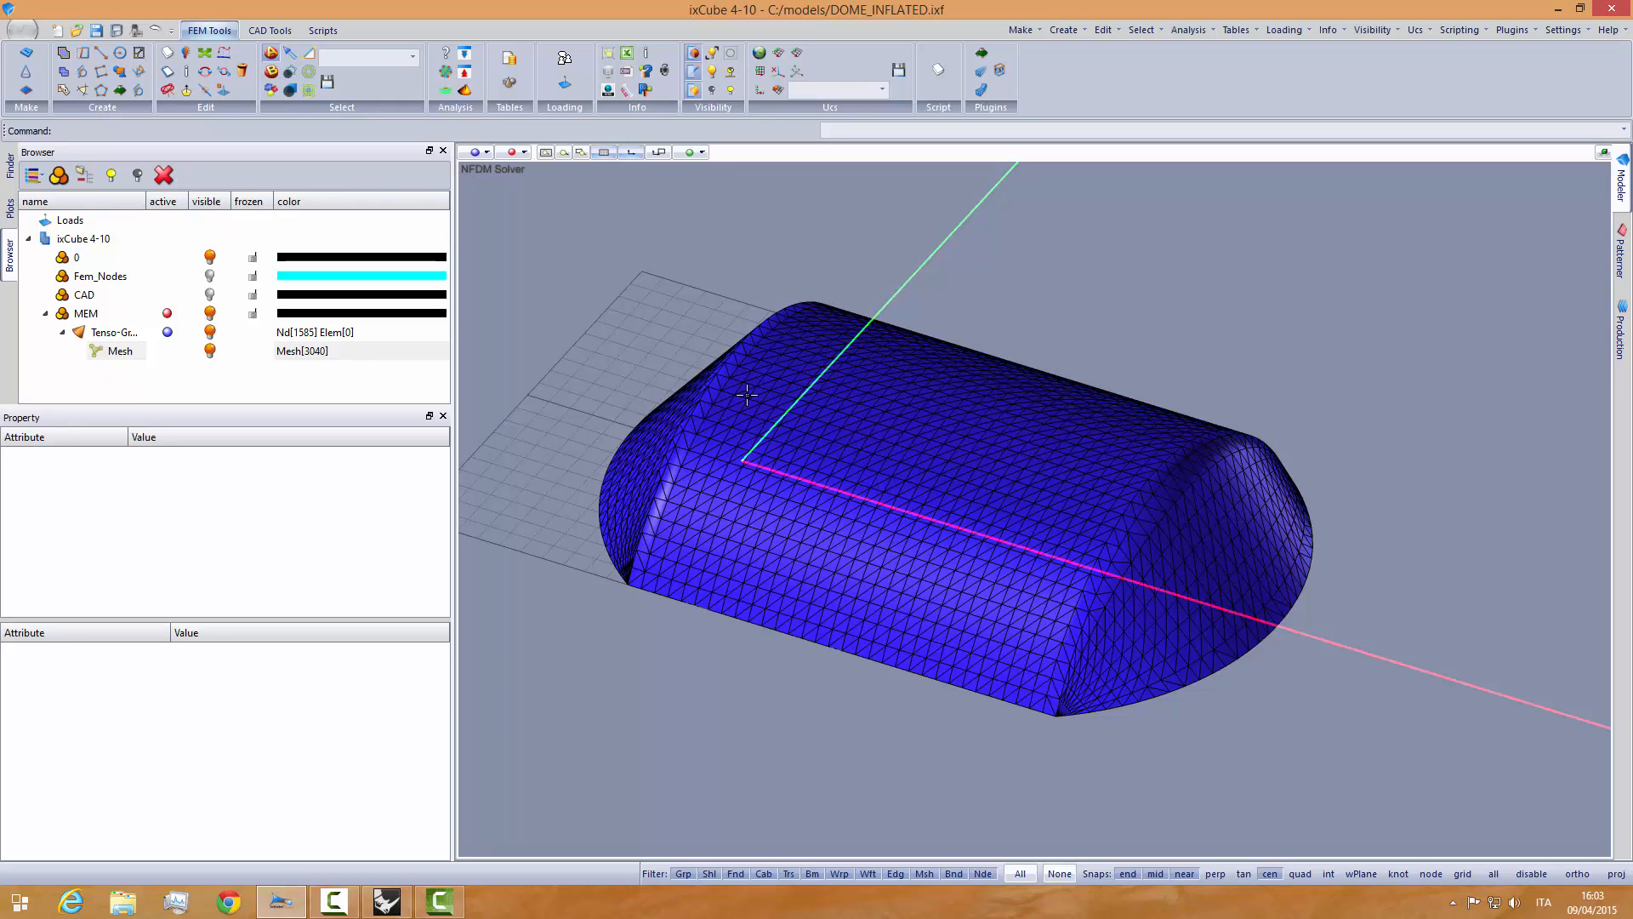
mouse_move(938, 452)
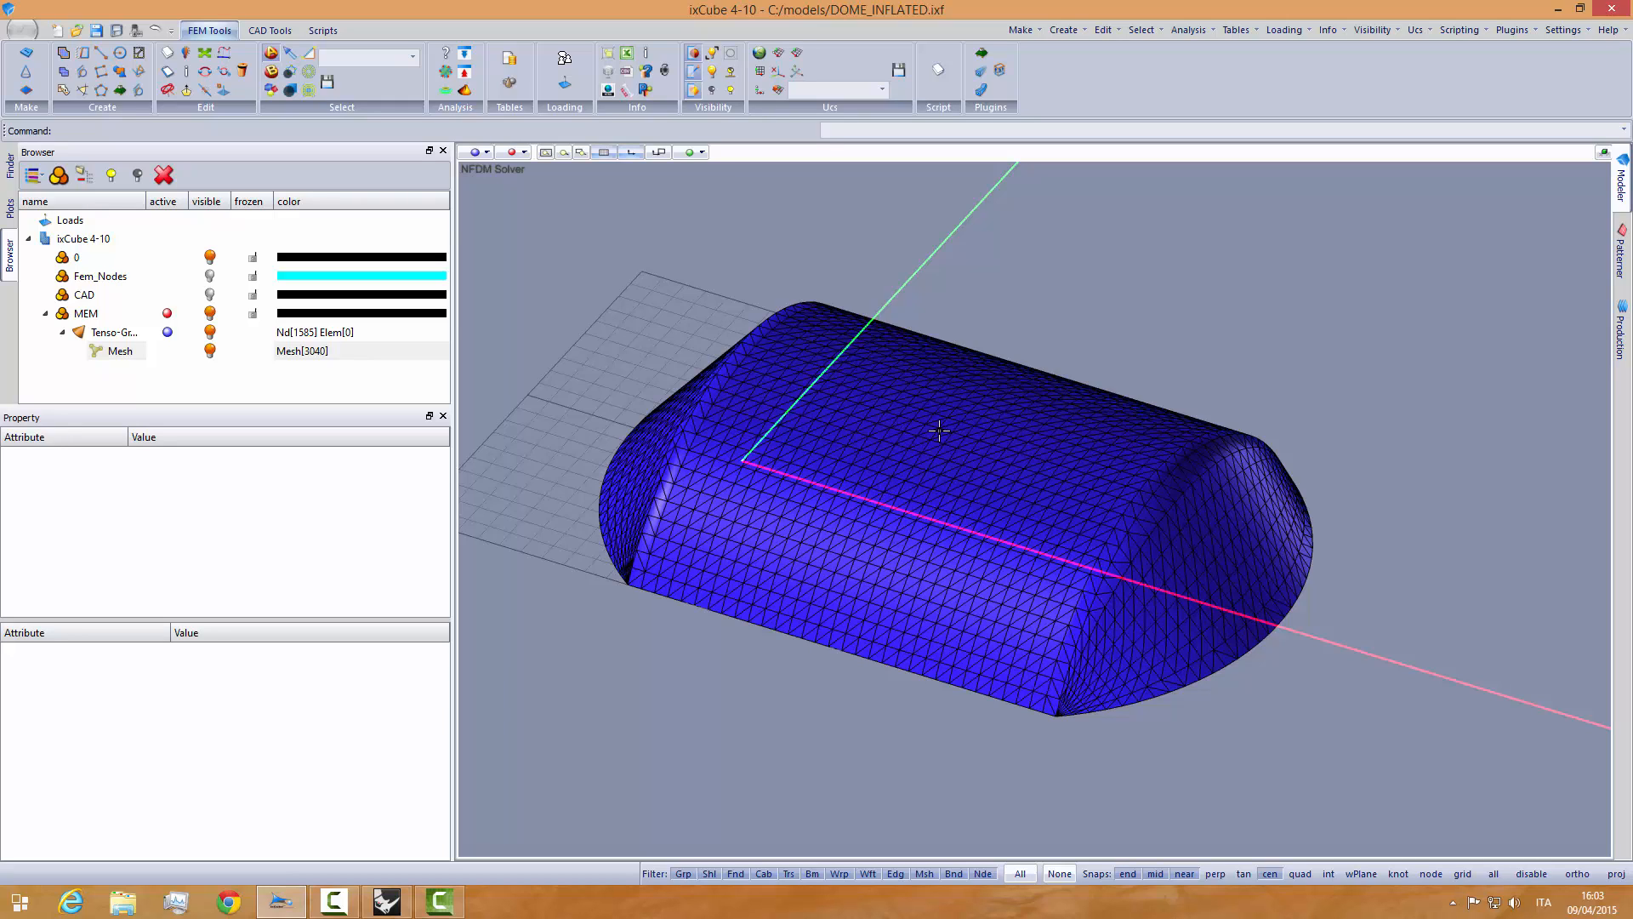
mouse_move(432, 219)
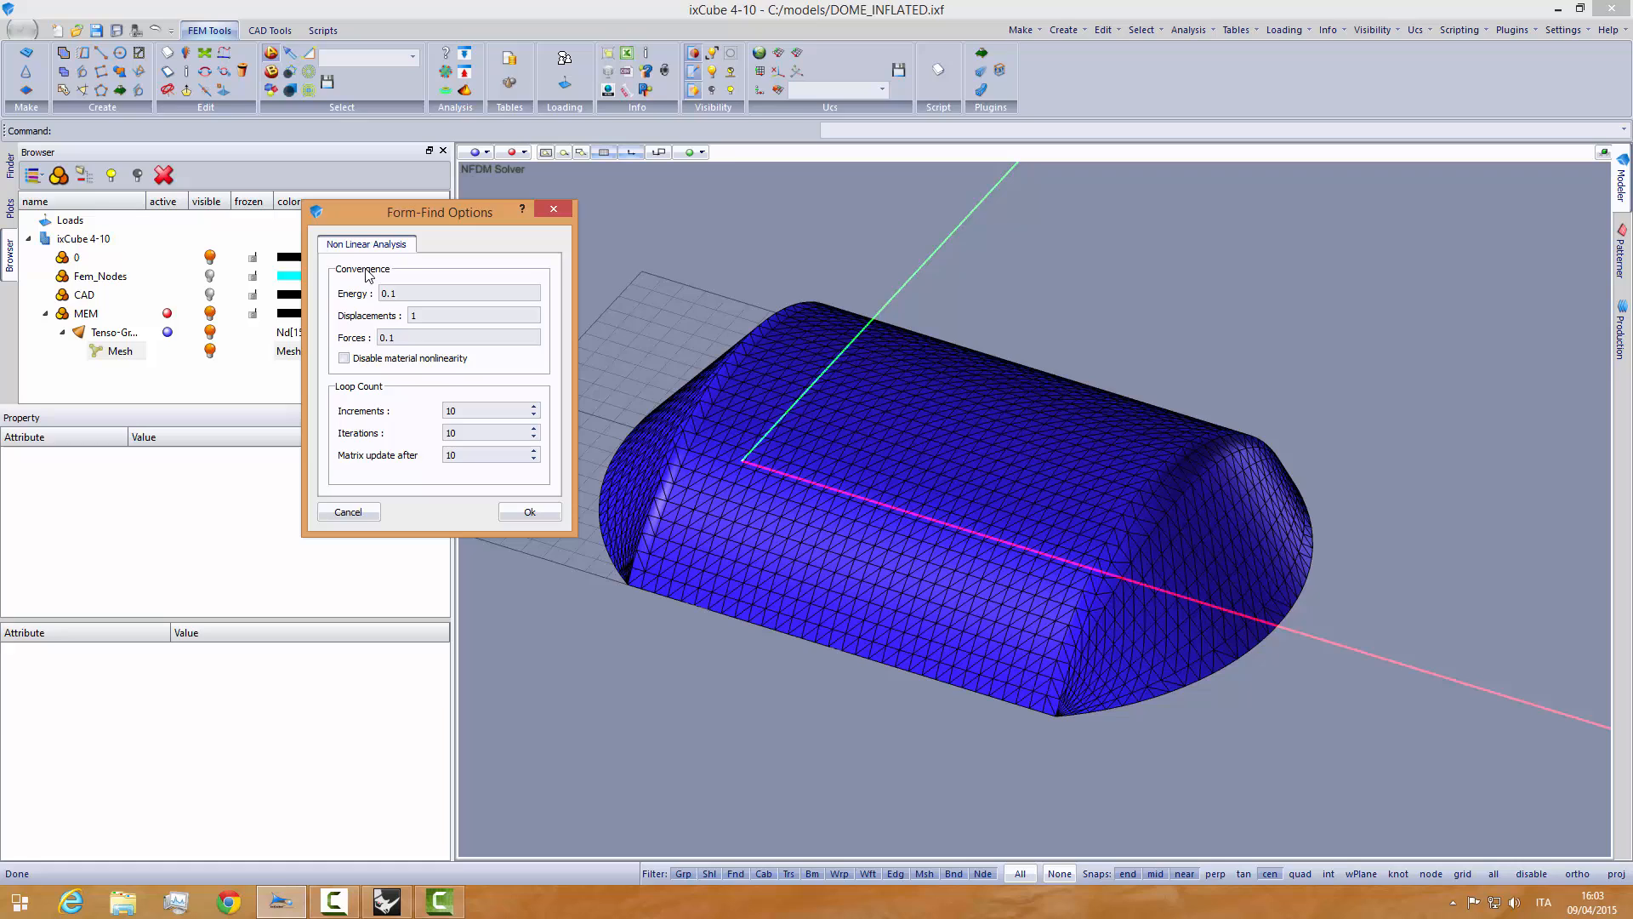
text(1)
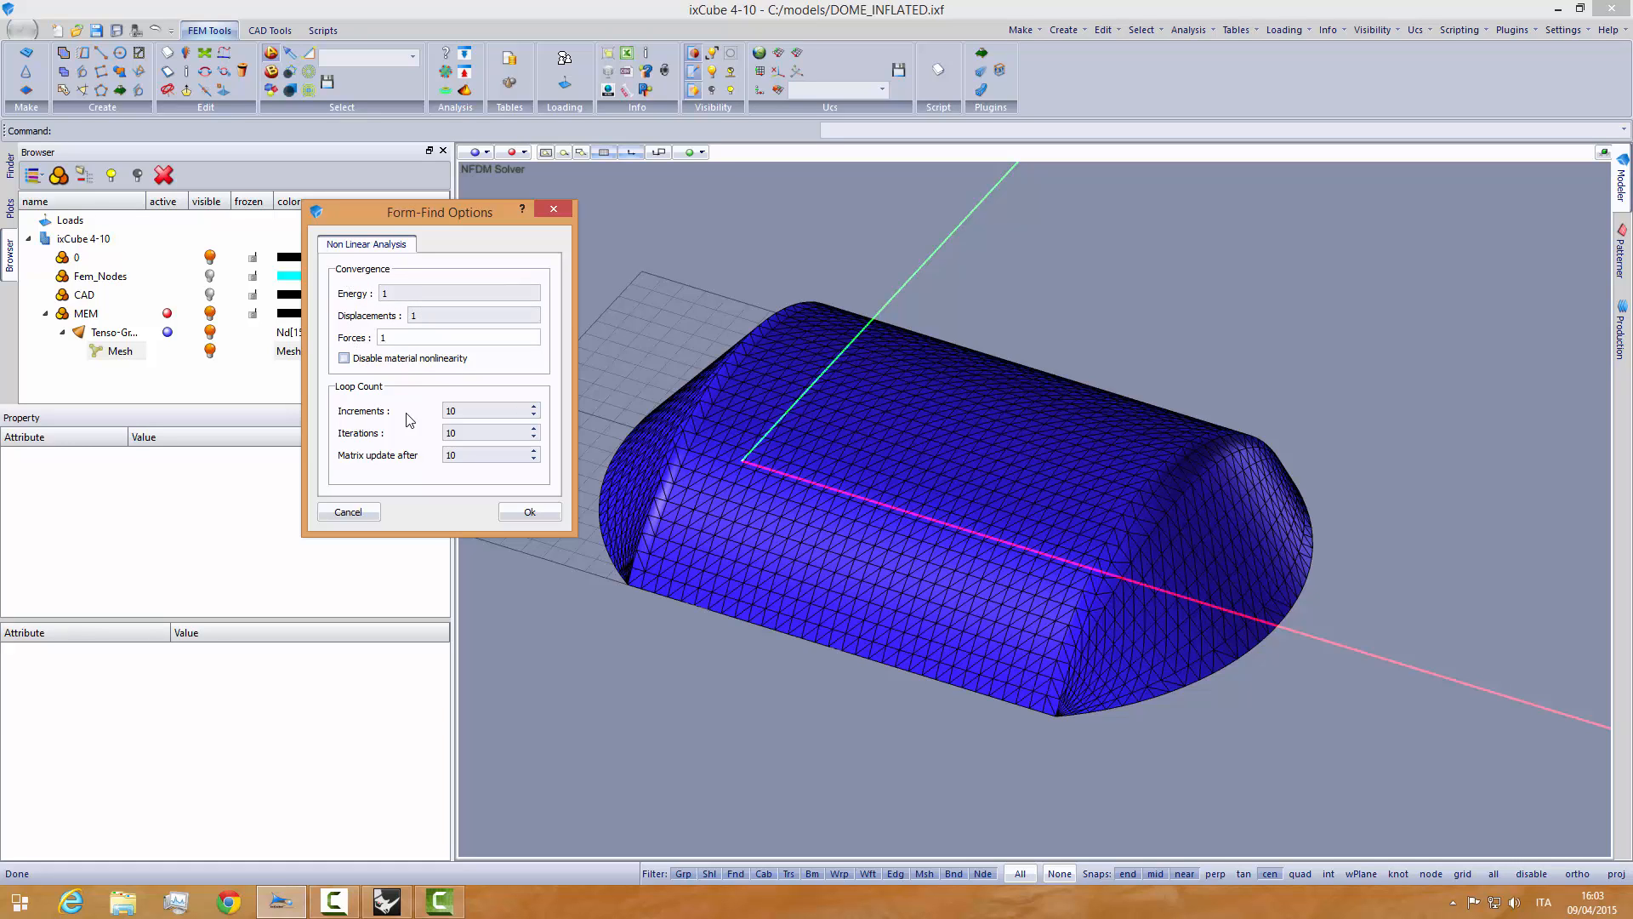
click(529, 512)
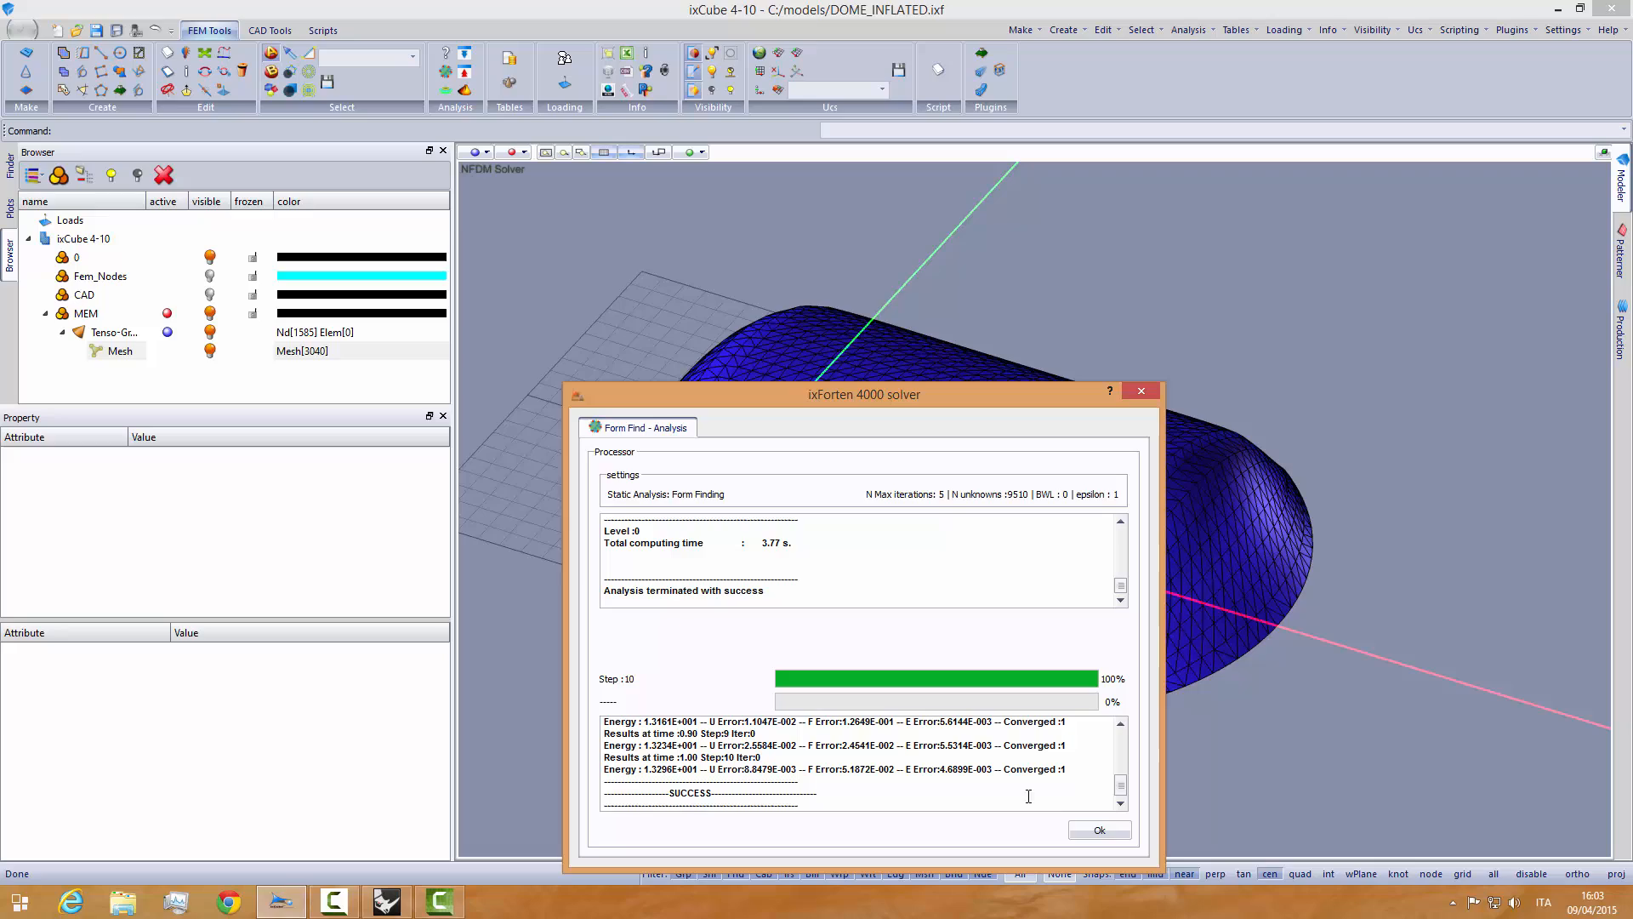
click(1099, 830)
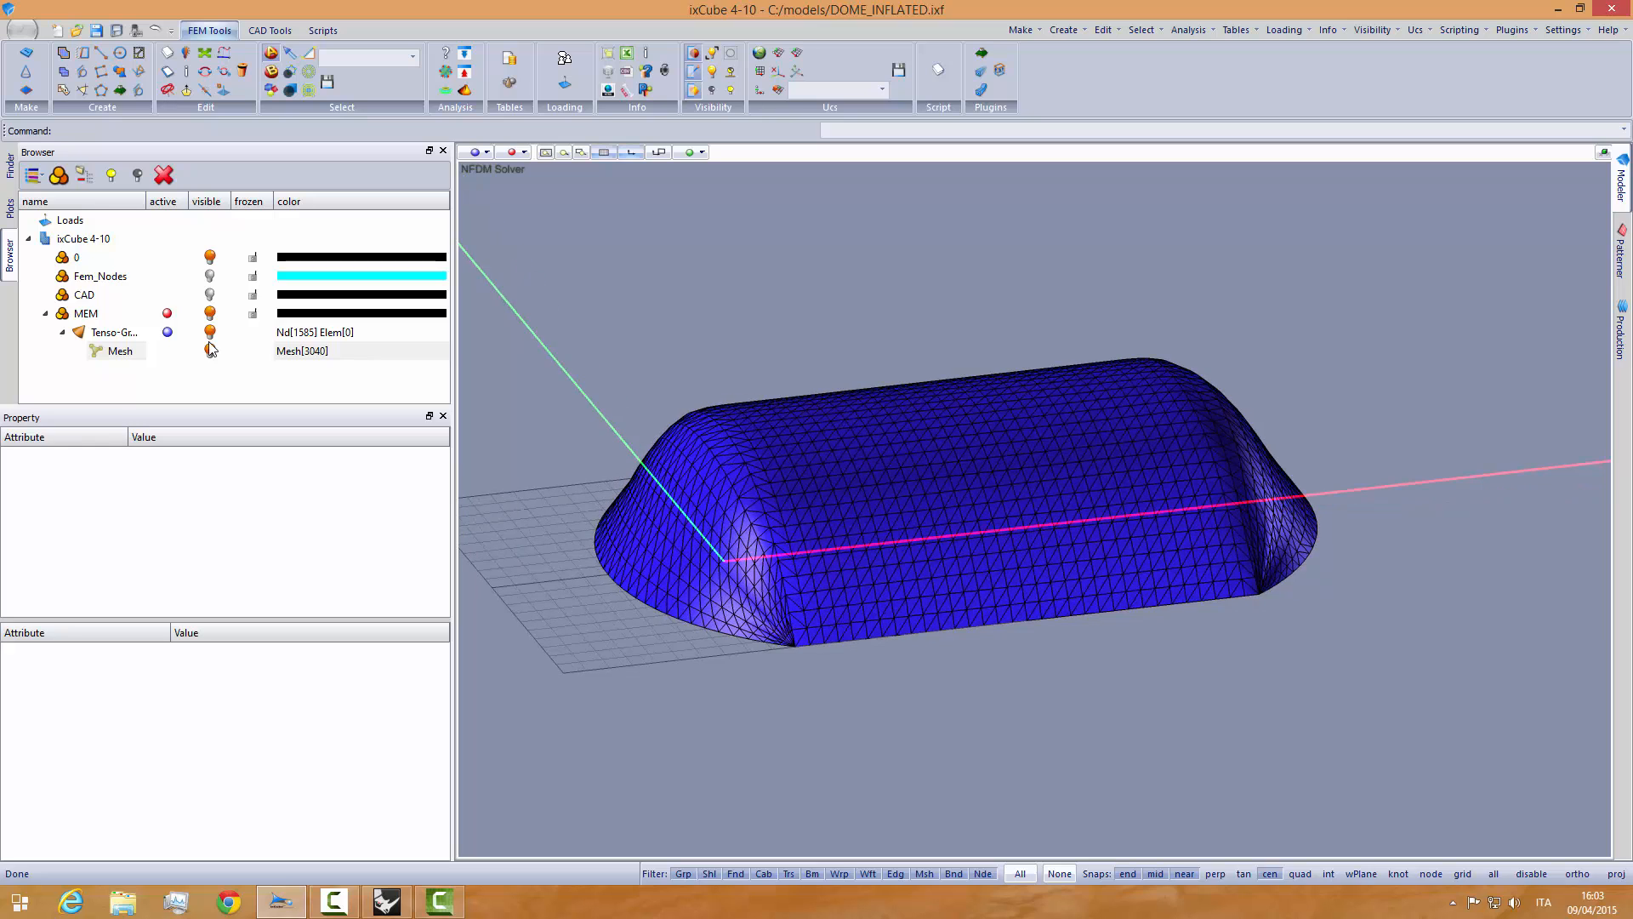
click(82, 295)
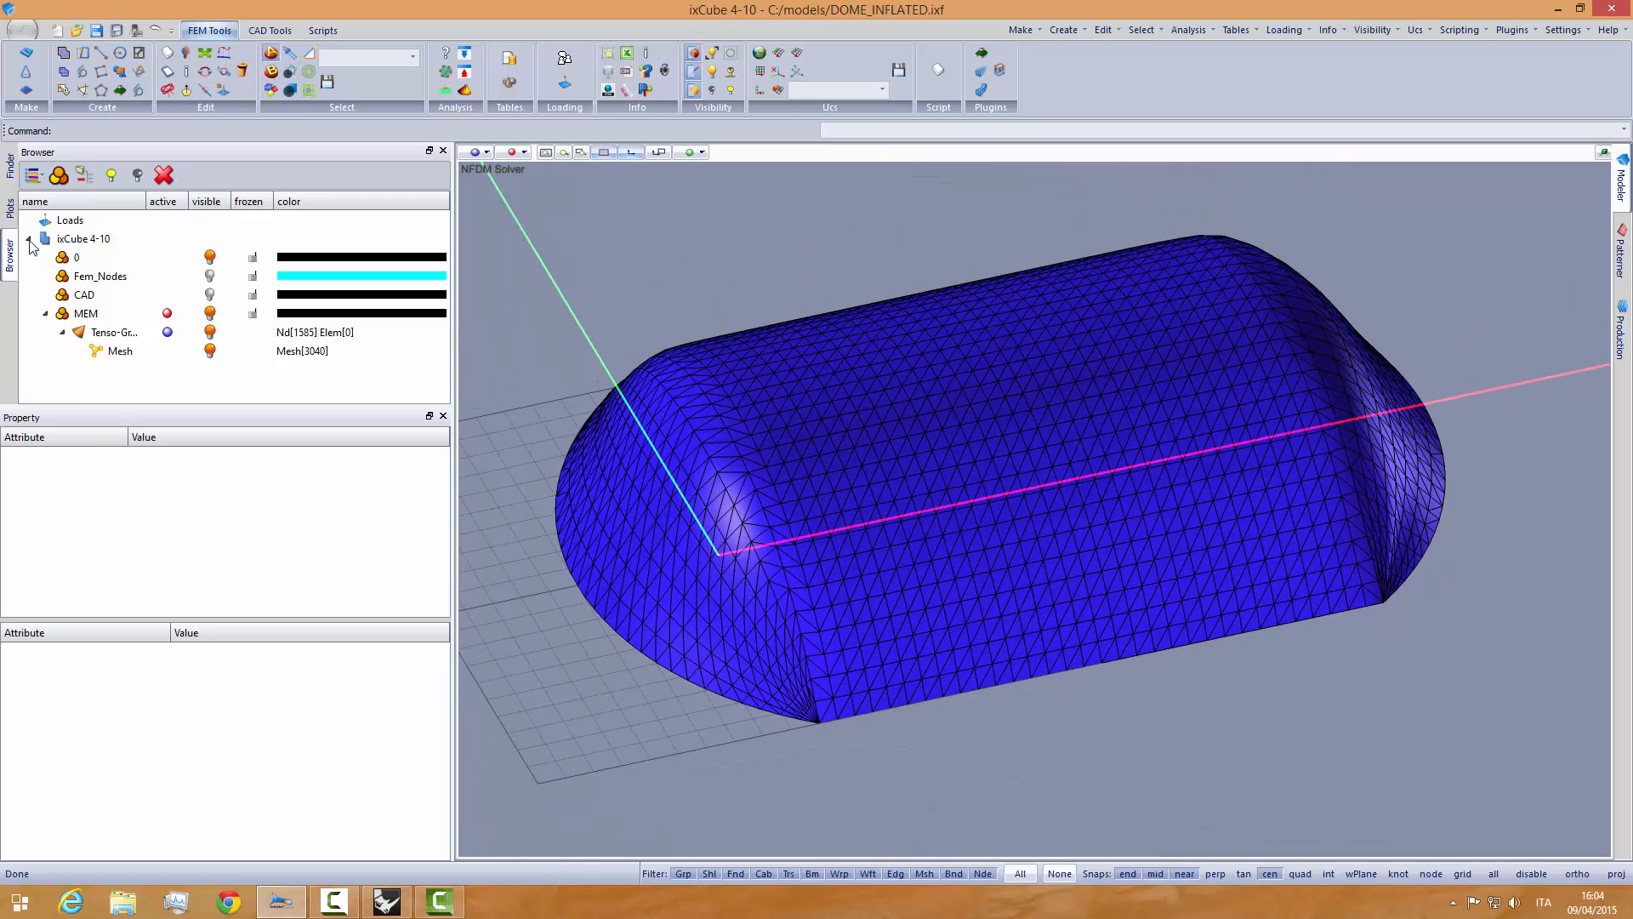
- Review the sI, sII and syy stress contours, then turn them off and show reactions
click(10, 202)
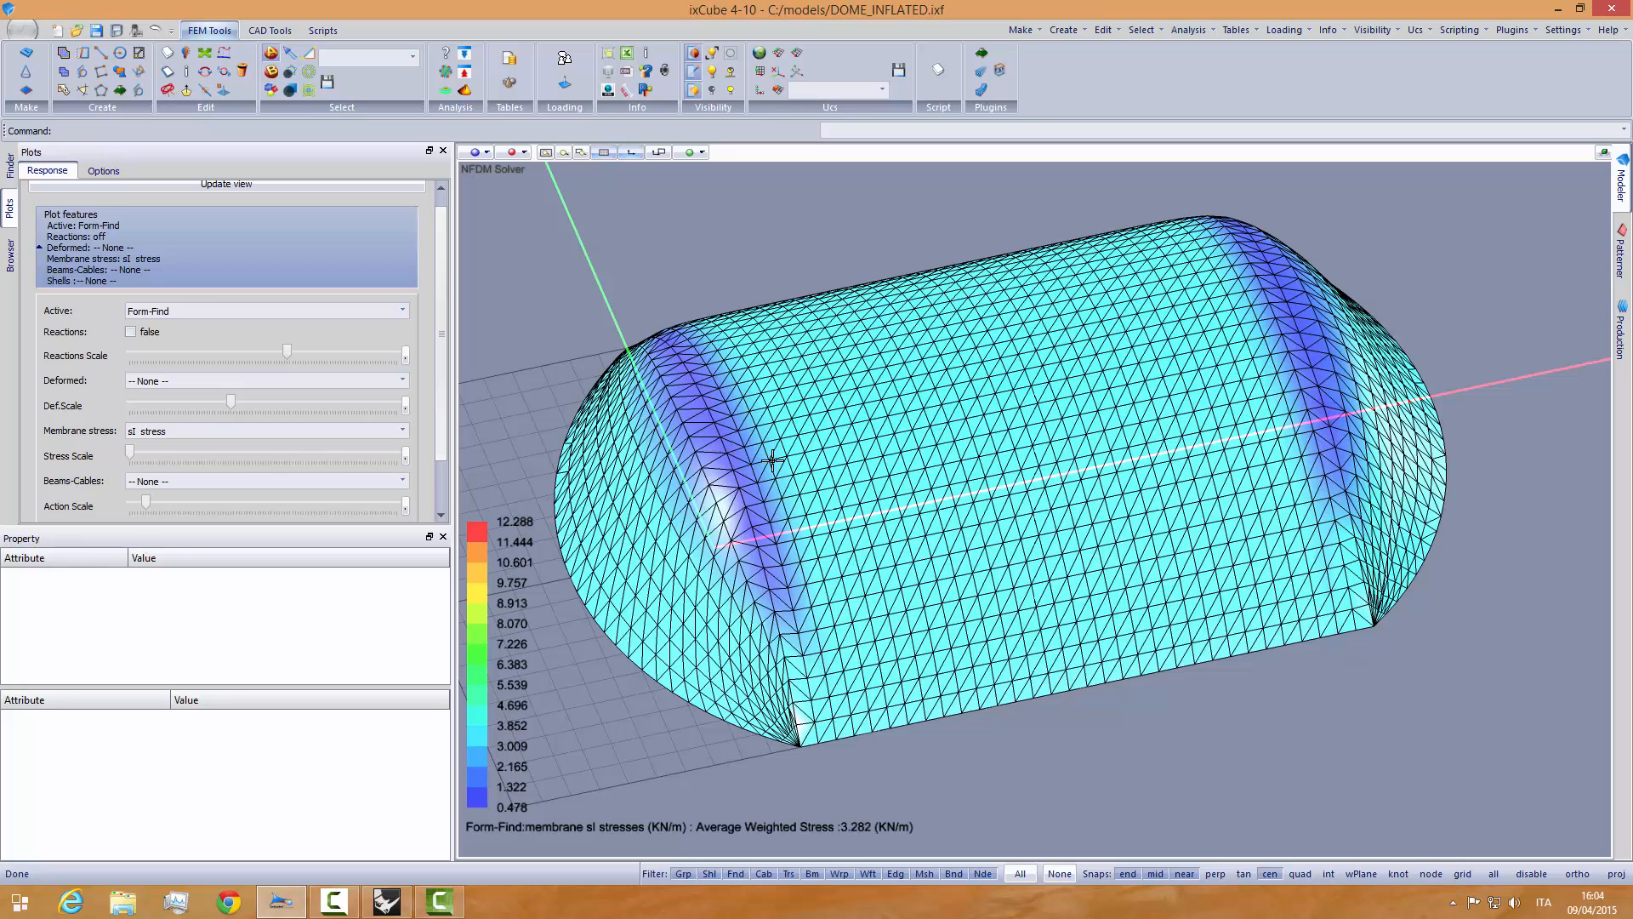
mouse_move(968, 497)
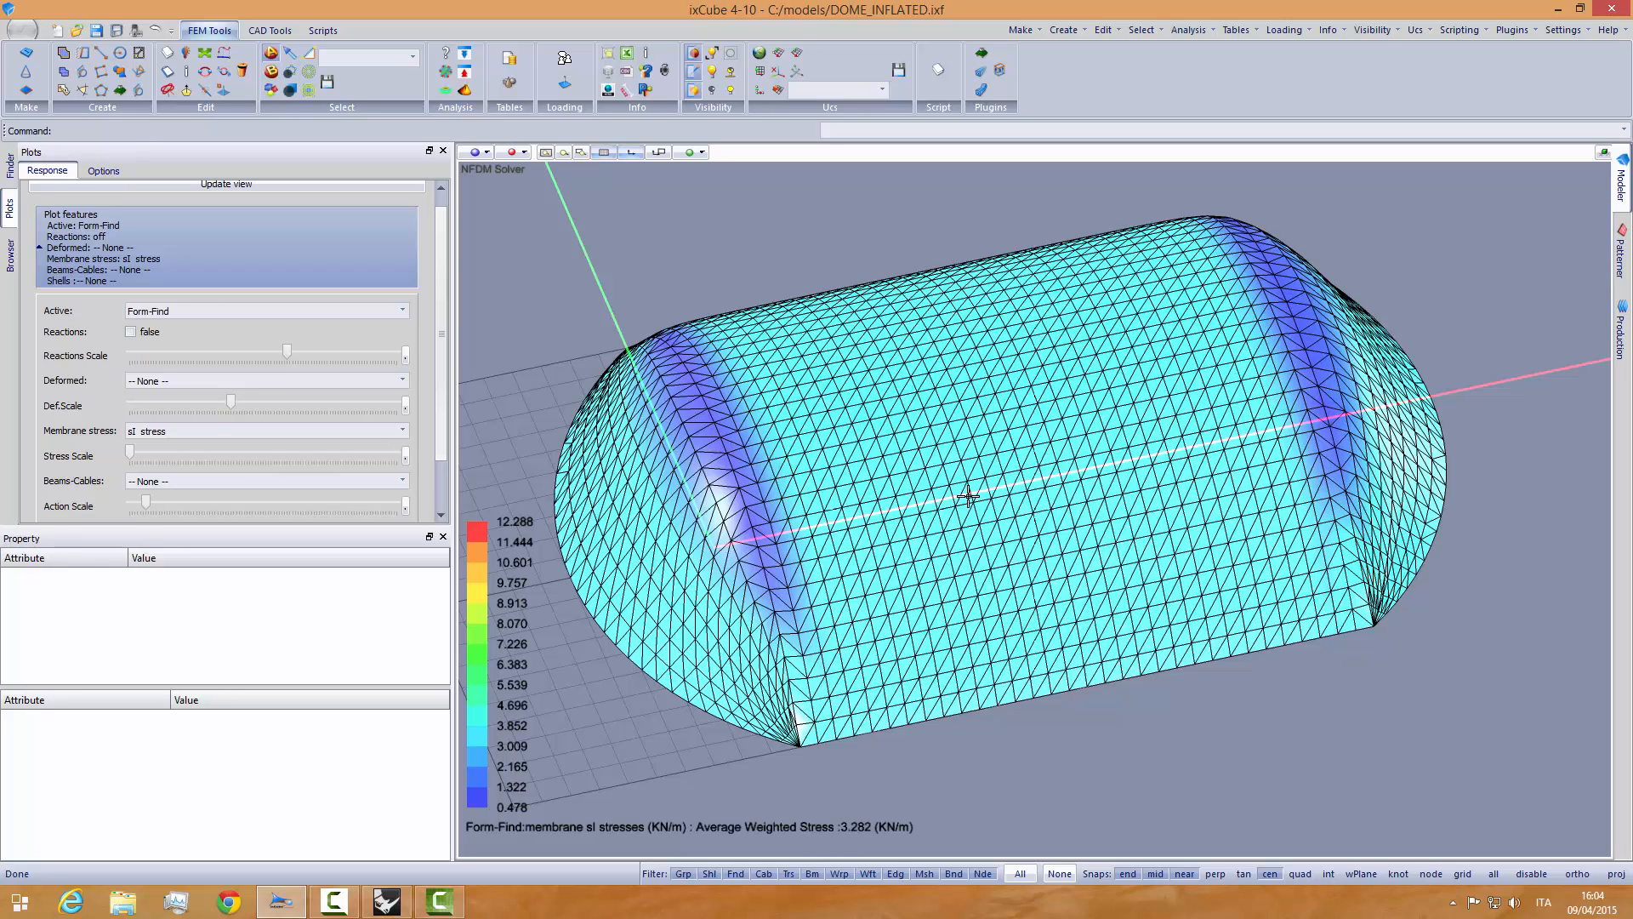
mouse_move(819, 856)
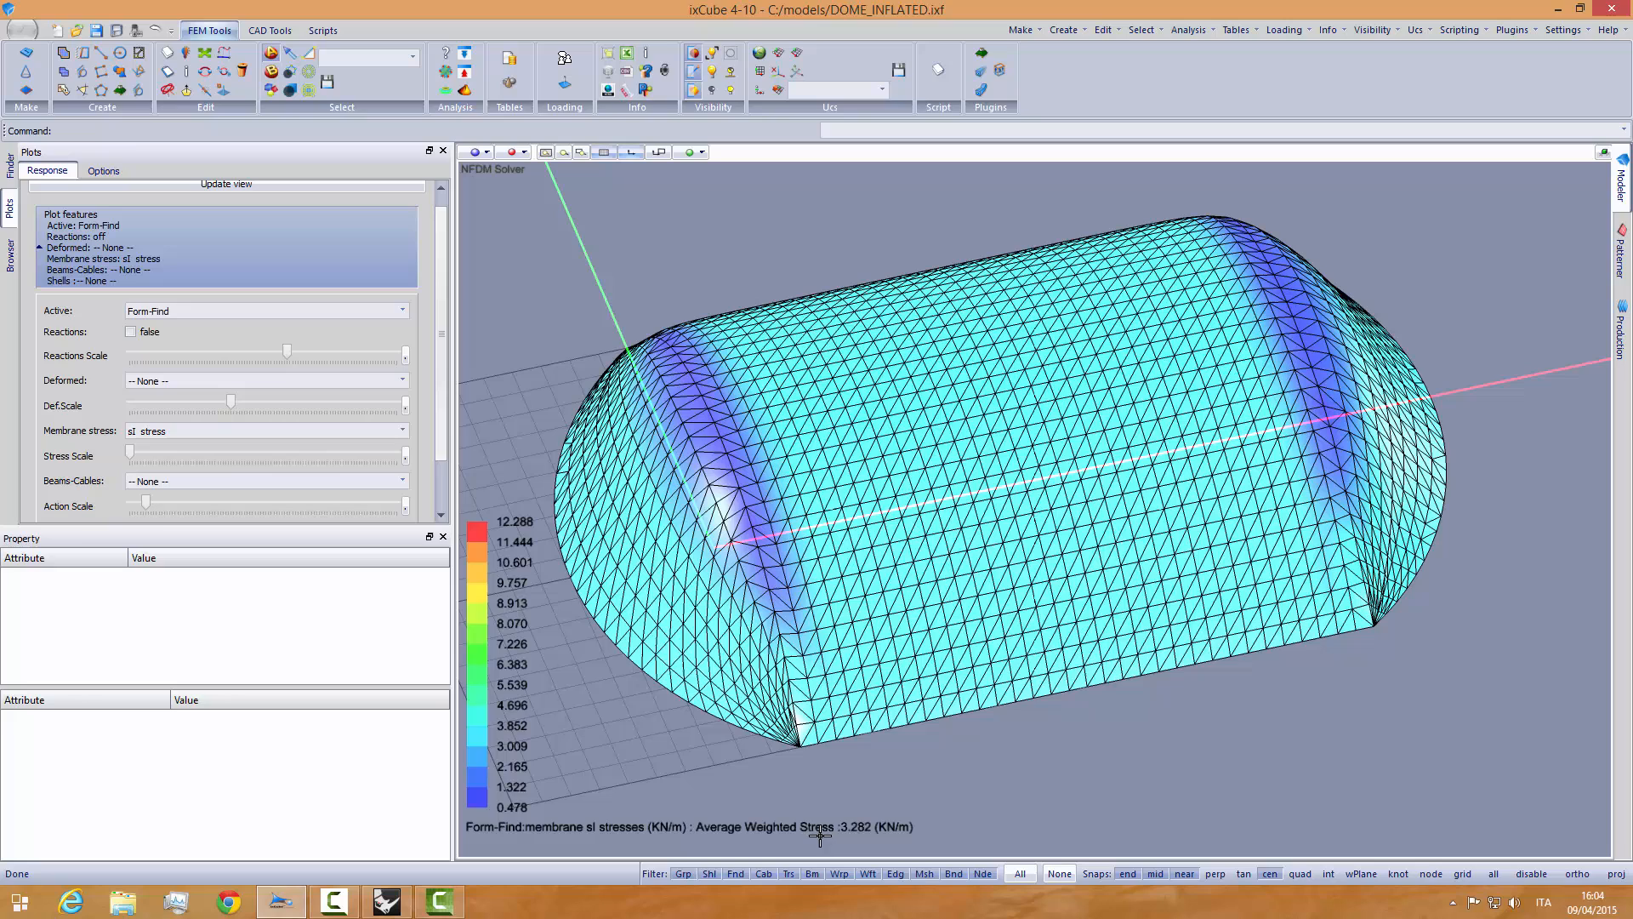
mouse_move(788, 856)
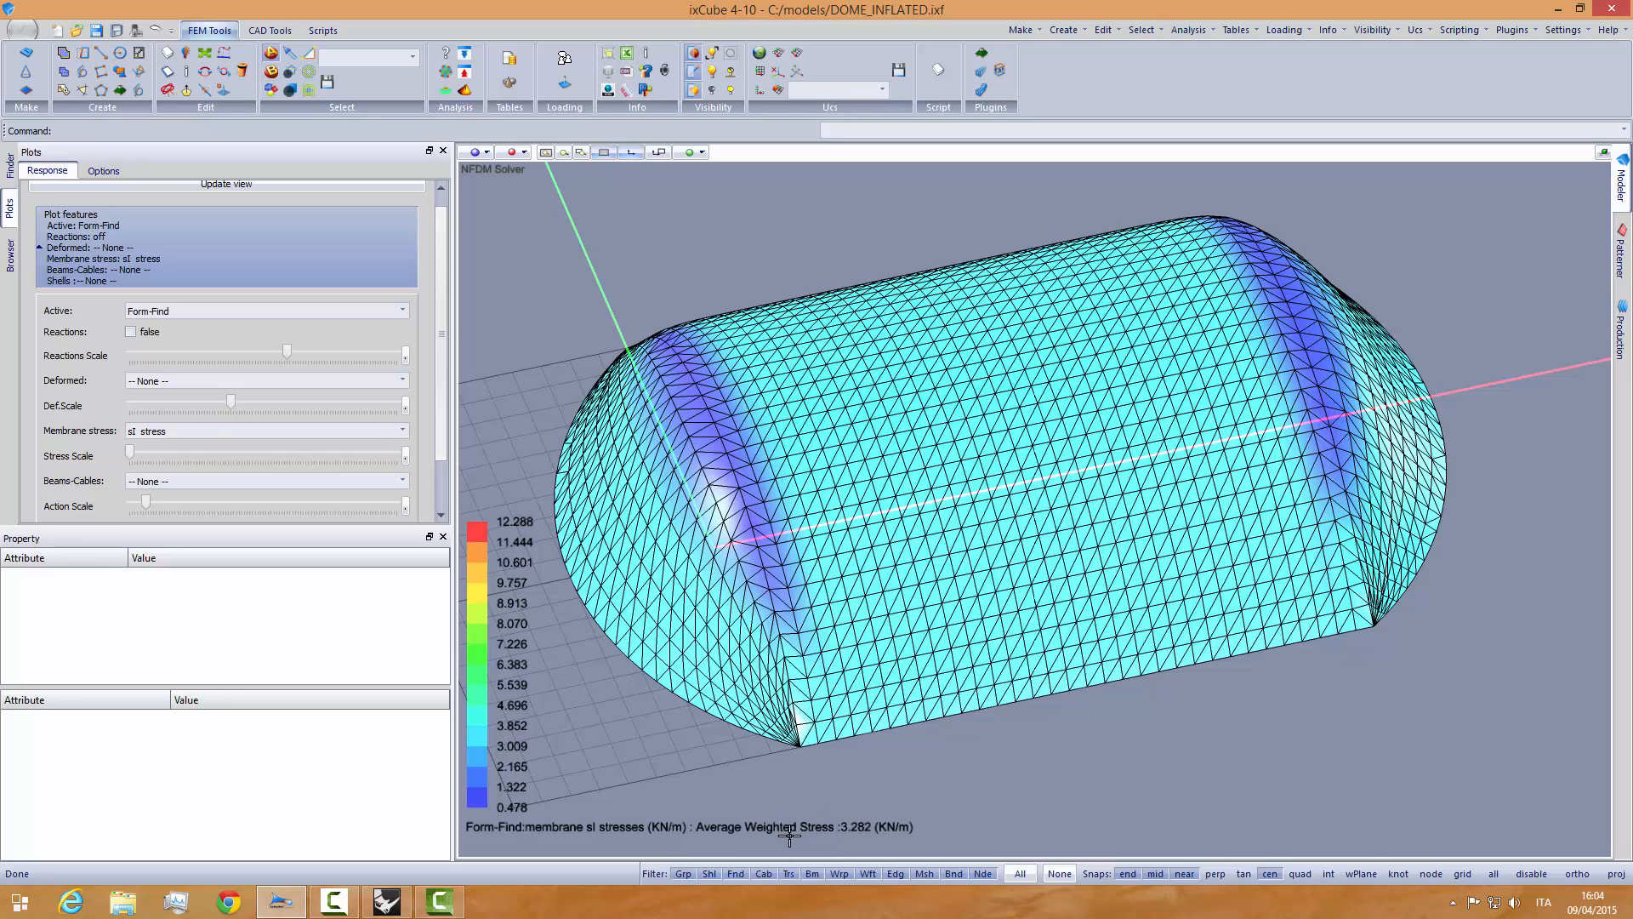
mouse_move(865, 841)
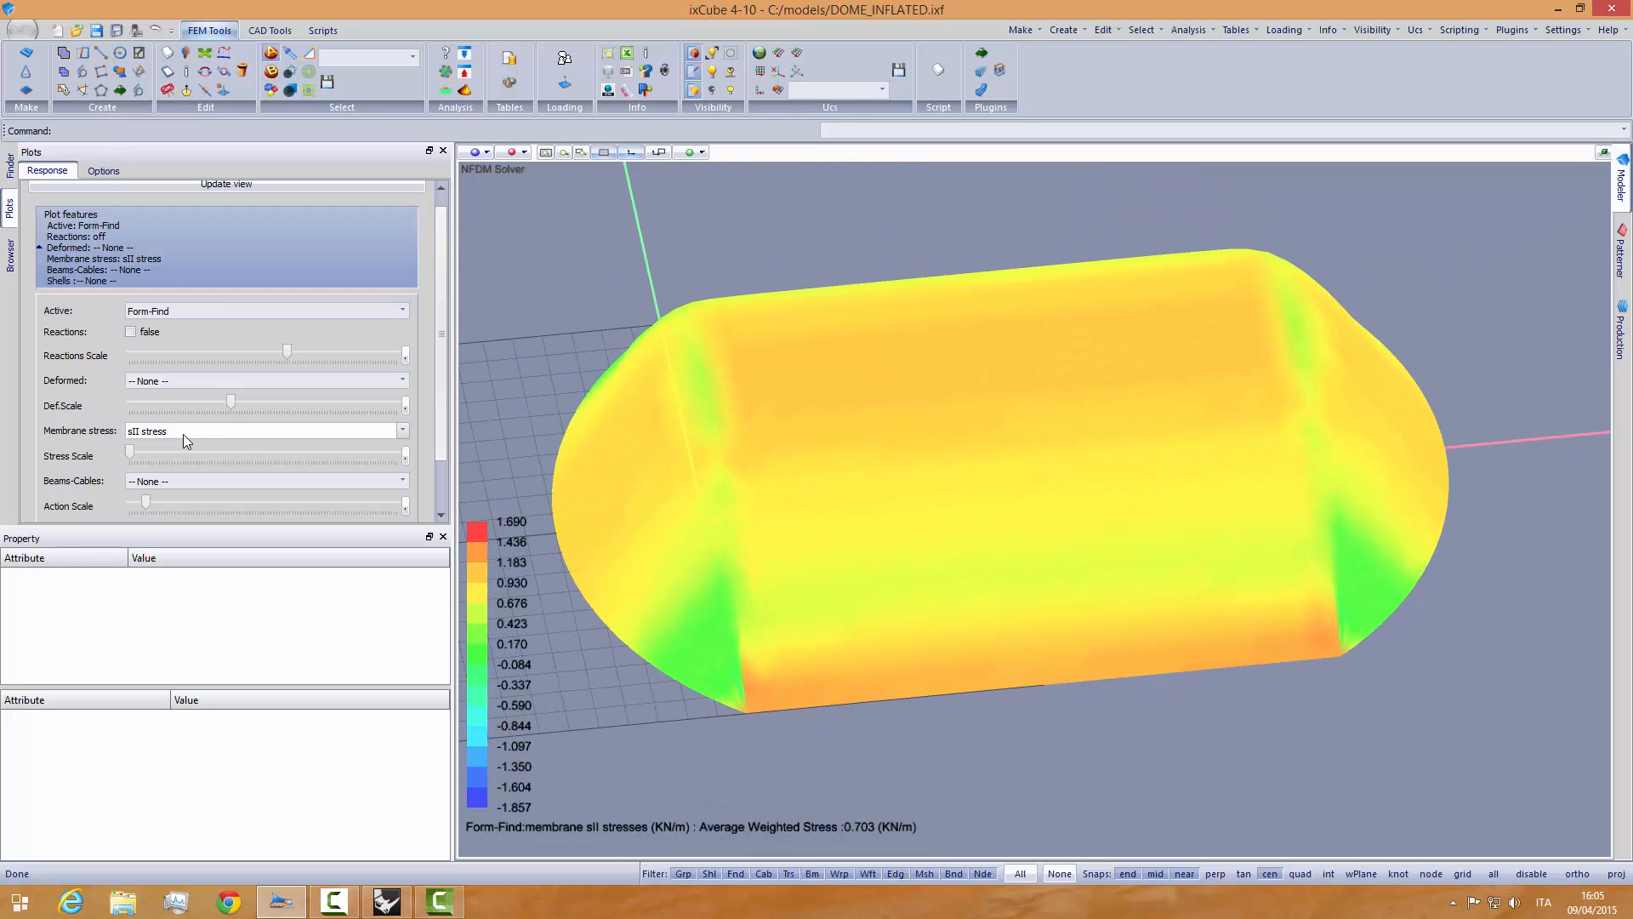
mouse_move(176, 435)
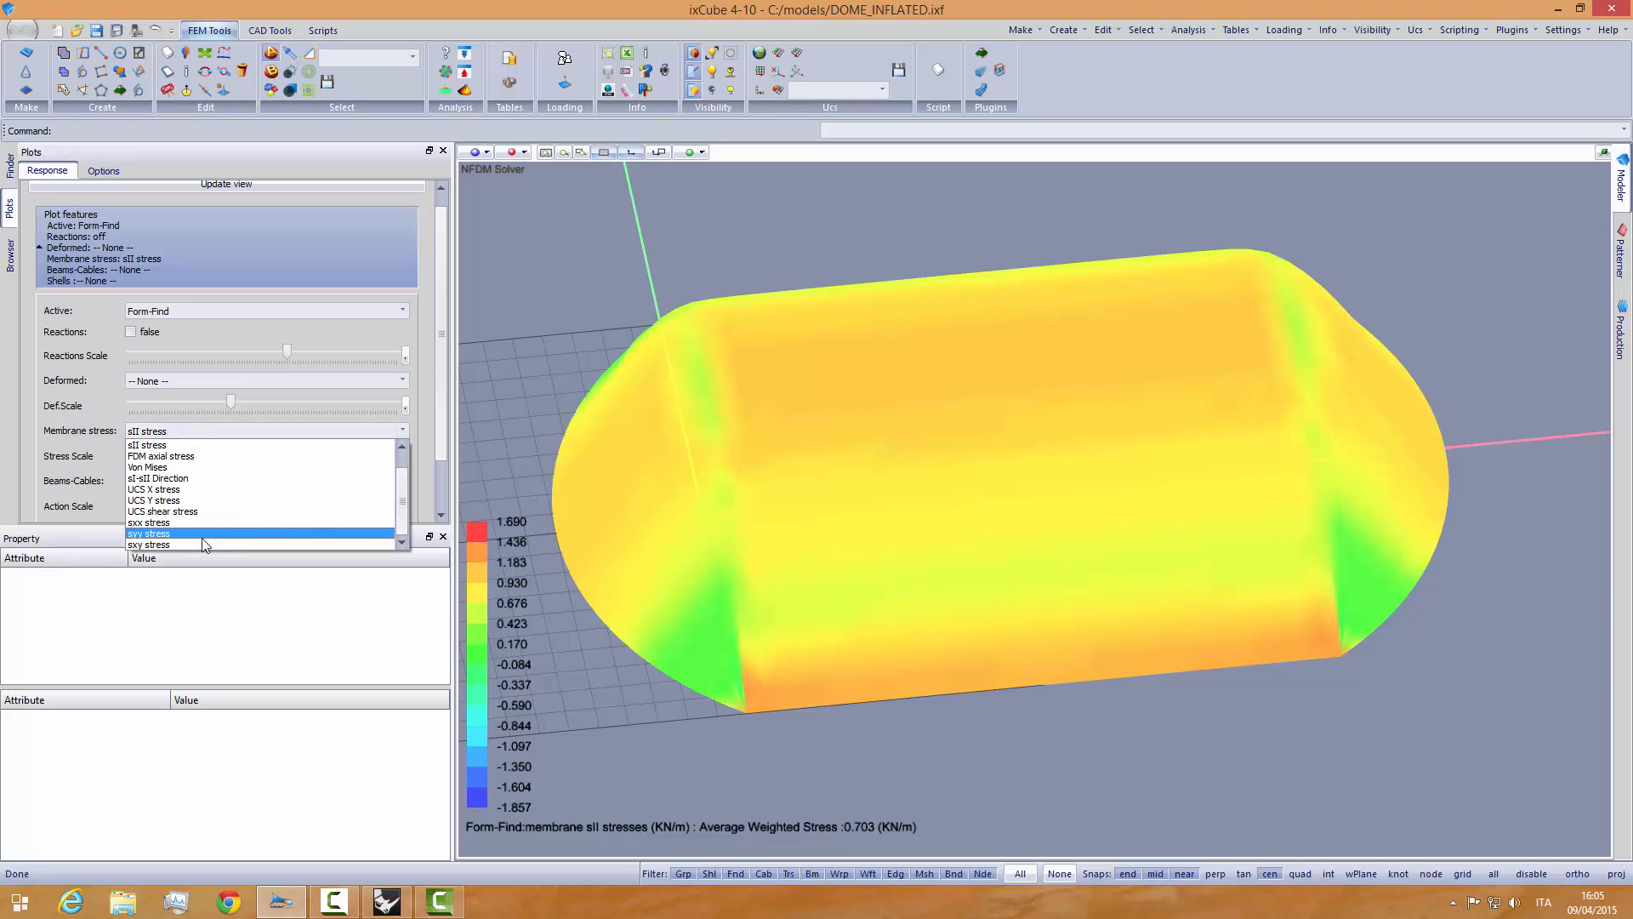
click(149, 533)
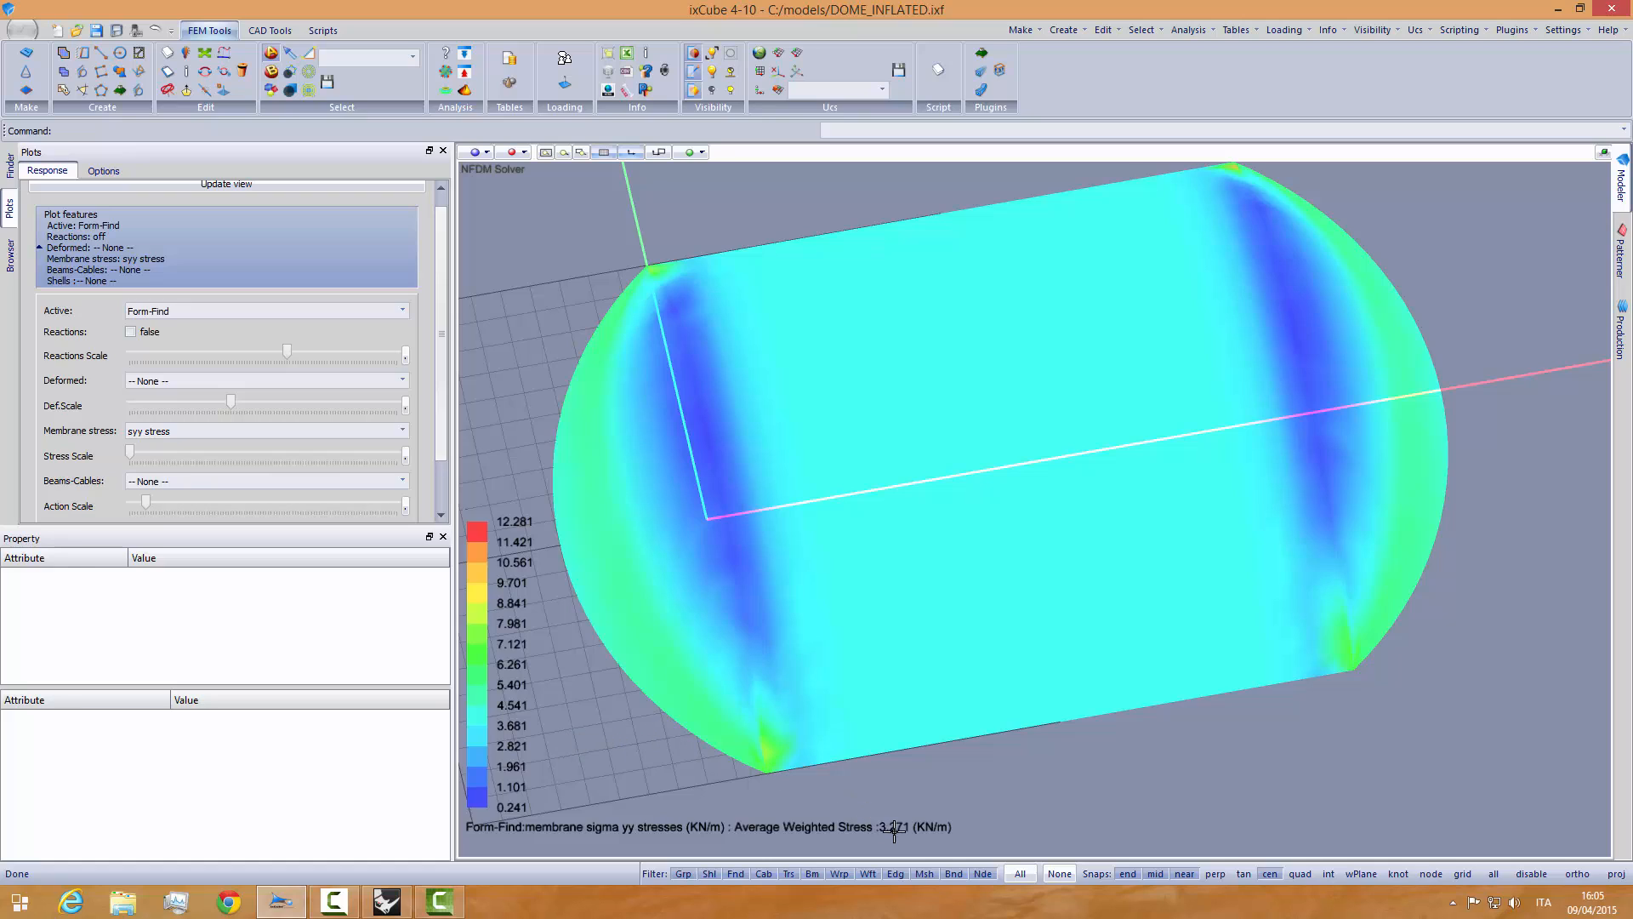
mouse_move(936, 752)
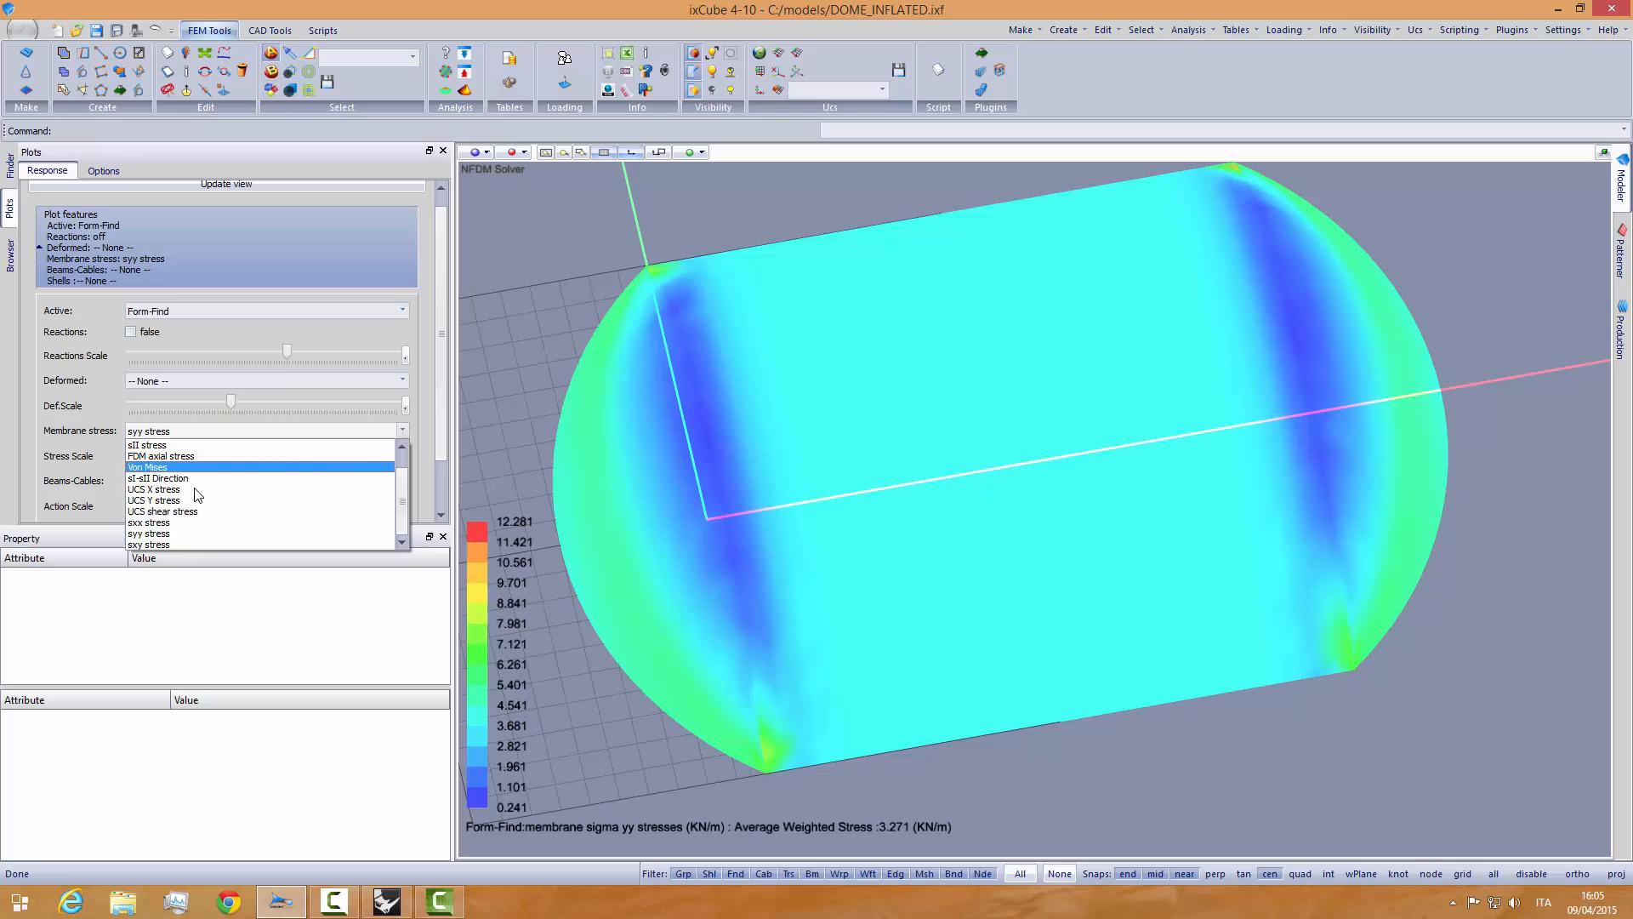
click(147, 522)
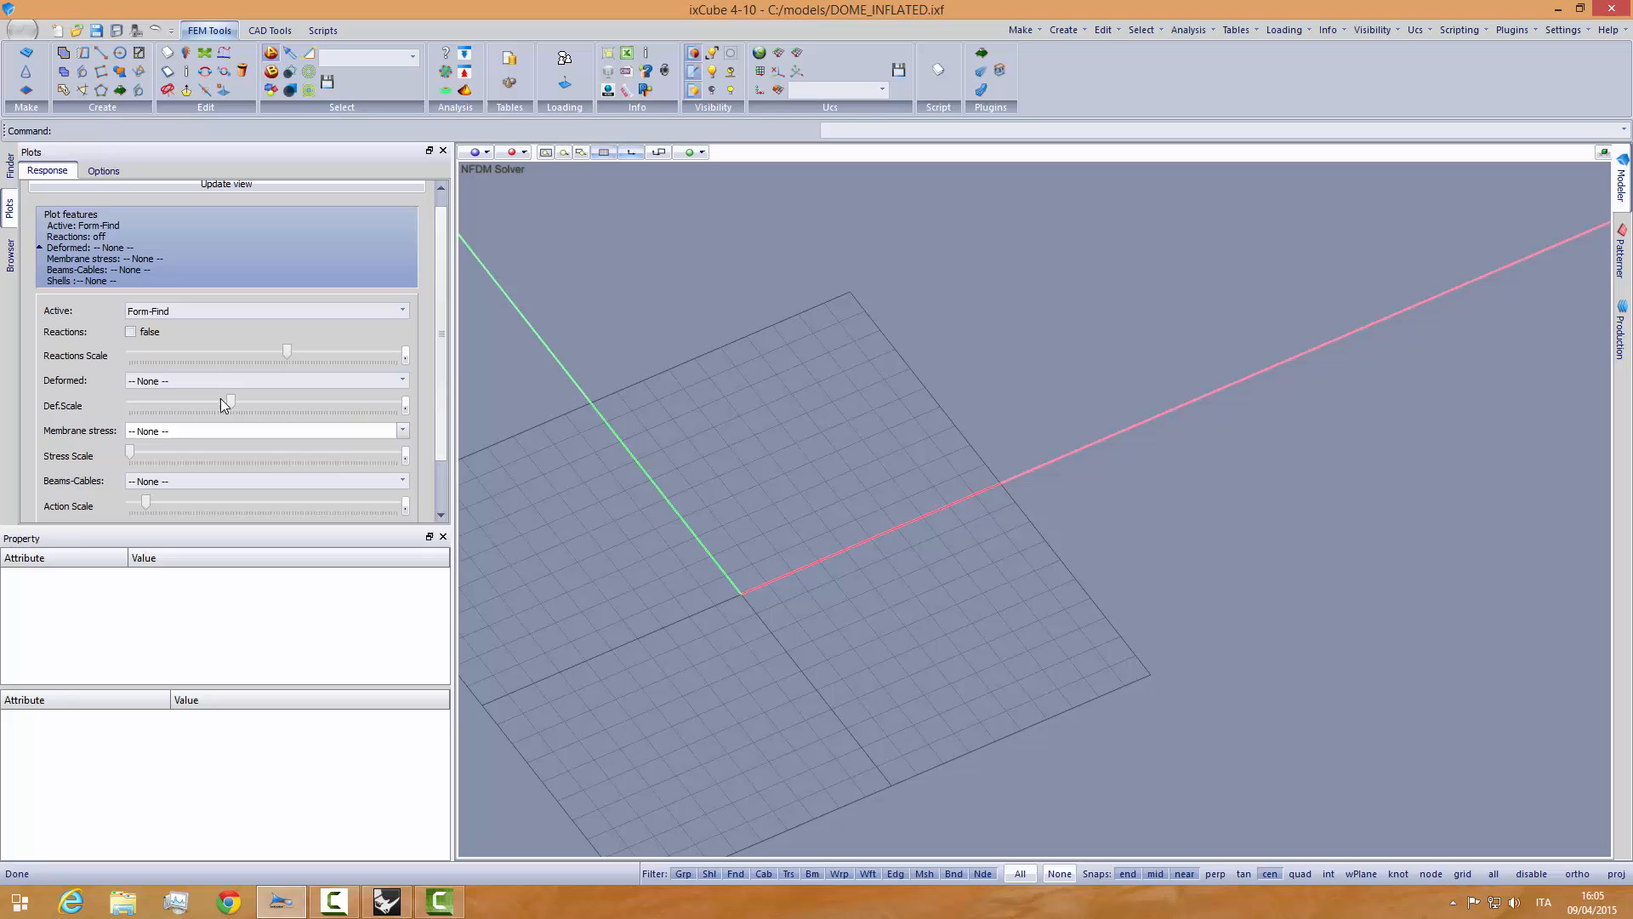
click(131, 331)
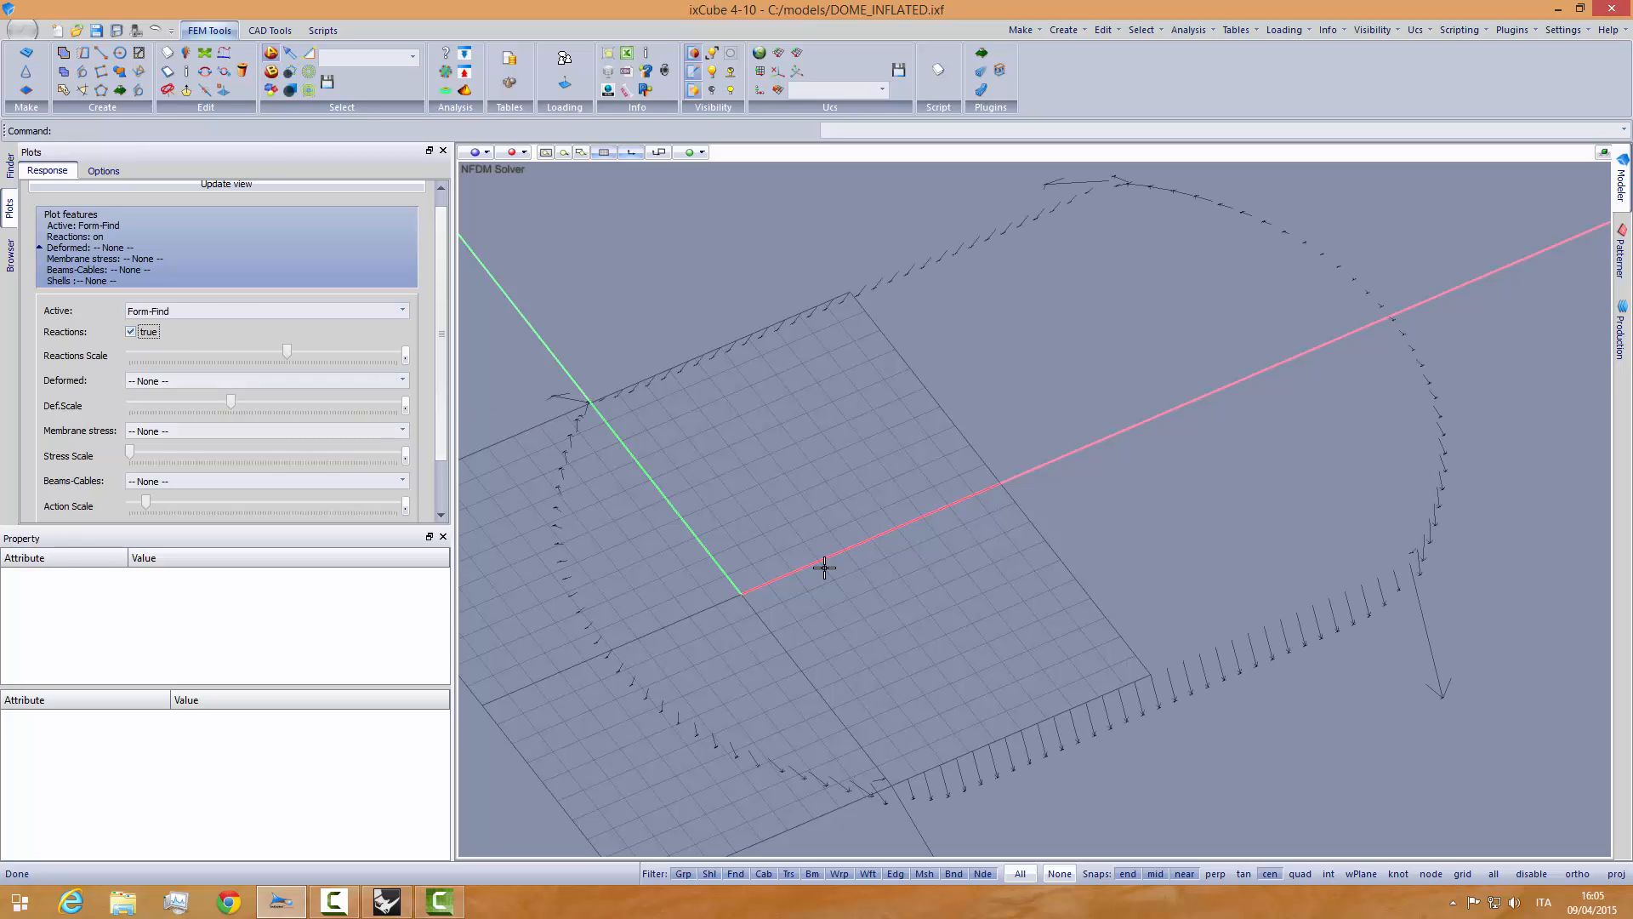